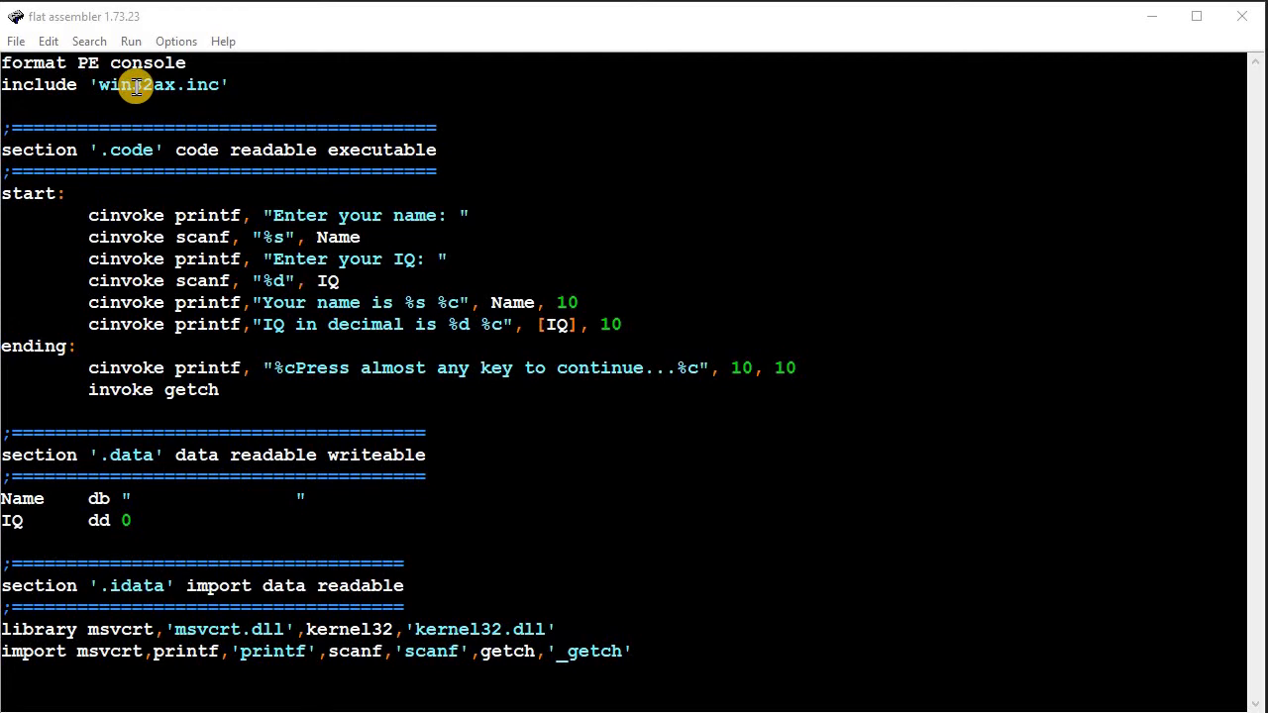
mouse_move(102, 77)
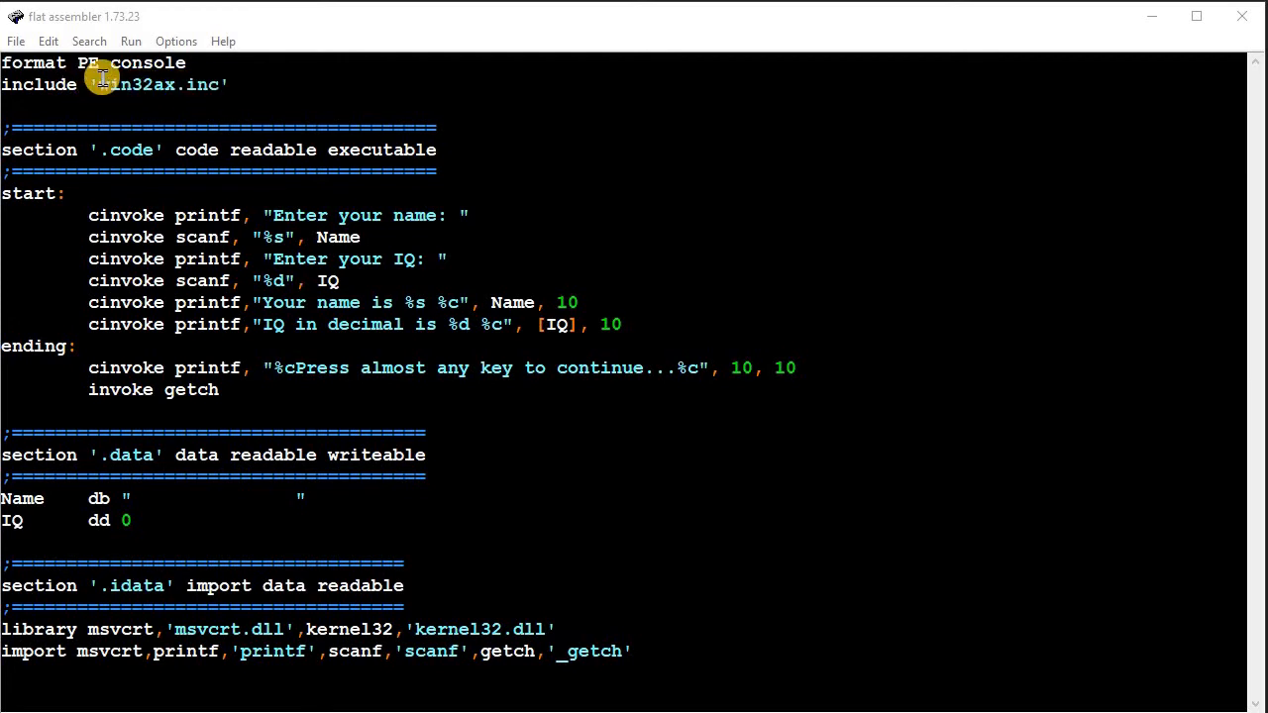
mouse_move(159, 84)
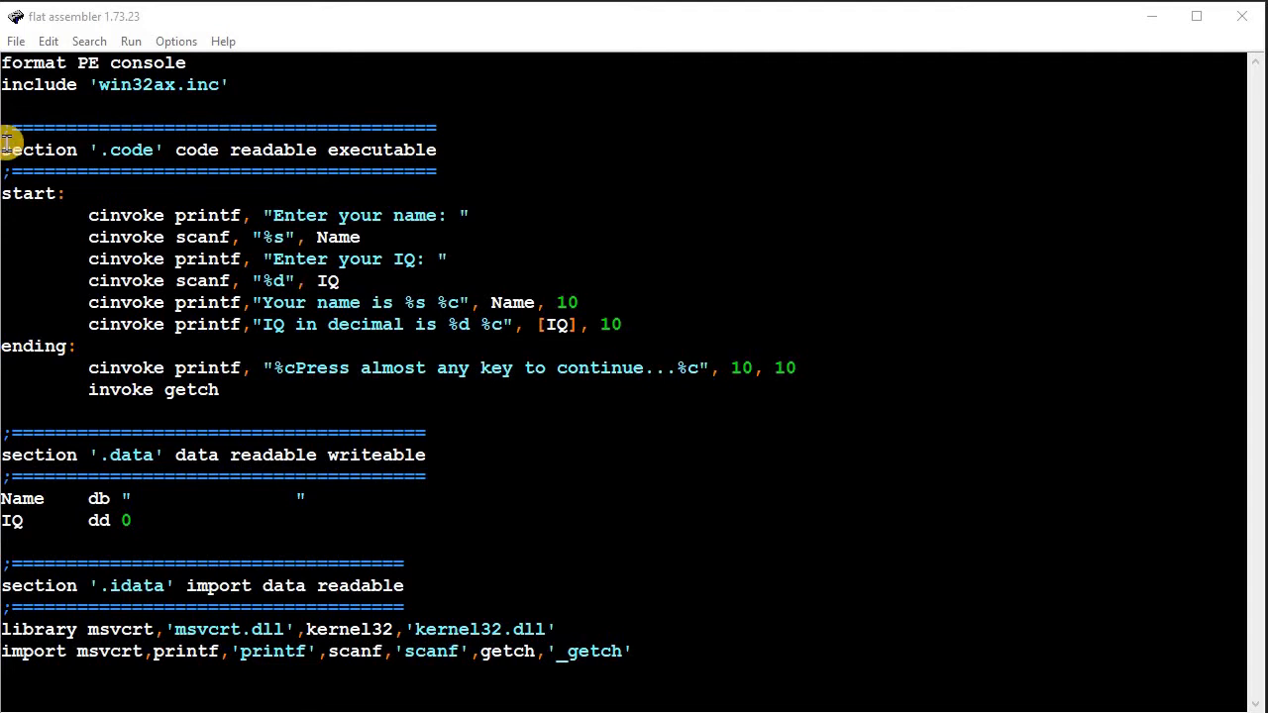
mouse_move(28, 434)
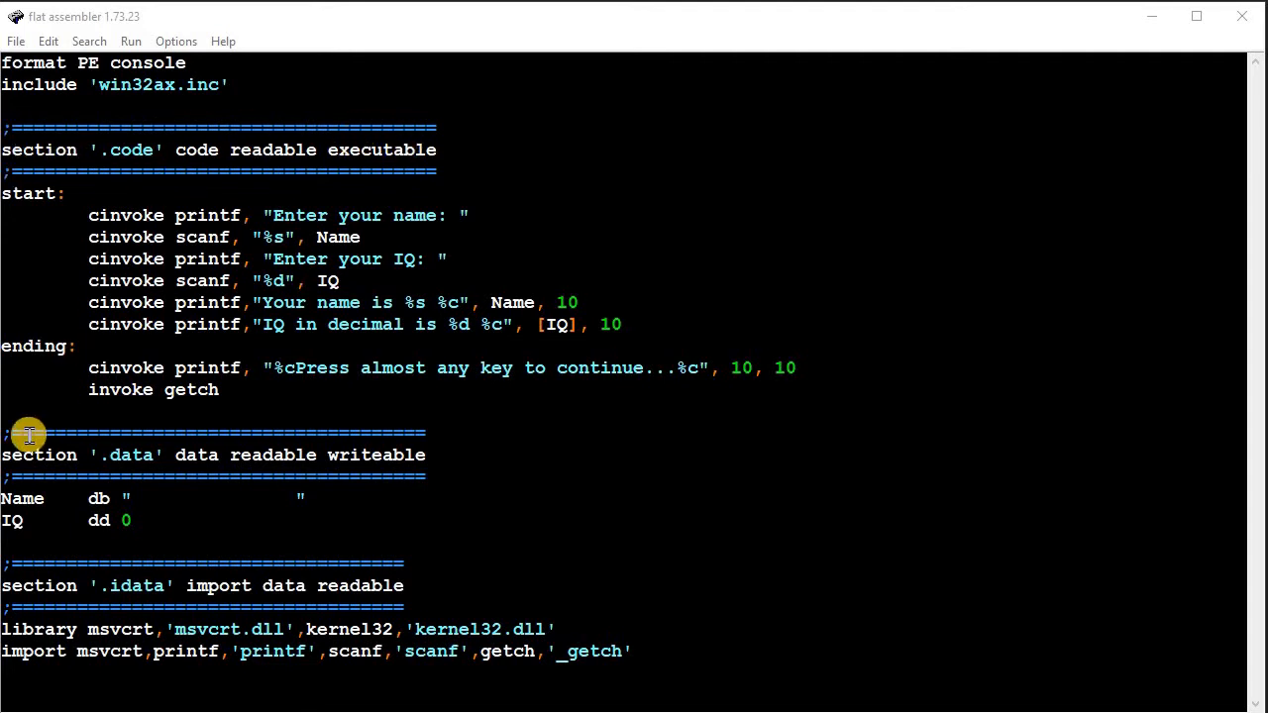
mouse_move(180, 494)
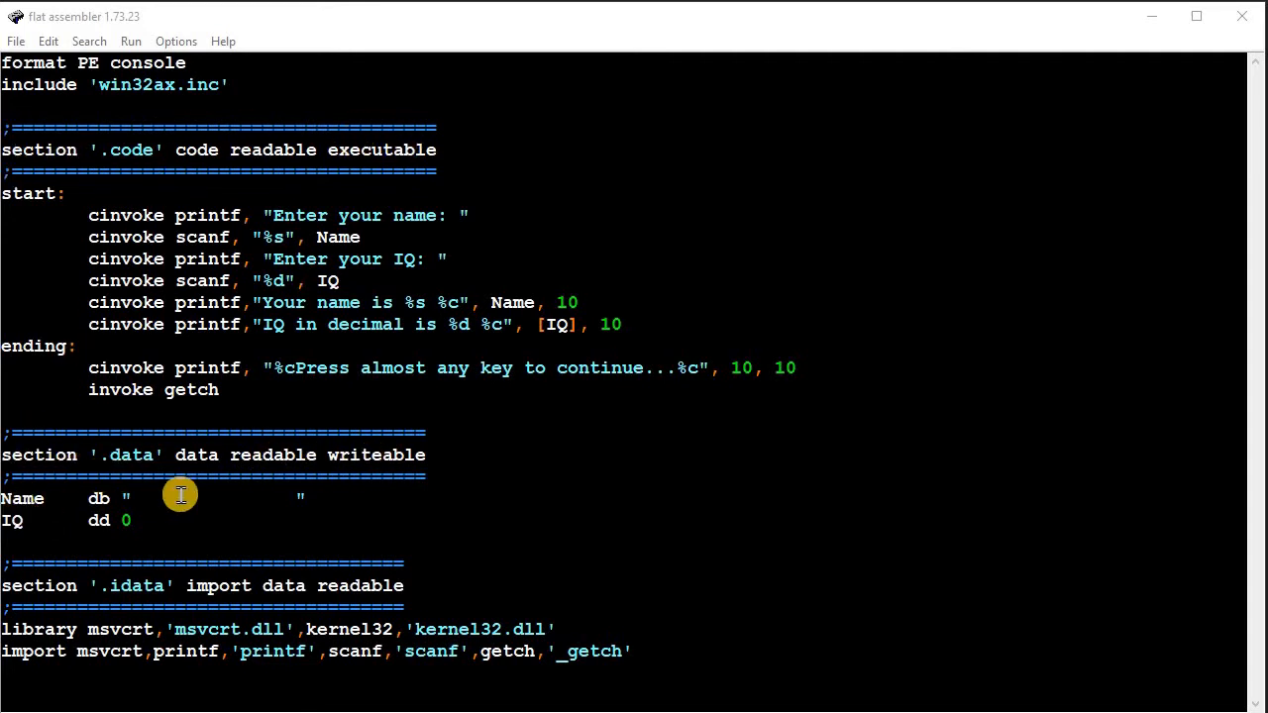
mouse_move(15, 594)
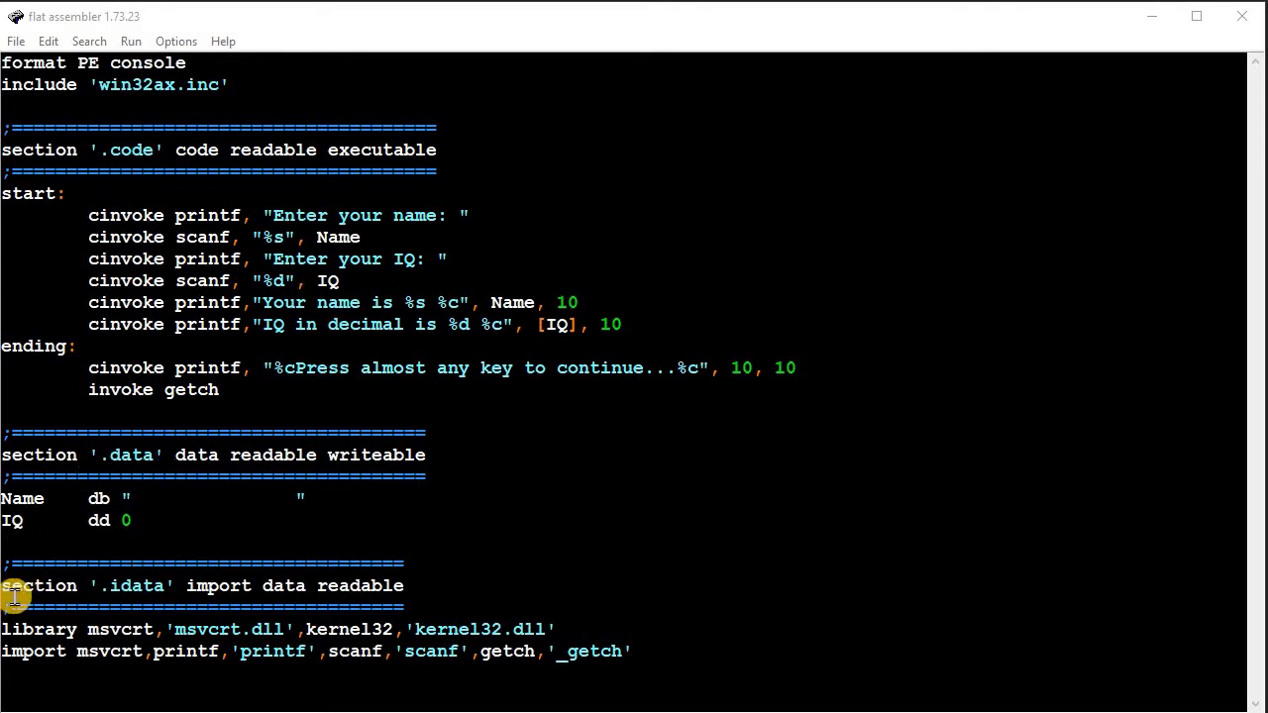
mouse_move(178, 568)
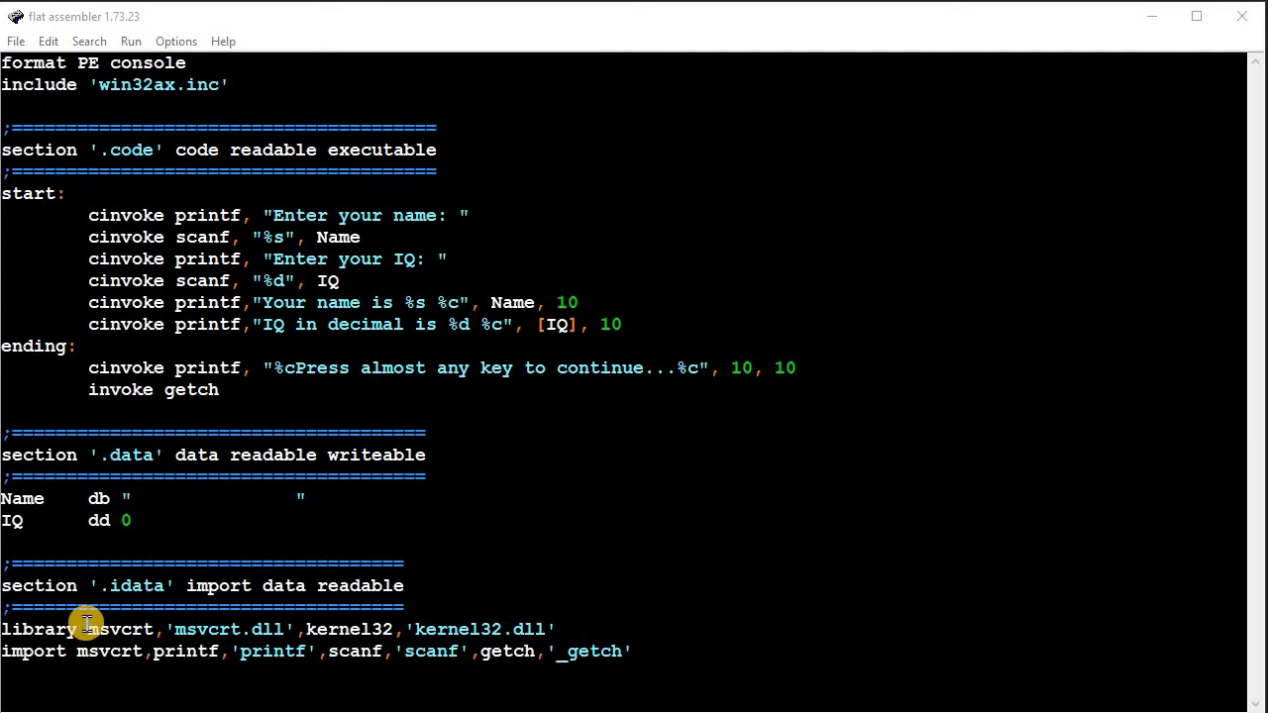
mouse_move(54, 650)
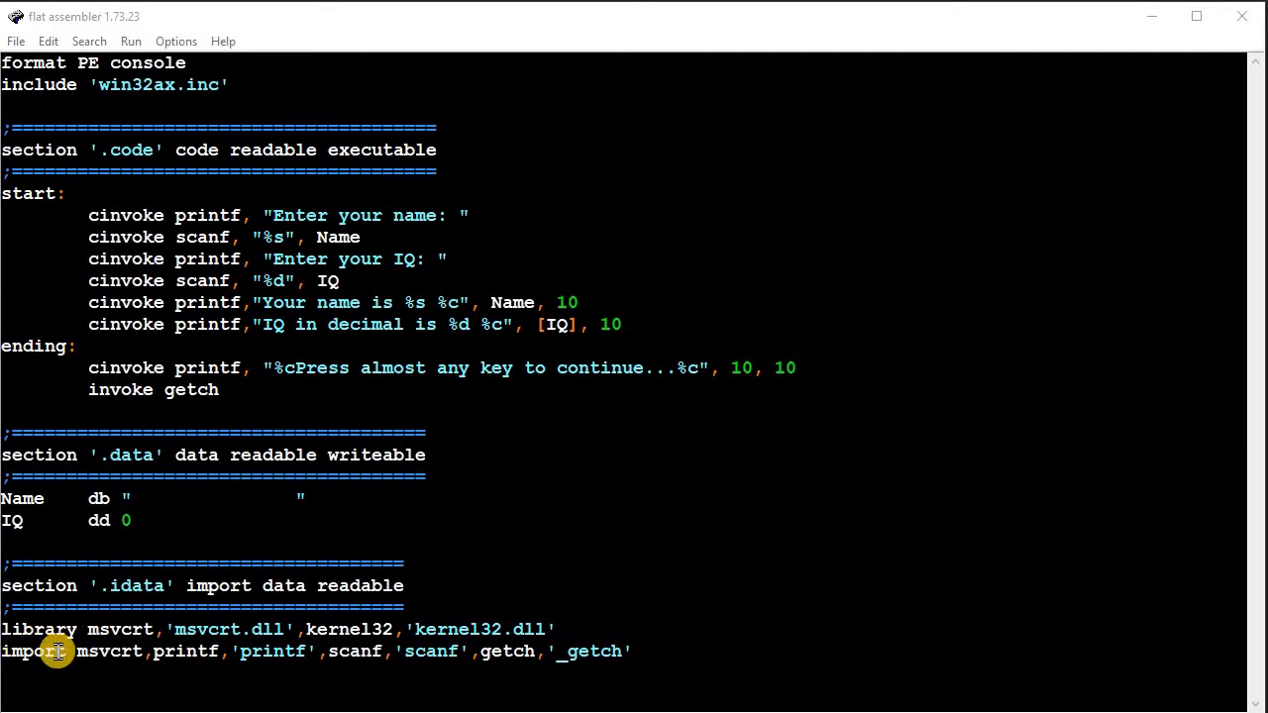
mouse_move(168, 651)
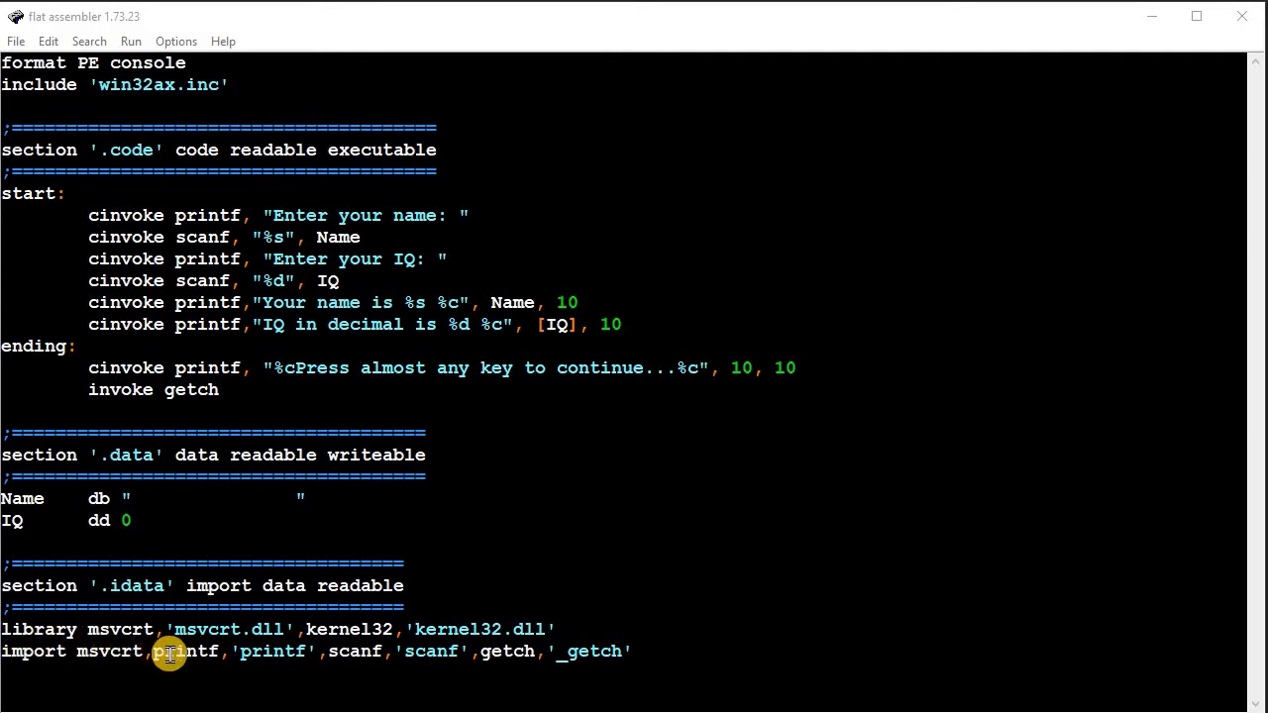
mouse_move(396, 651)
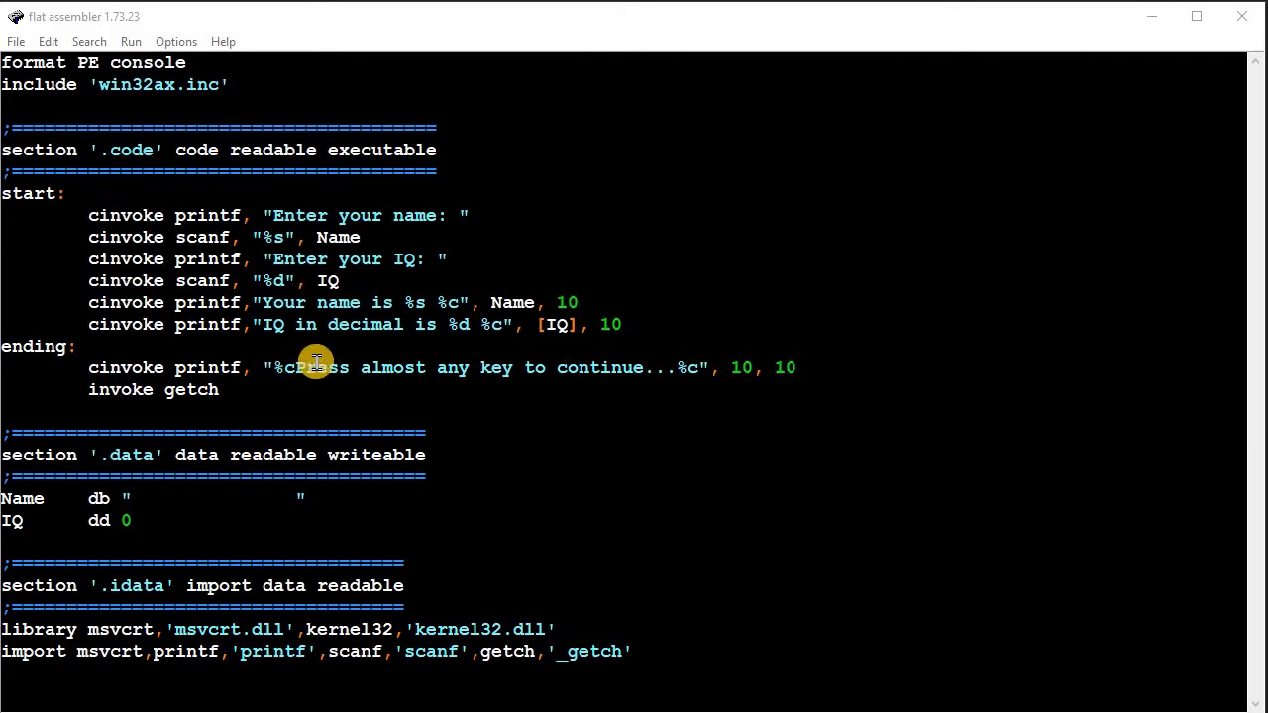
mouse_move(414, 374)
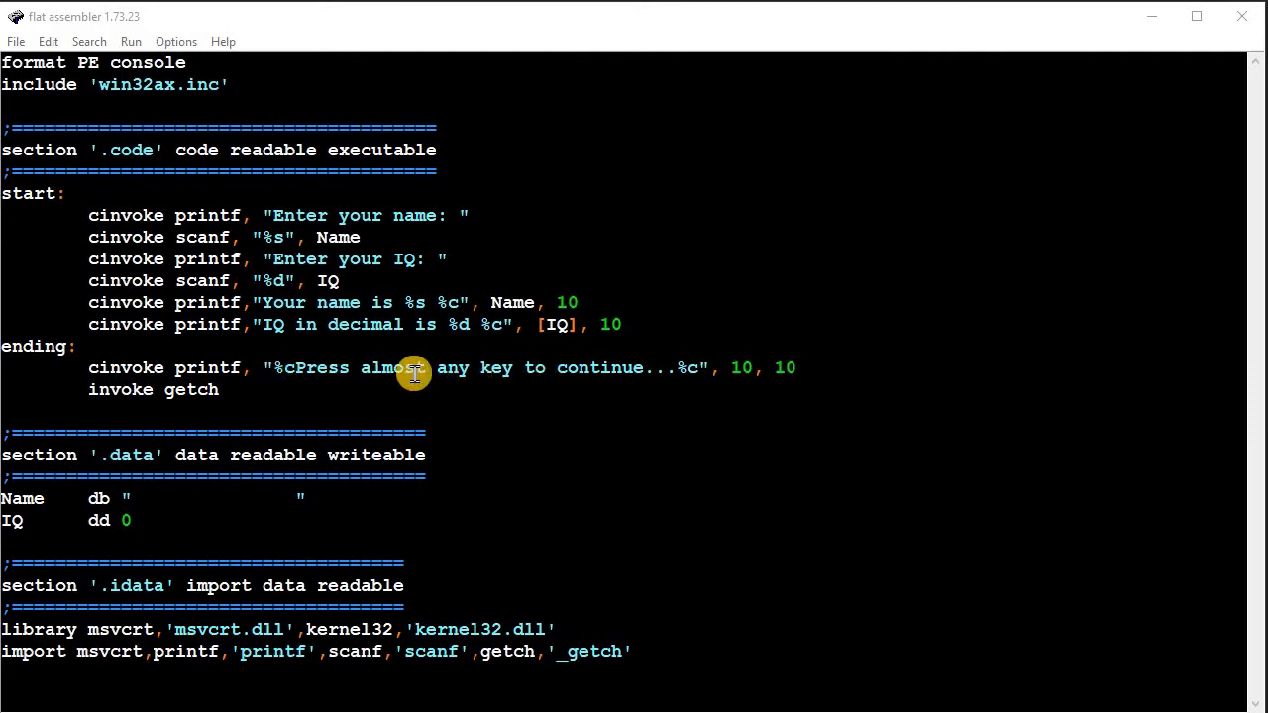
mouse_move(315, 371)
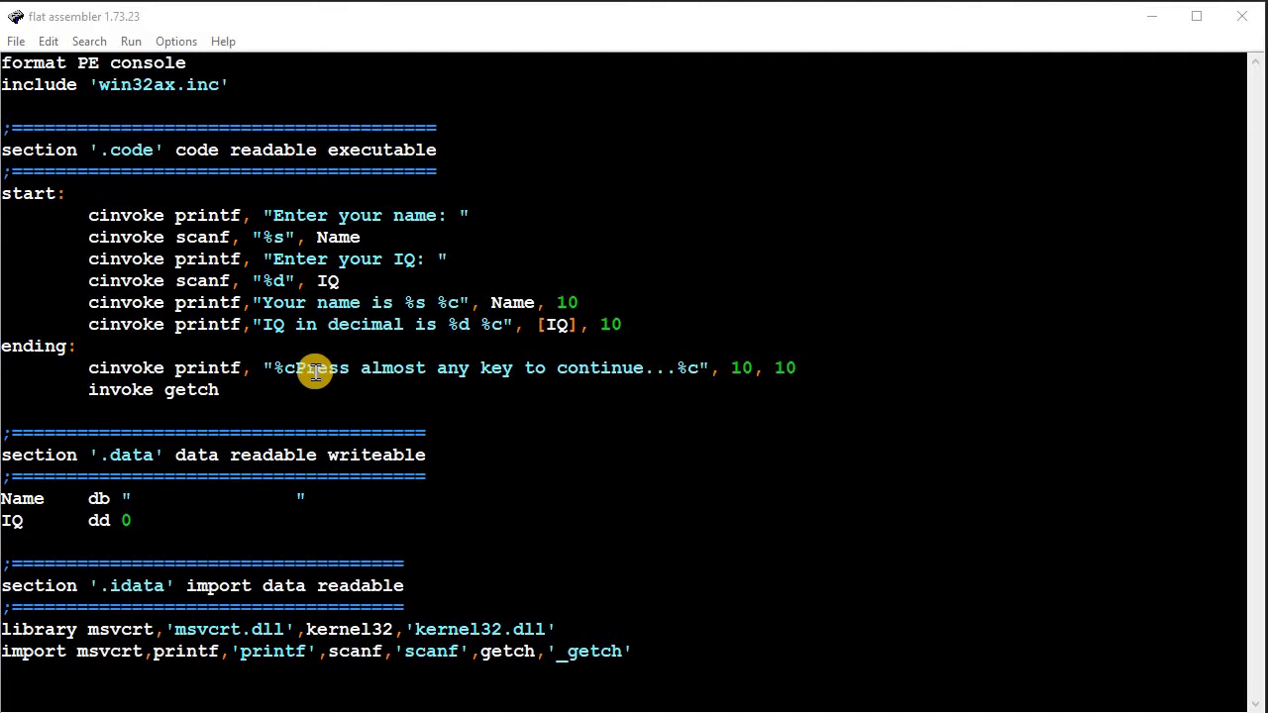
mouse_move(361, 392)
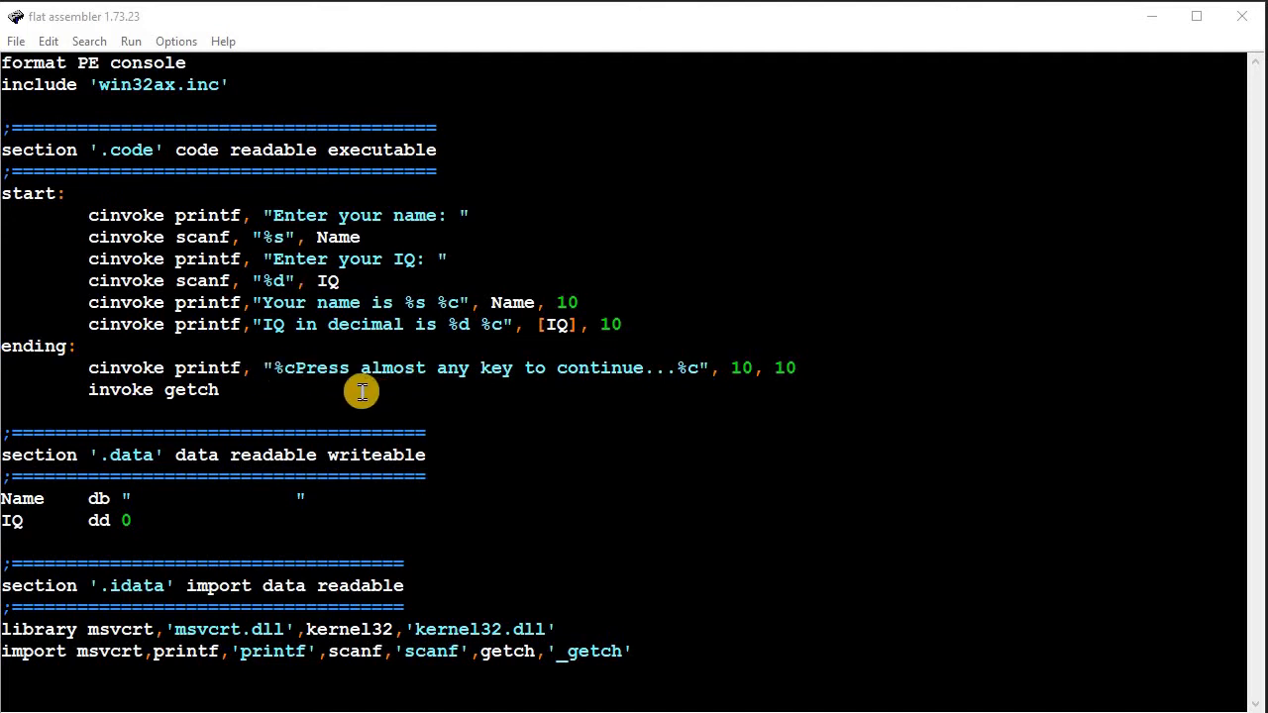
mouse_move(243, 280)
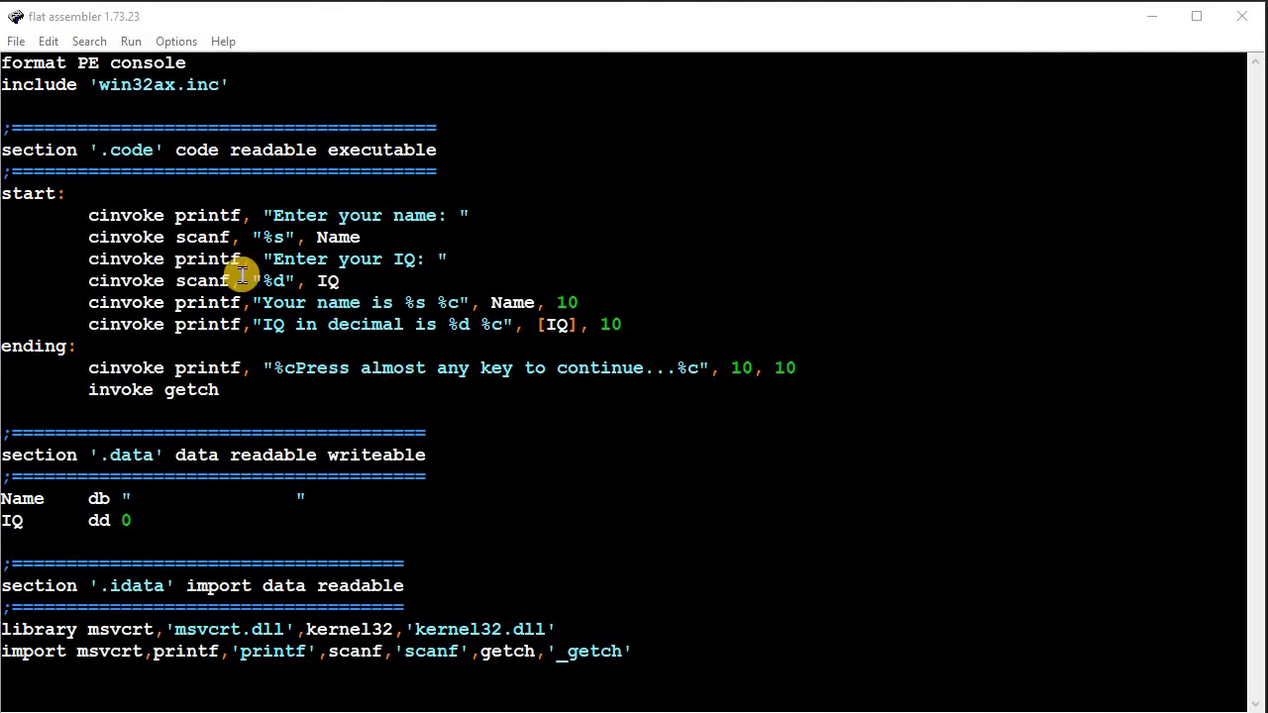
mouse_move(102, 209)
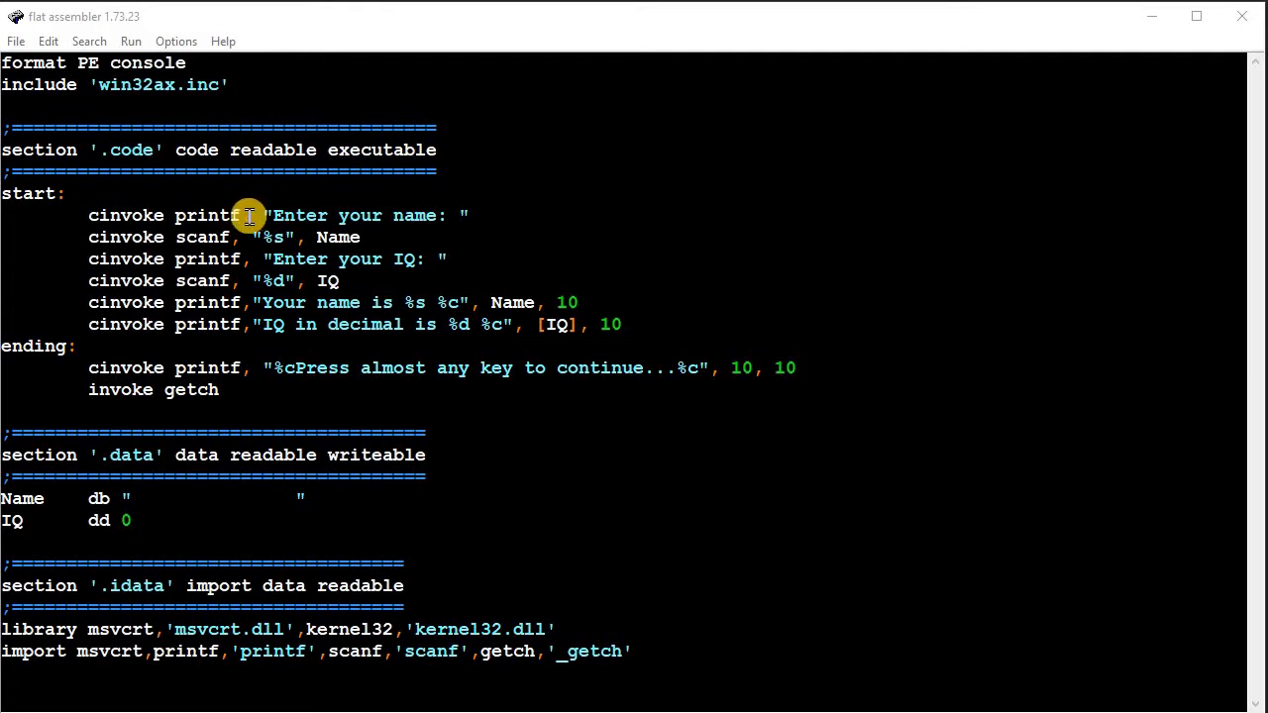
mouse_move(186, 215)
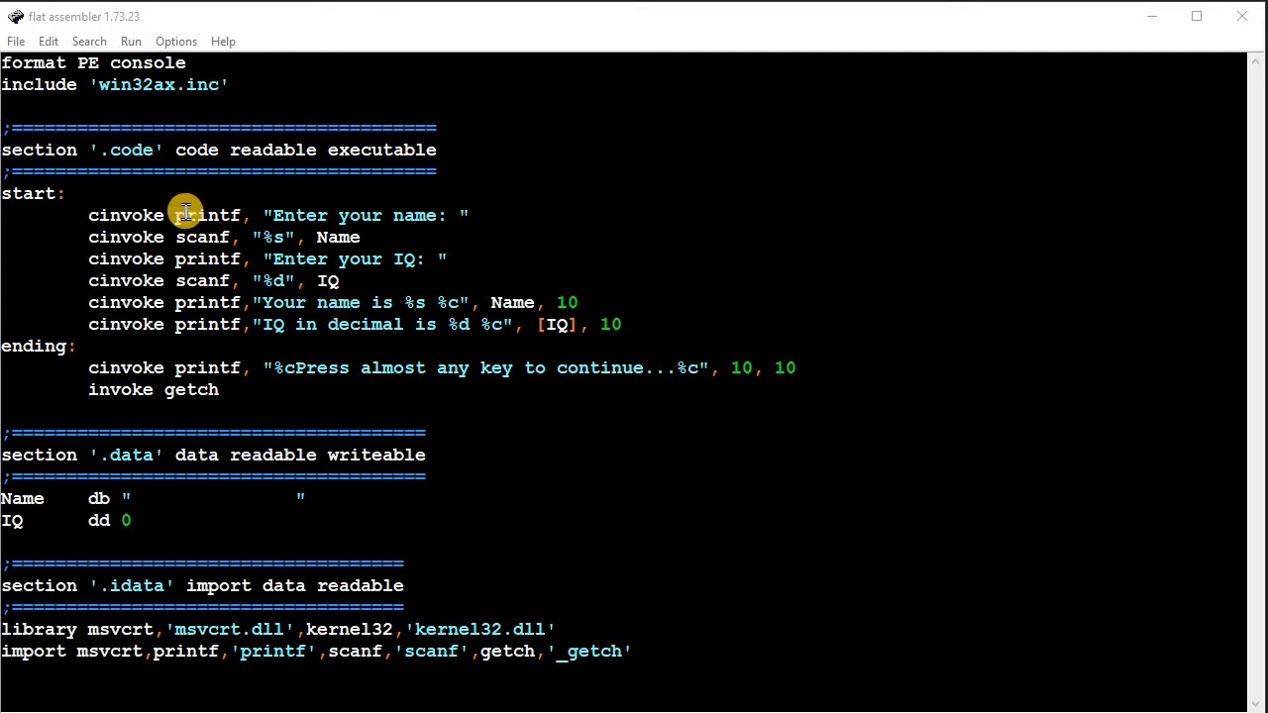
mouse_move(236, 215)
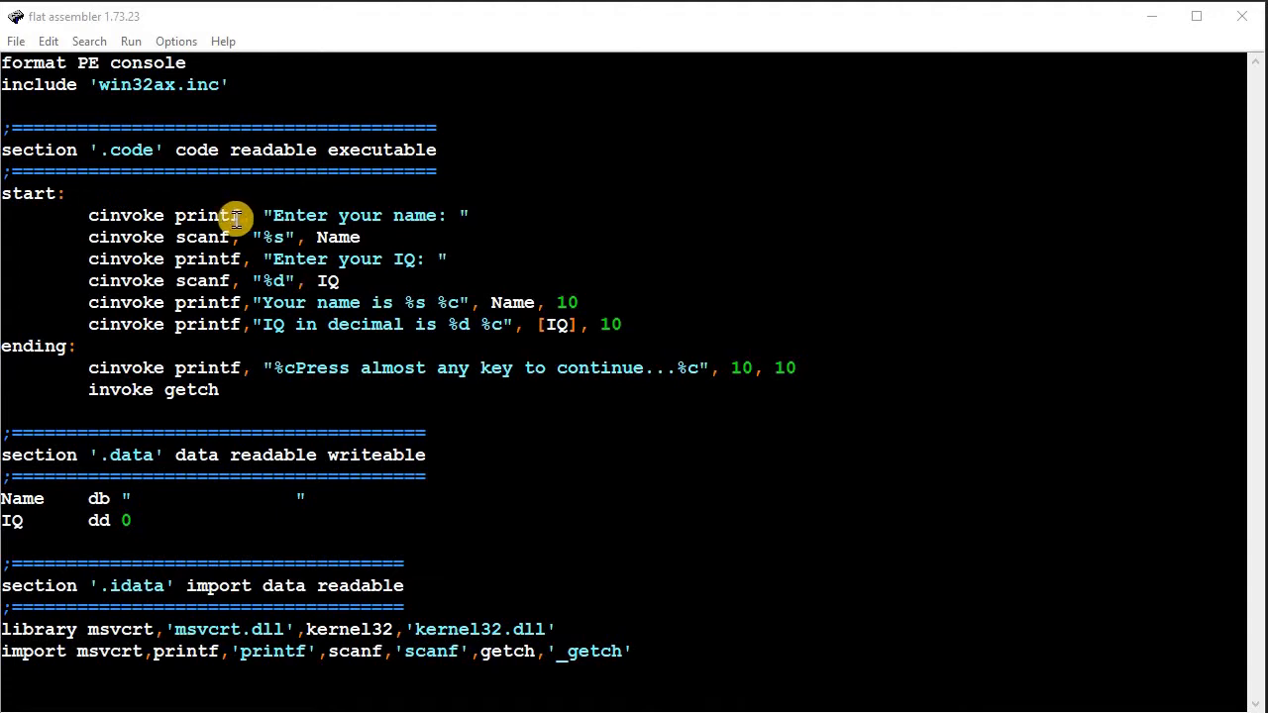
mouse_move(246, 226)
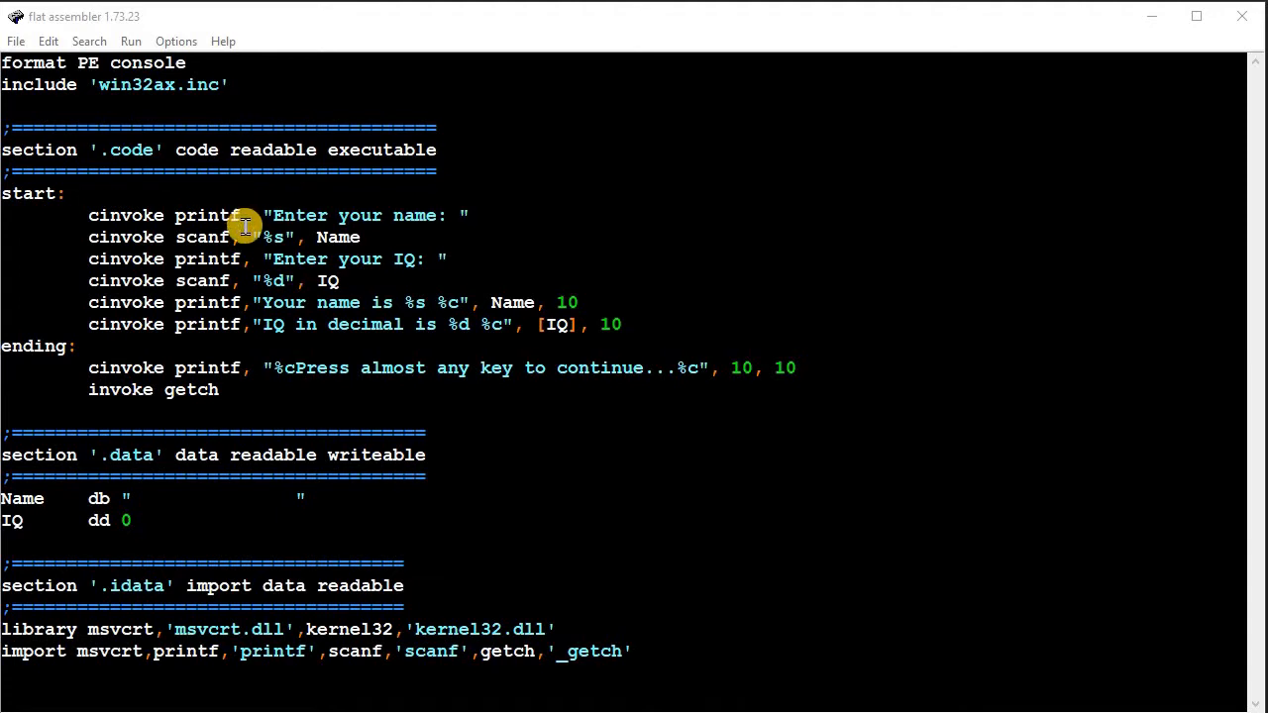
mouse_move(391, 220)
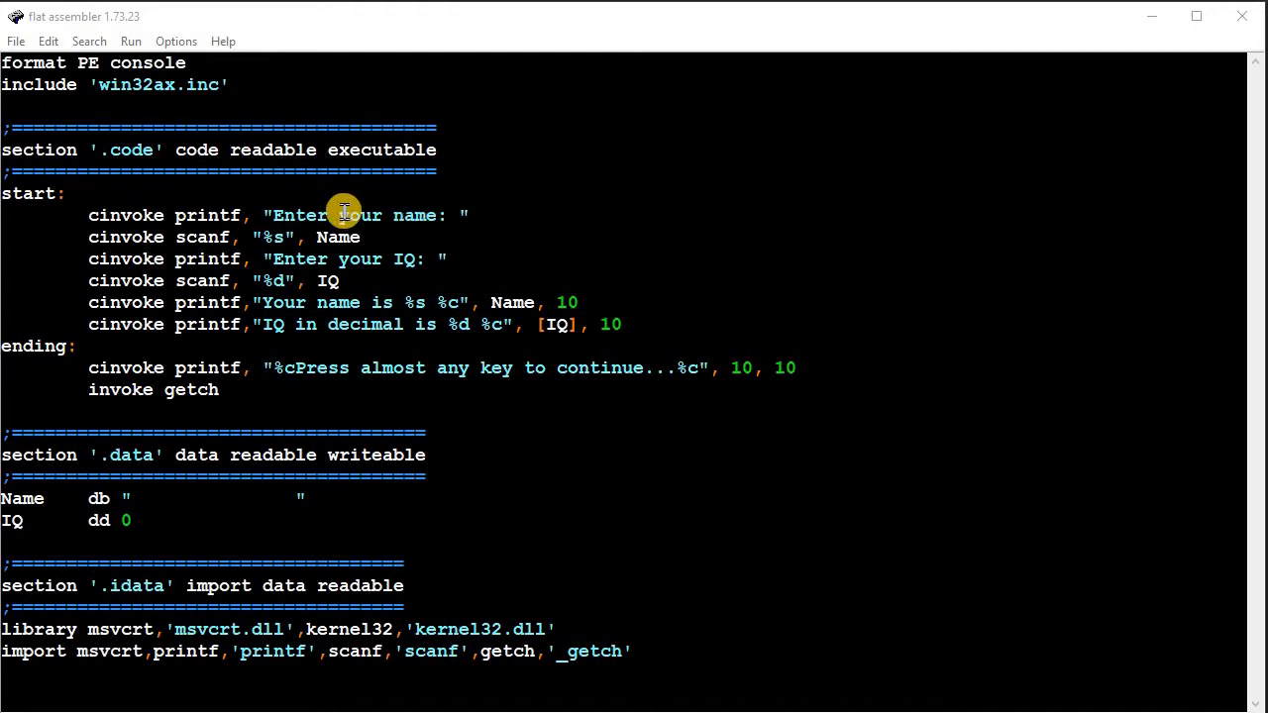
mouse_move(307, 211)
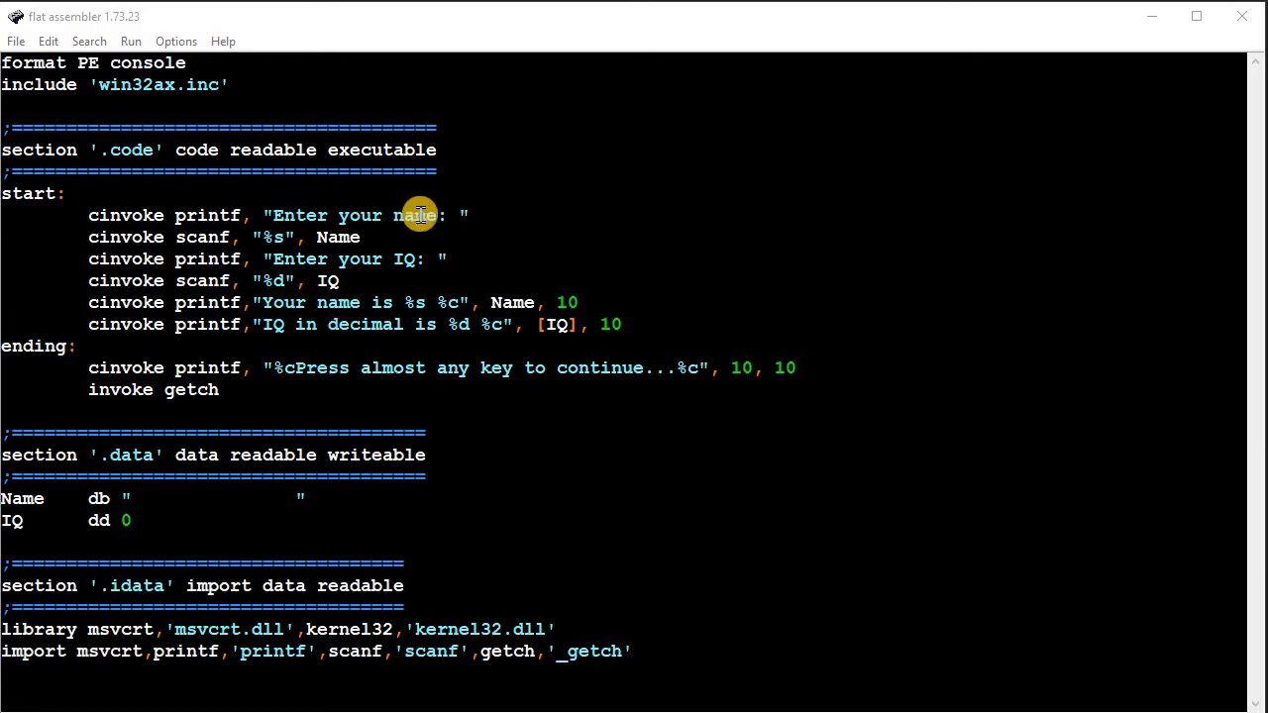
mouse_move(275, 215)
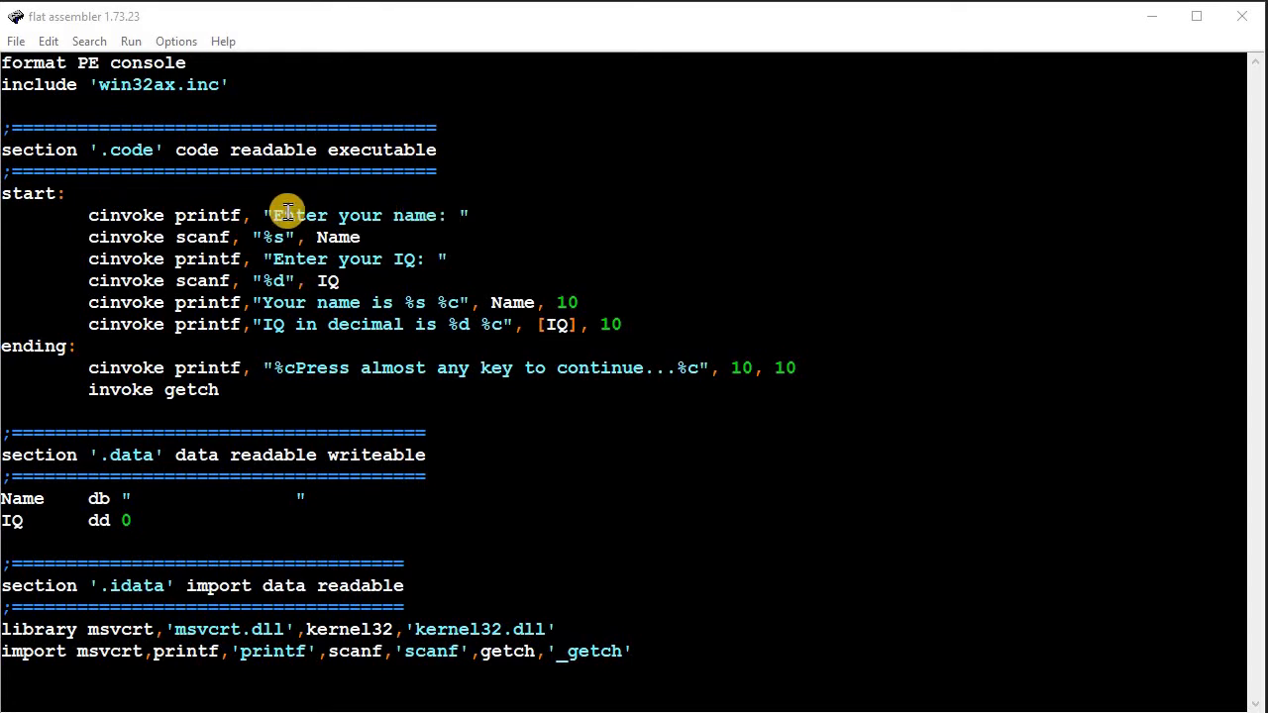
mouse_move(201, 236)
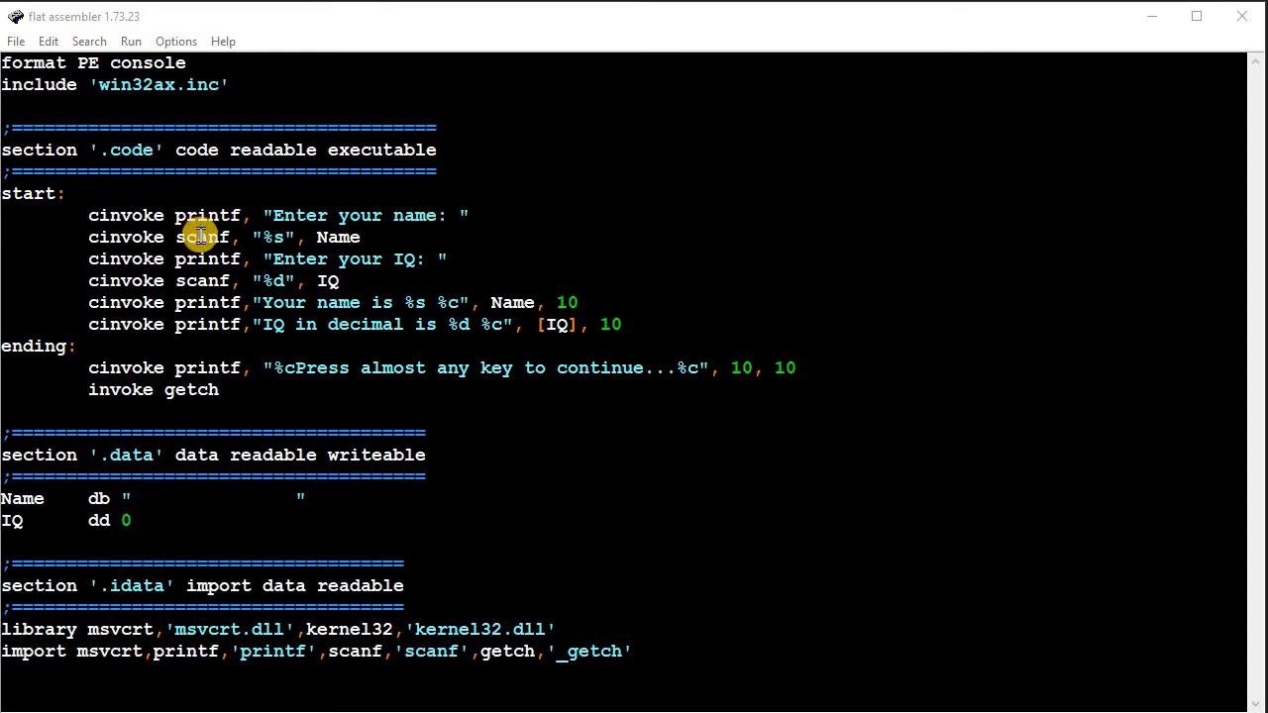
mouse_move(256, 235)
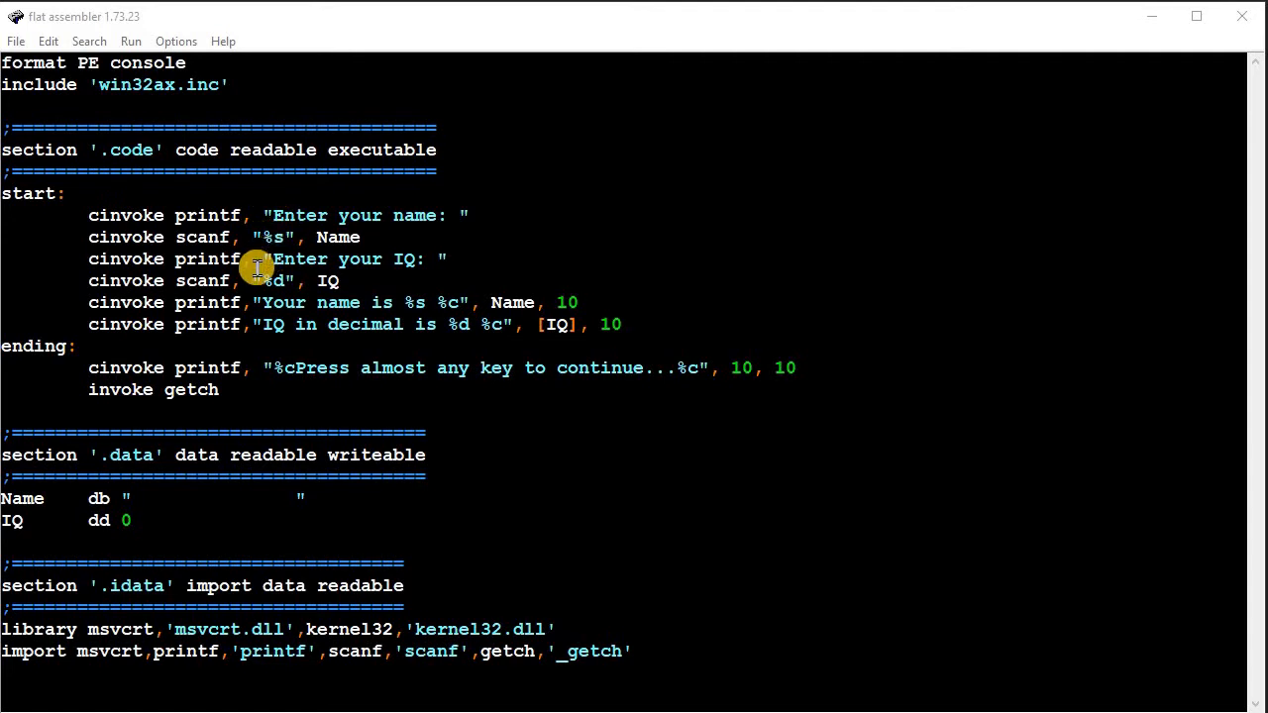
mouse_move(273, 281)
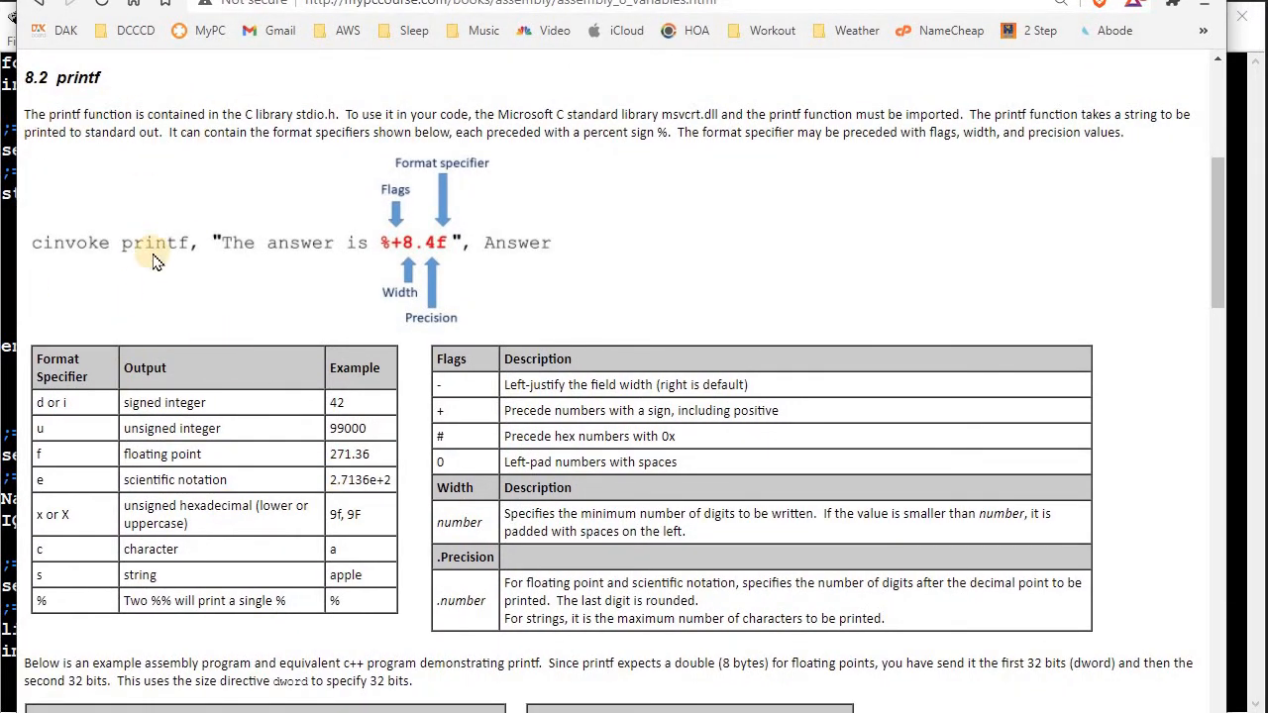
mouse_move(406, 575)
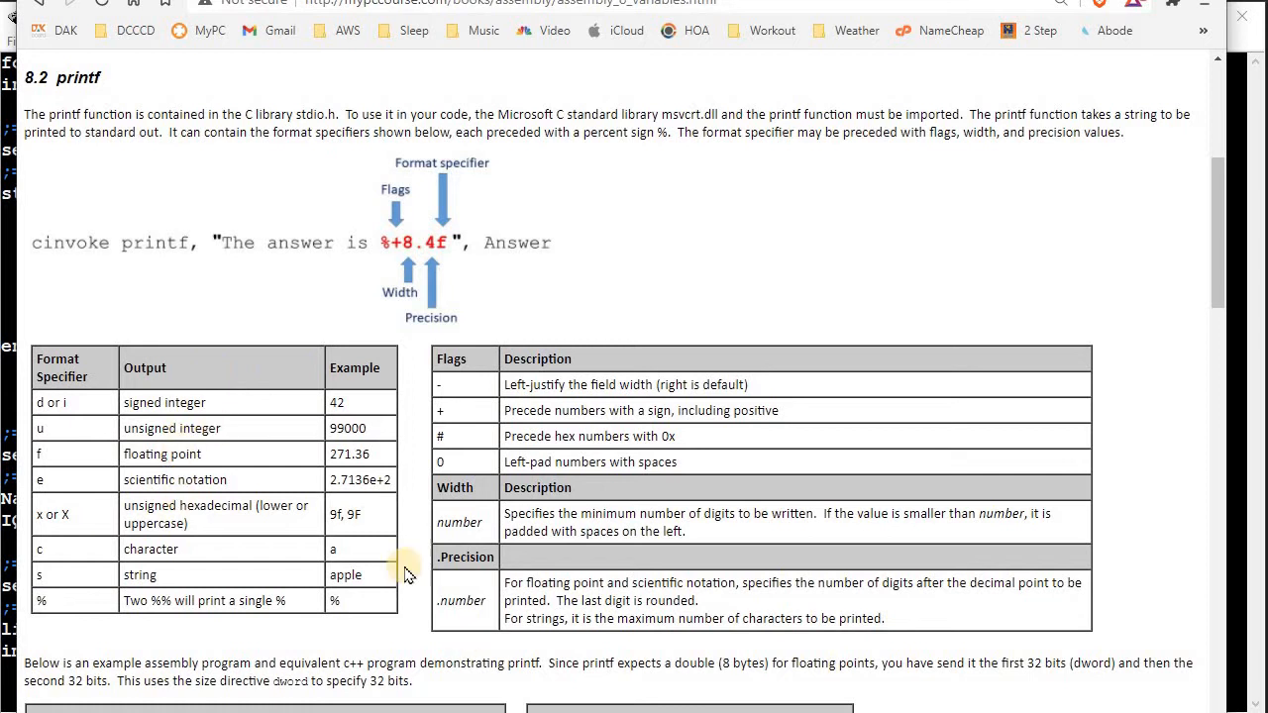
mouse_move(465, 283)
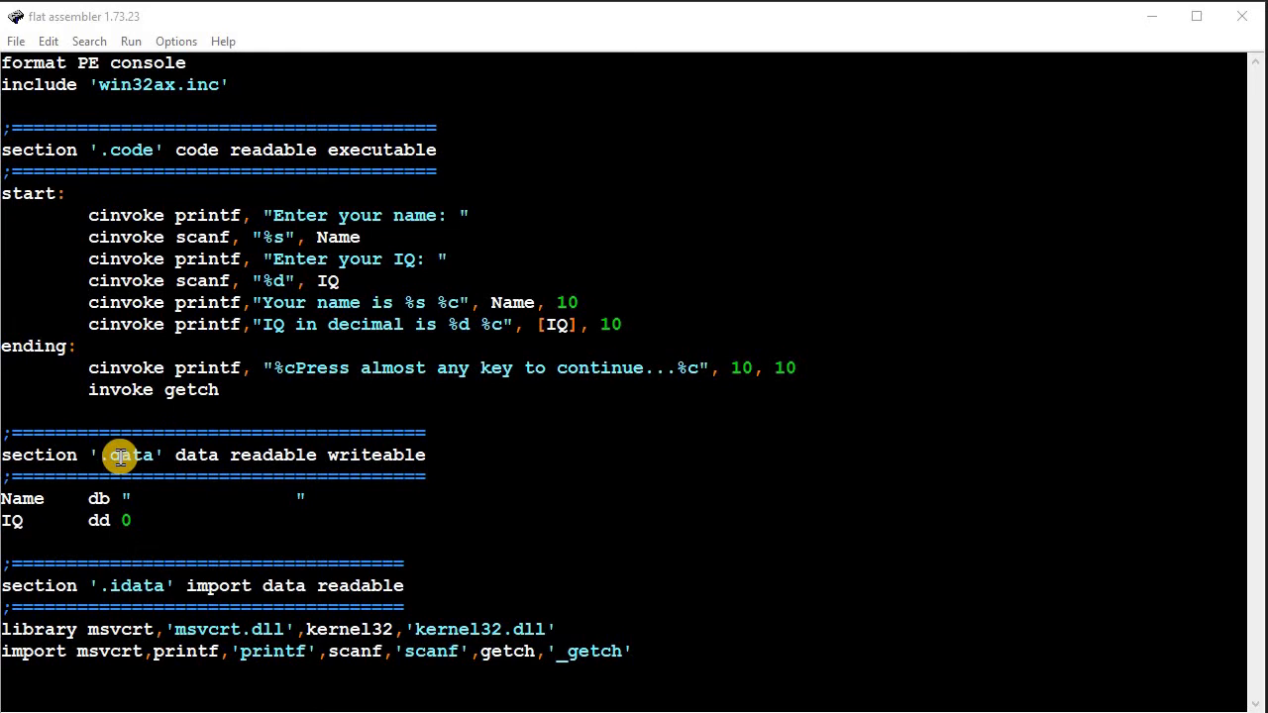
mouse_move(188, 455)
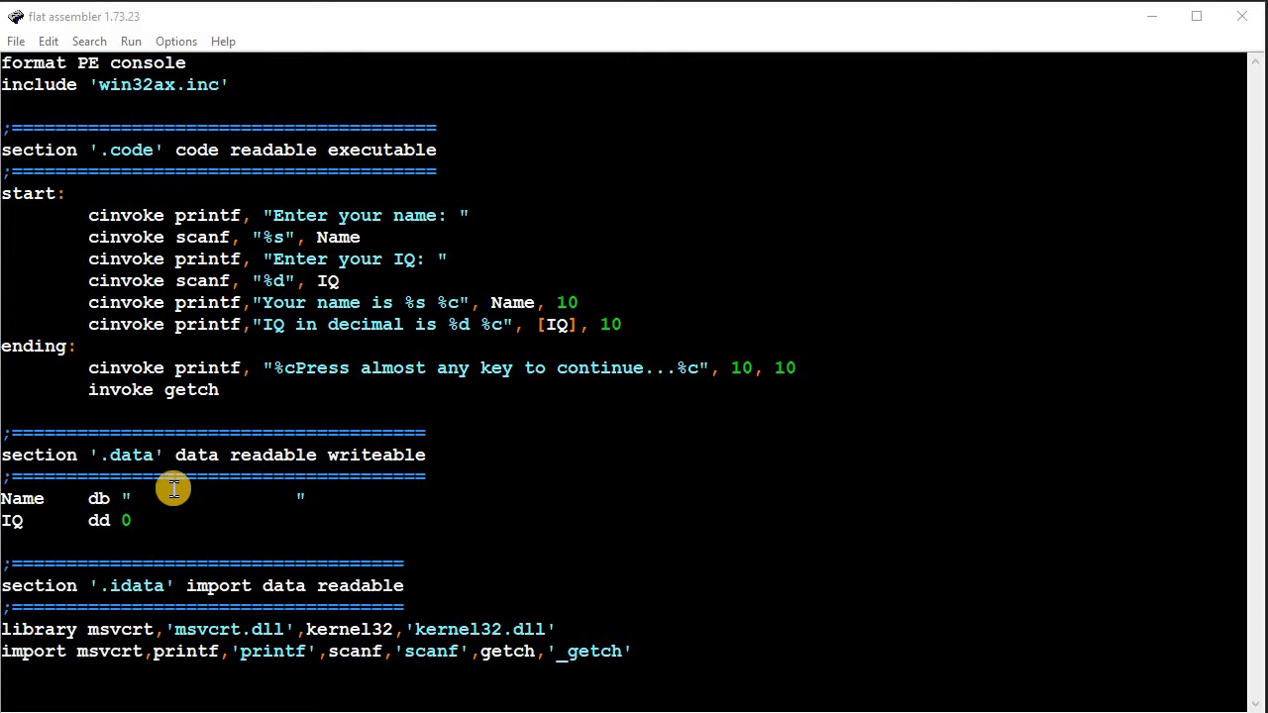
mouse_move(117, 496)
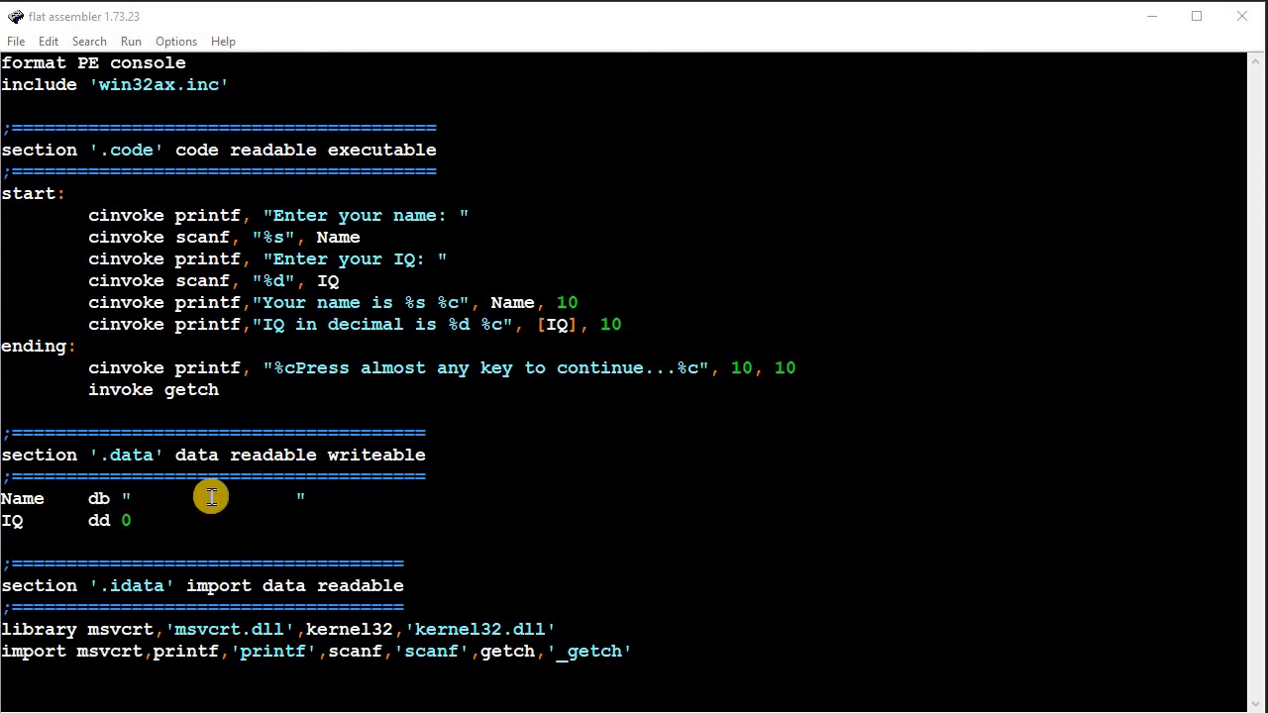
mouse_move(24, 521)
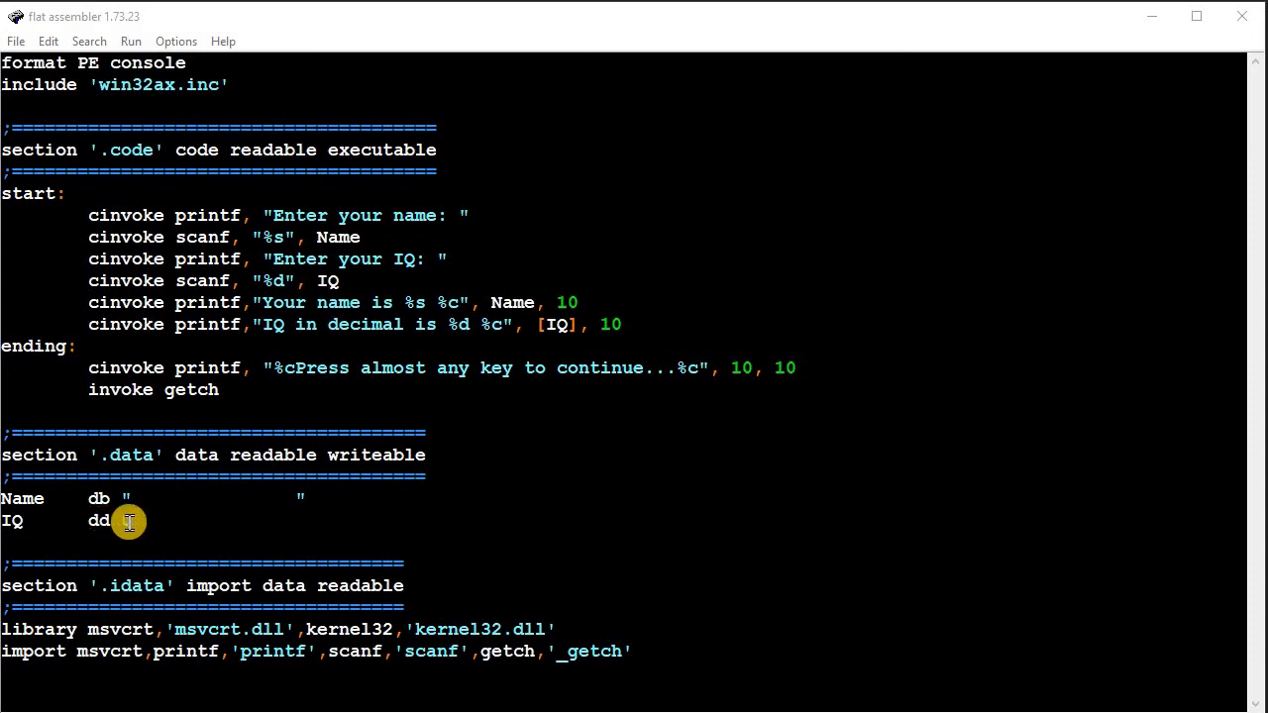
type("0")
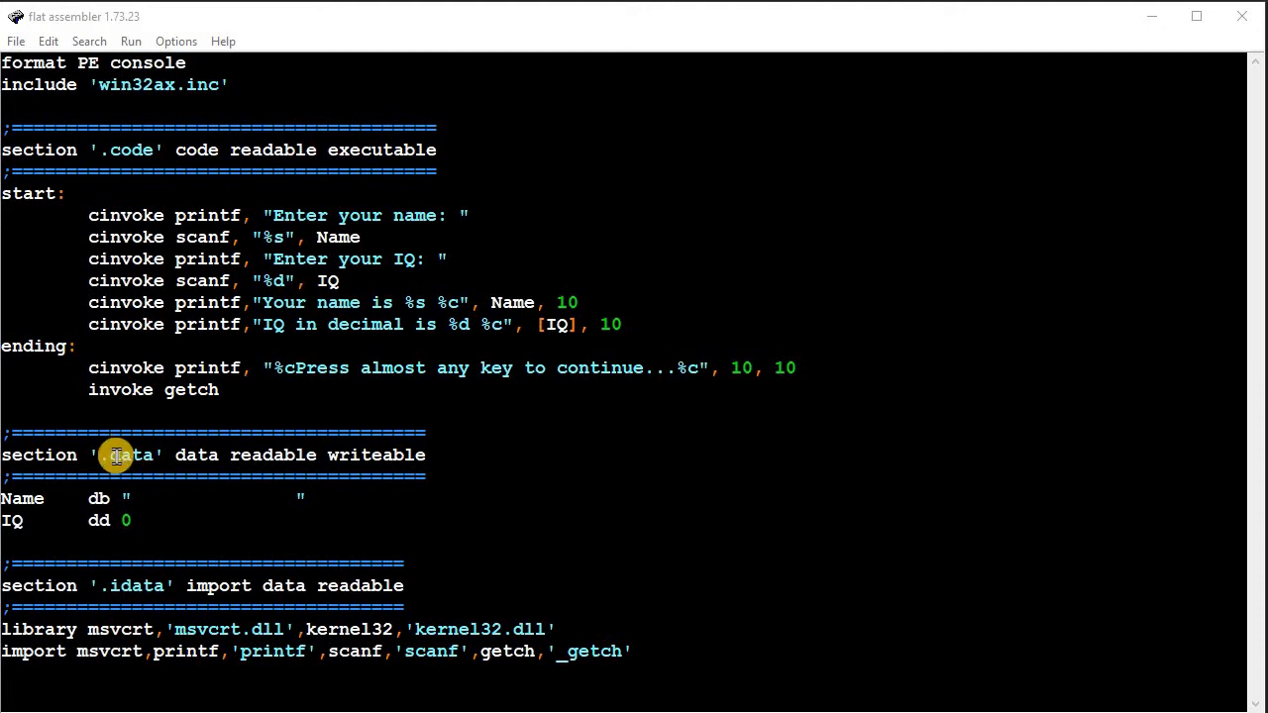
mouse_move(214, 454)
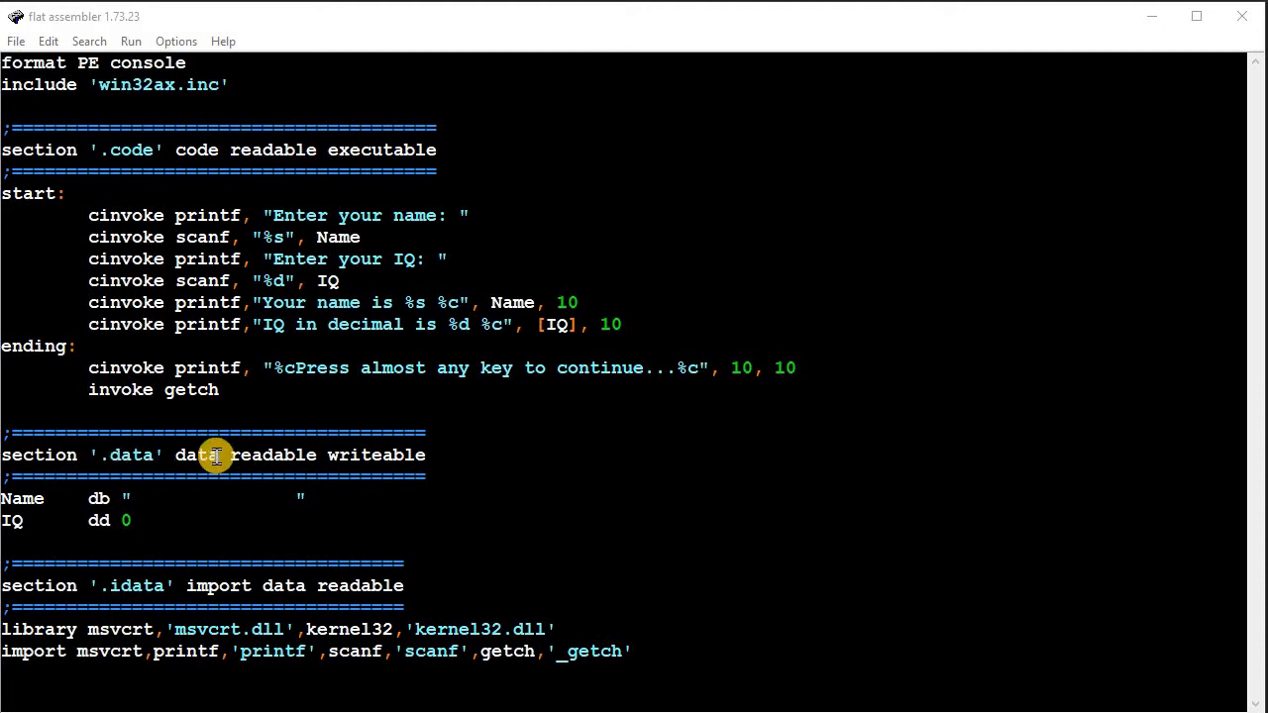
mouse_move(123, 455)
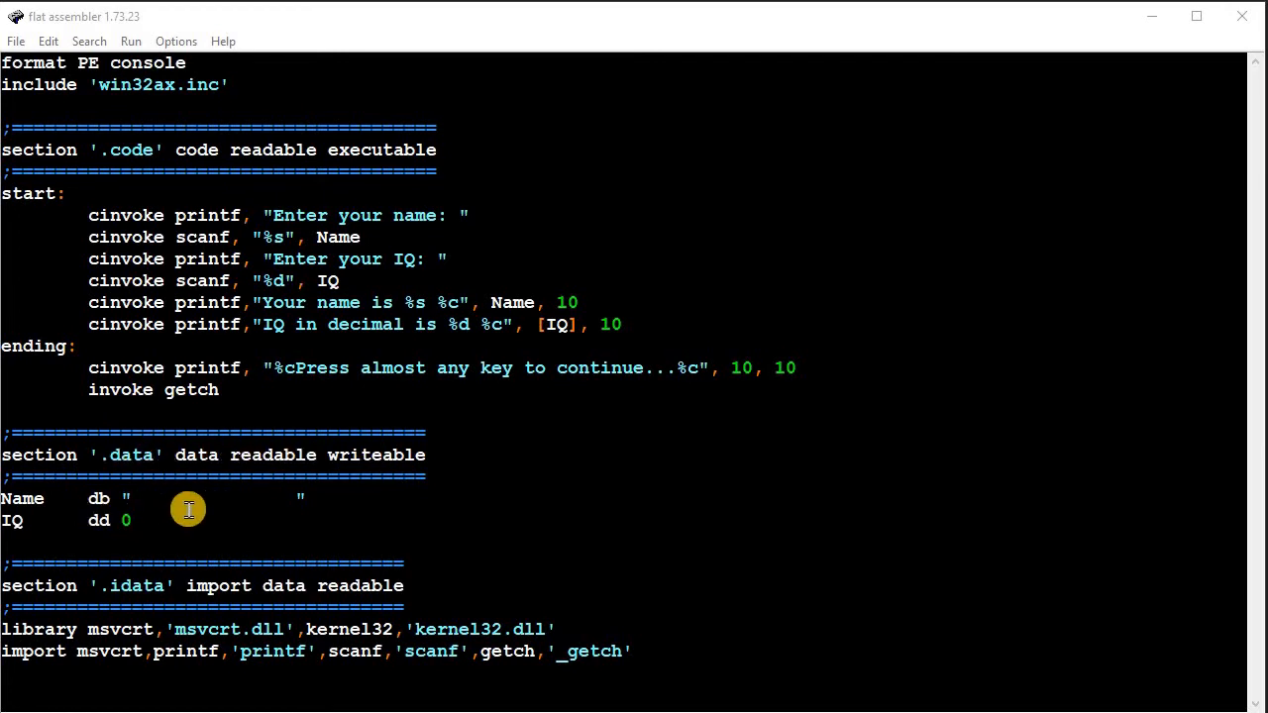
mouse_move(241, 225)
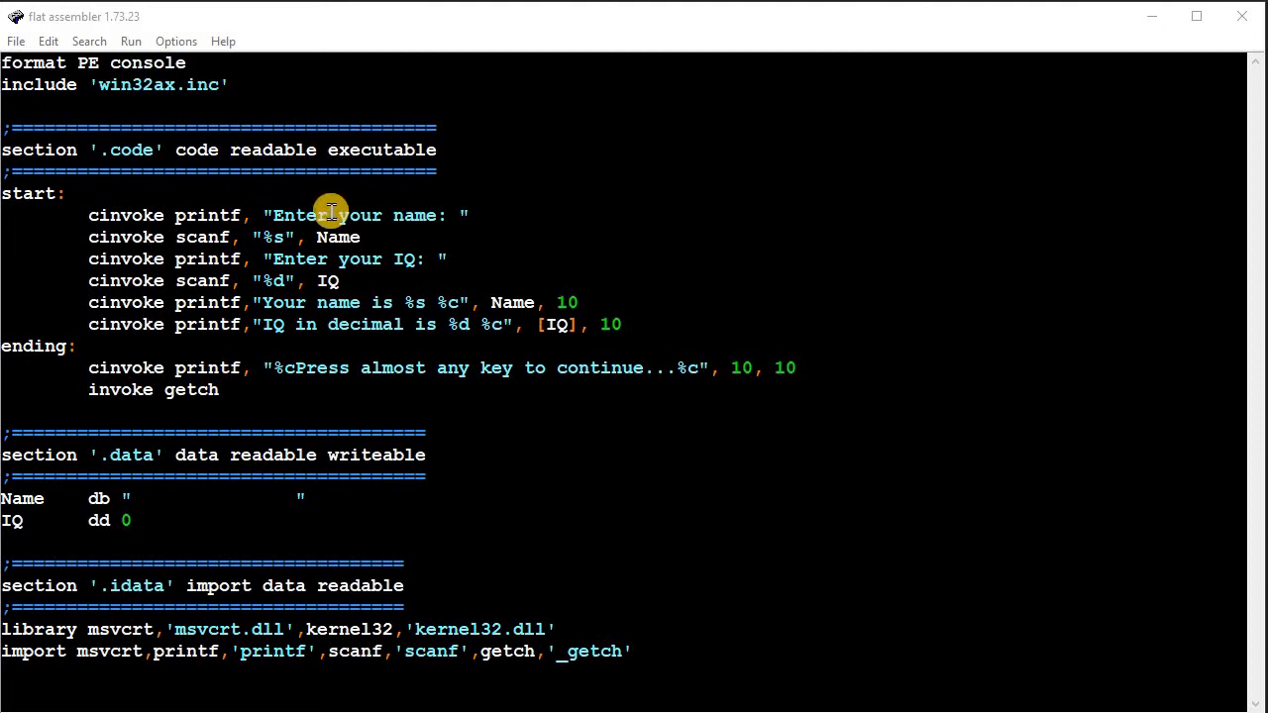
mouse_move(284, 228)
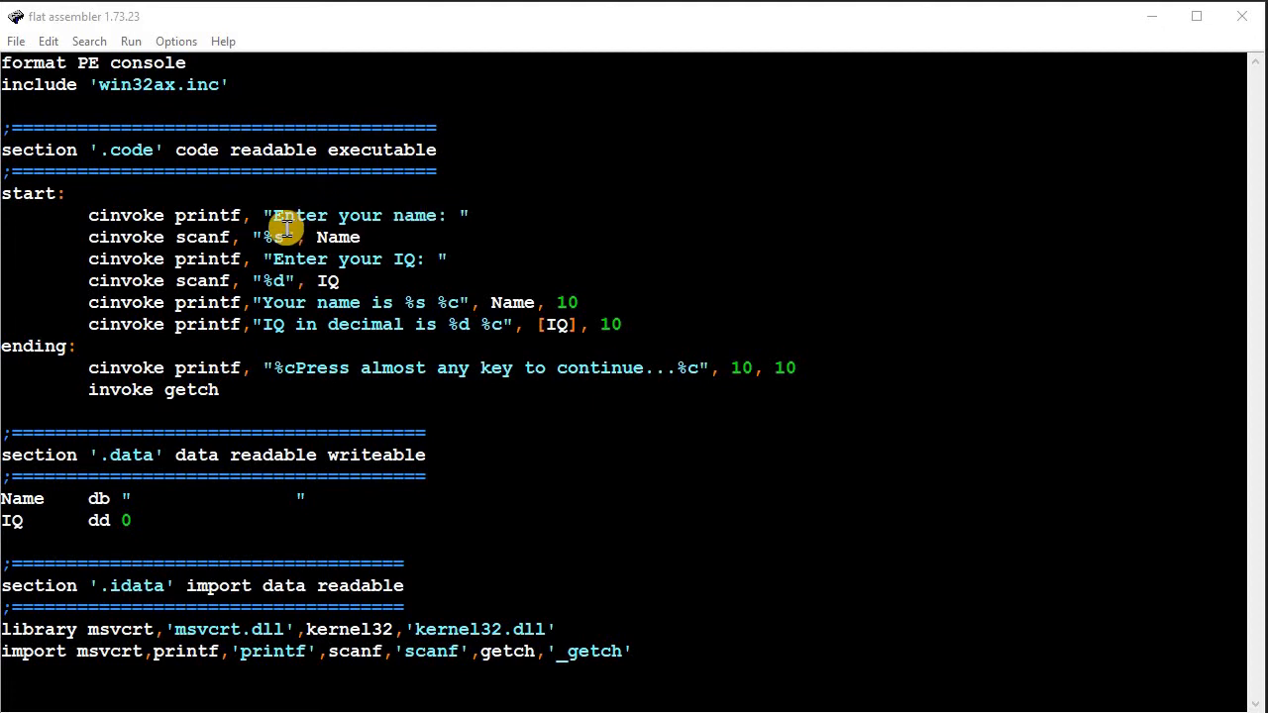
mouse_move(280, 237)
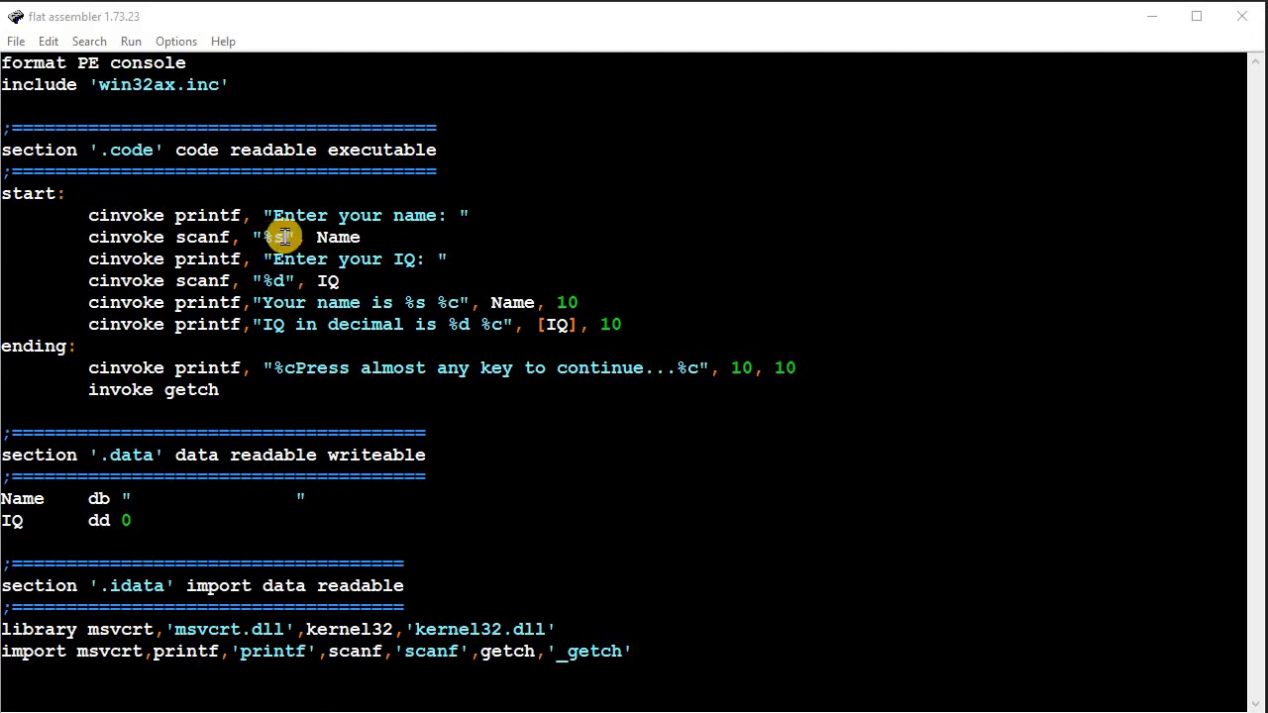
mouse_move(366, 238)
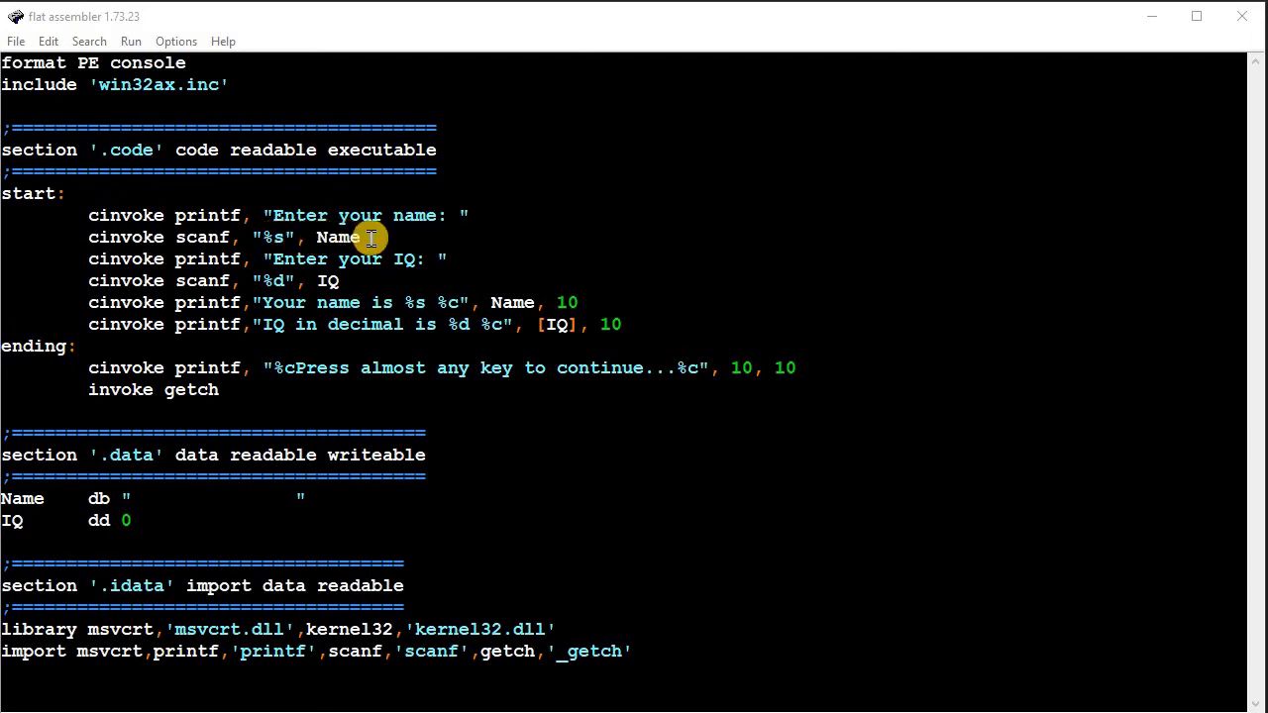
mouse_move(235, 324)
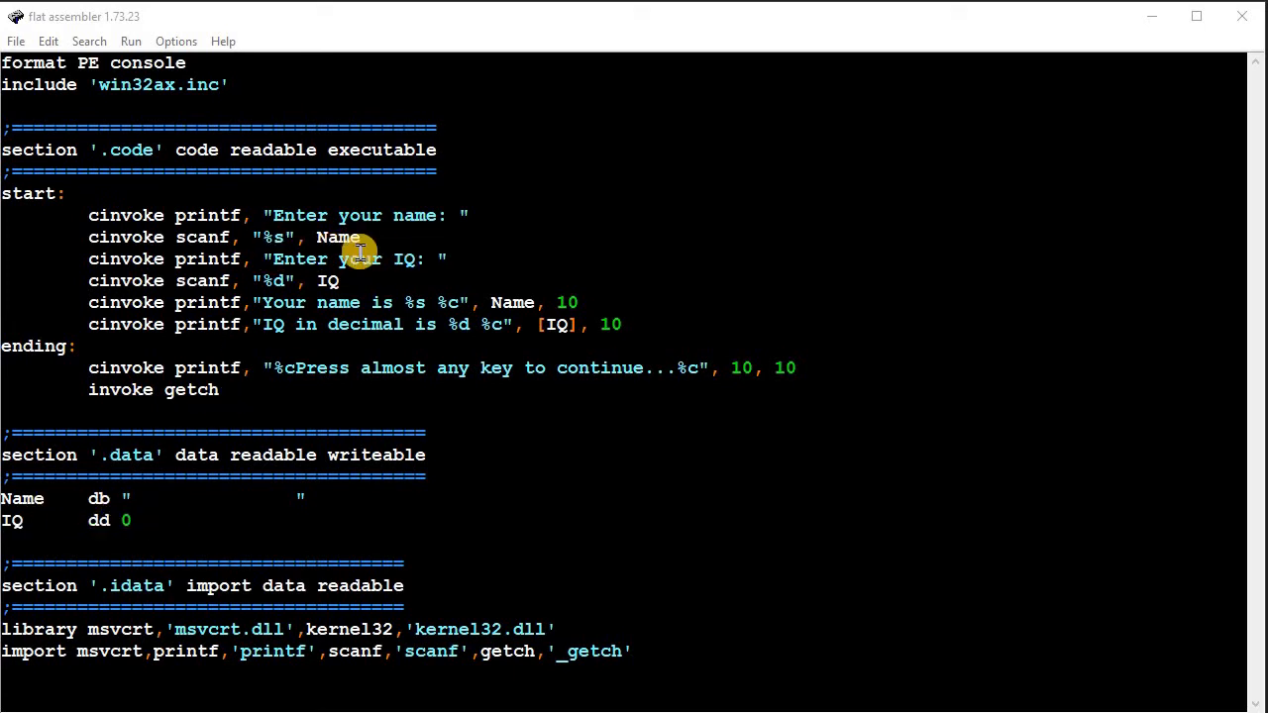
mouse_move(277, 279)
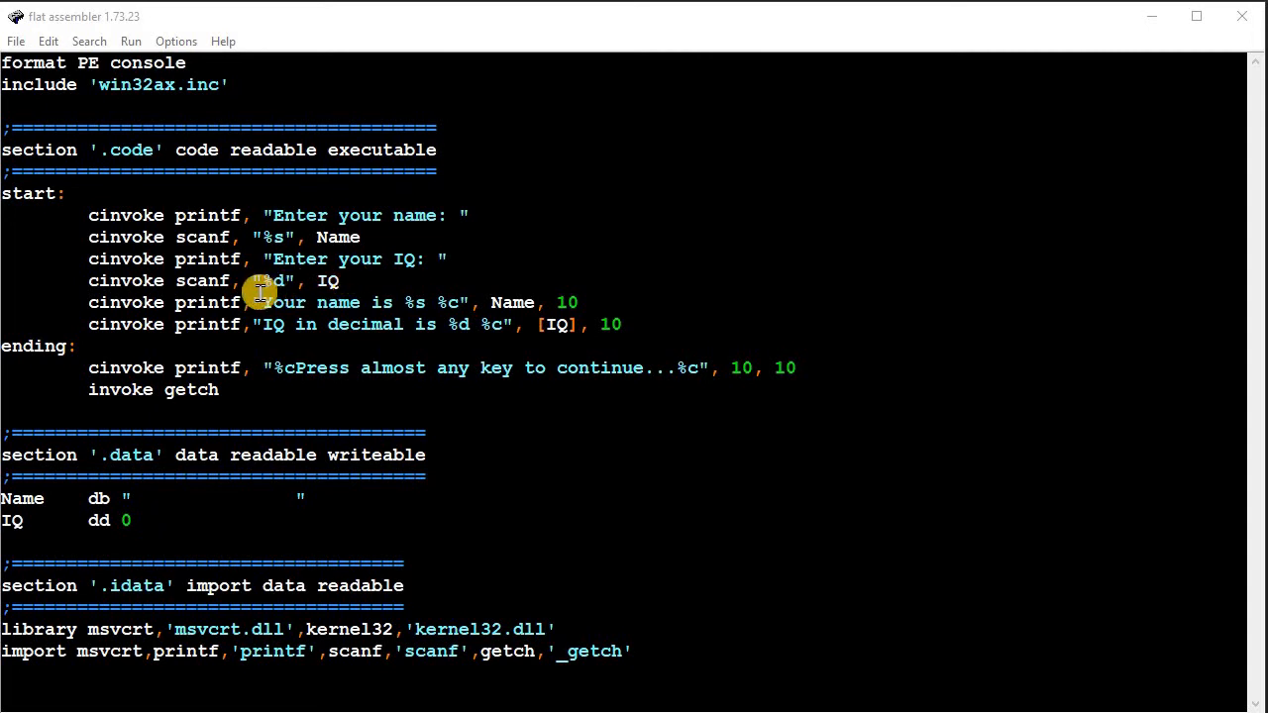
mouse_move(267, 302)
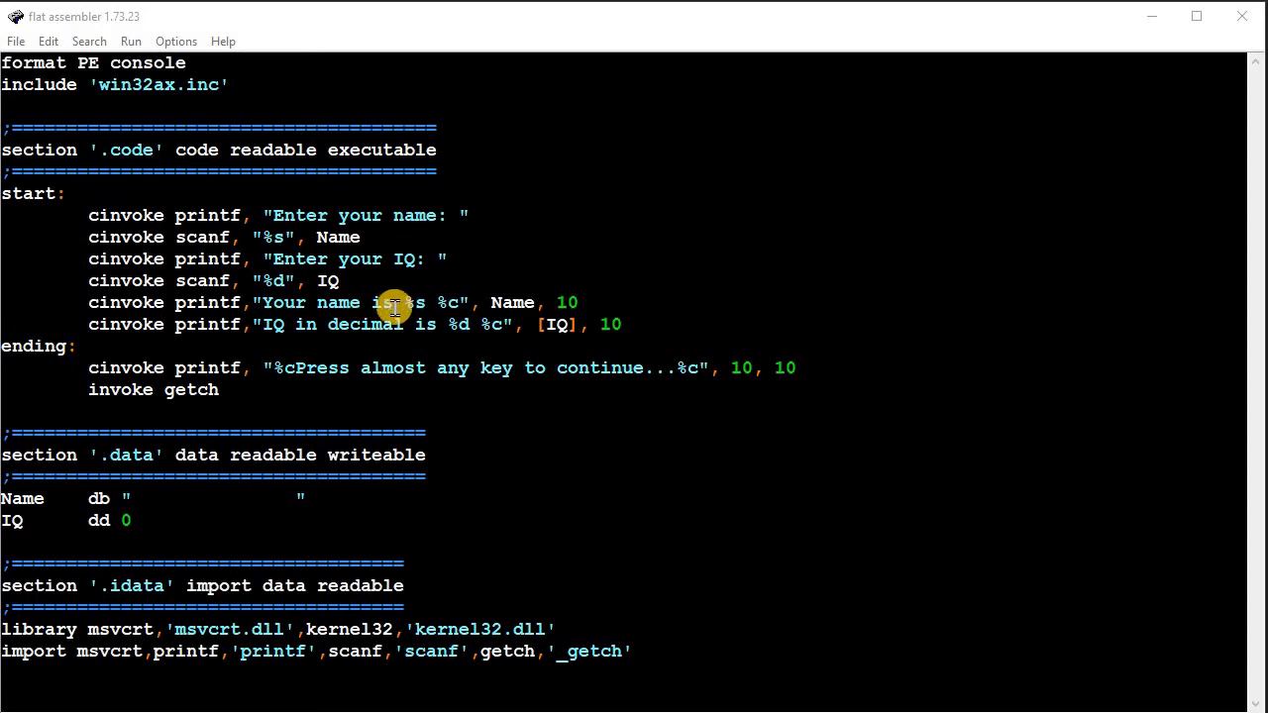
mouse_move(404, 302)
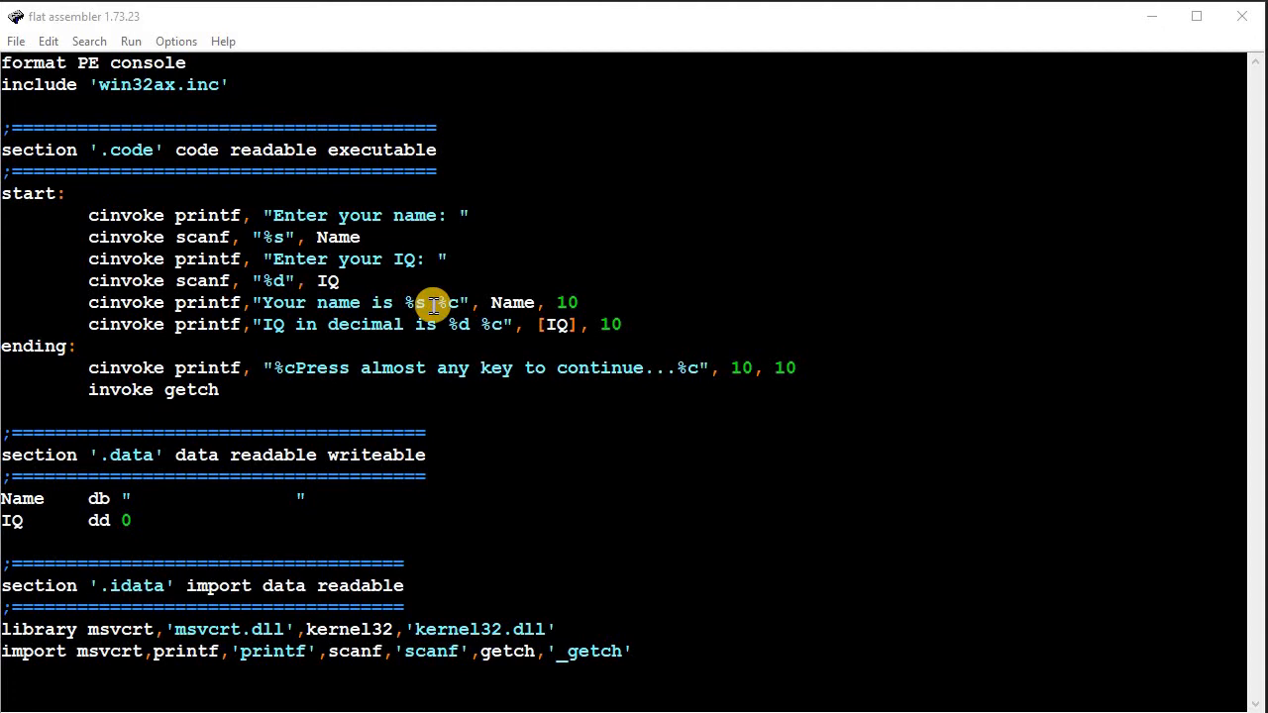
mouse_move(513, 302)
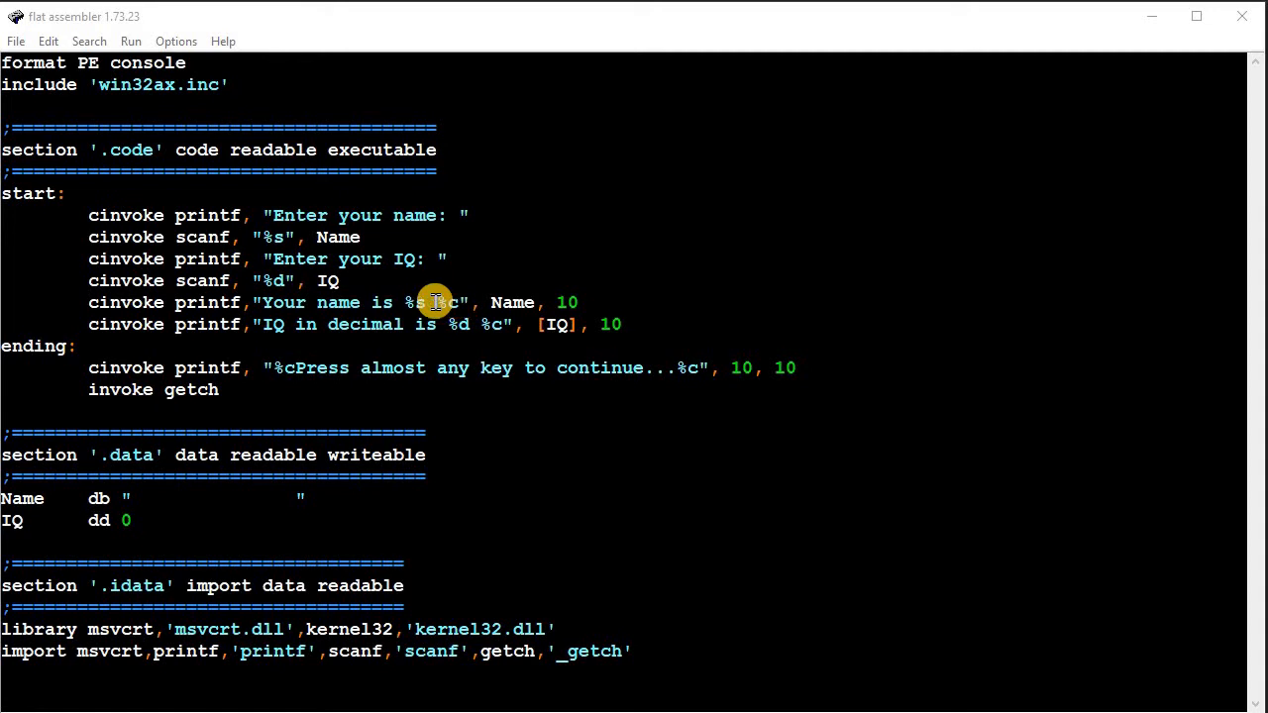
mouse_move(530, 305)
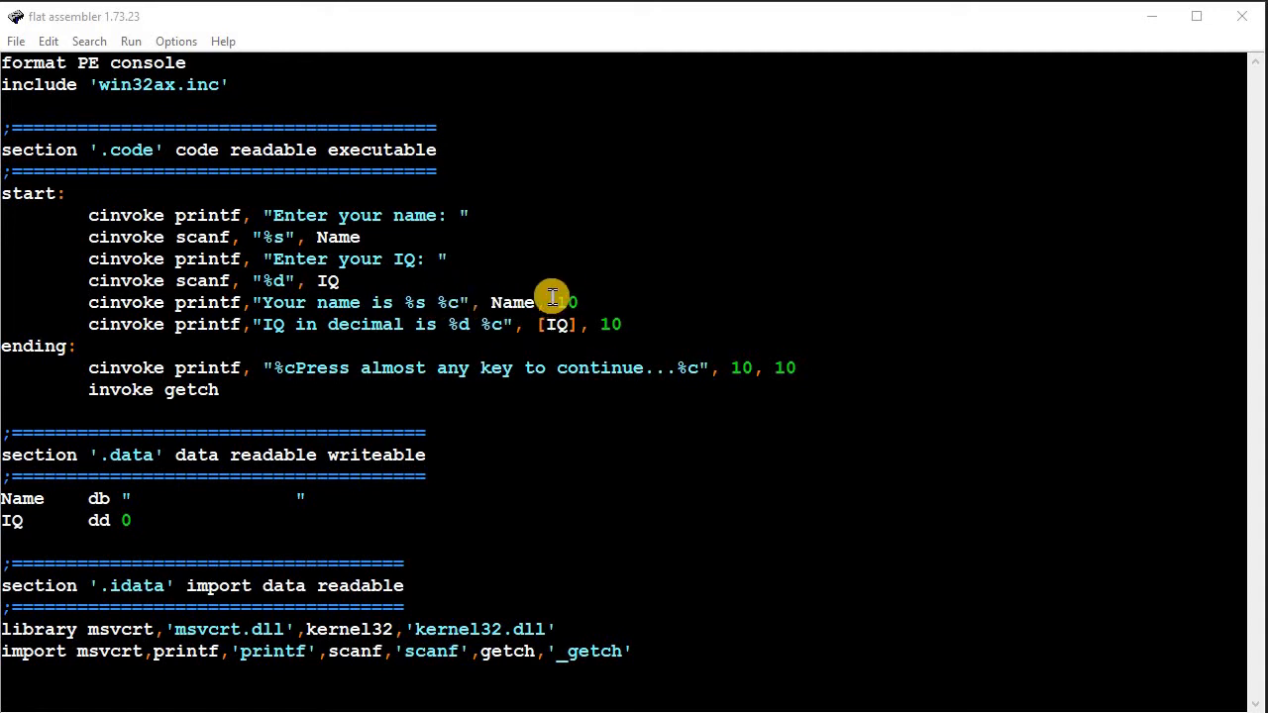
mouse_move(347, 340)
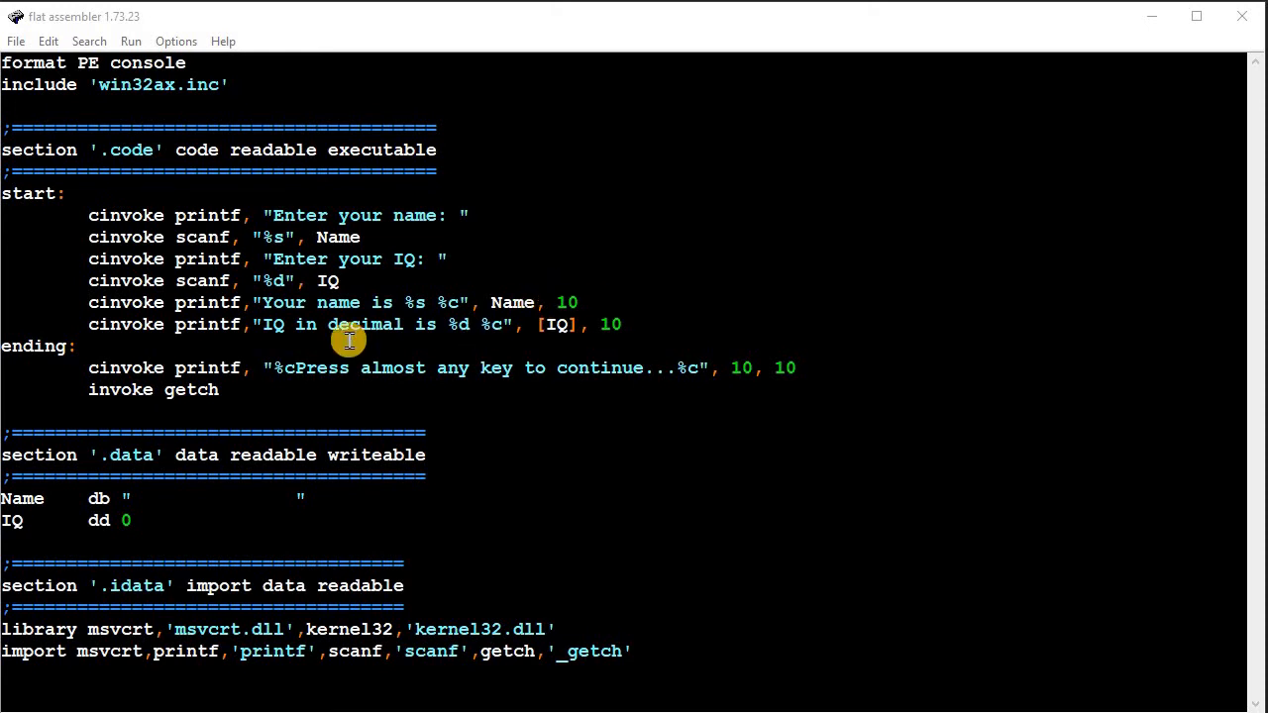
mouse_move(275, 367)
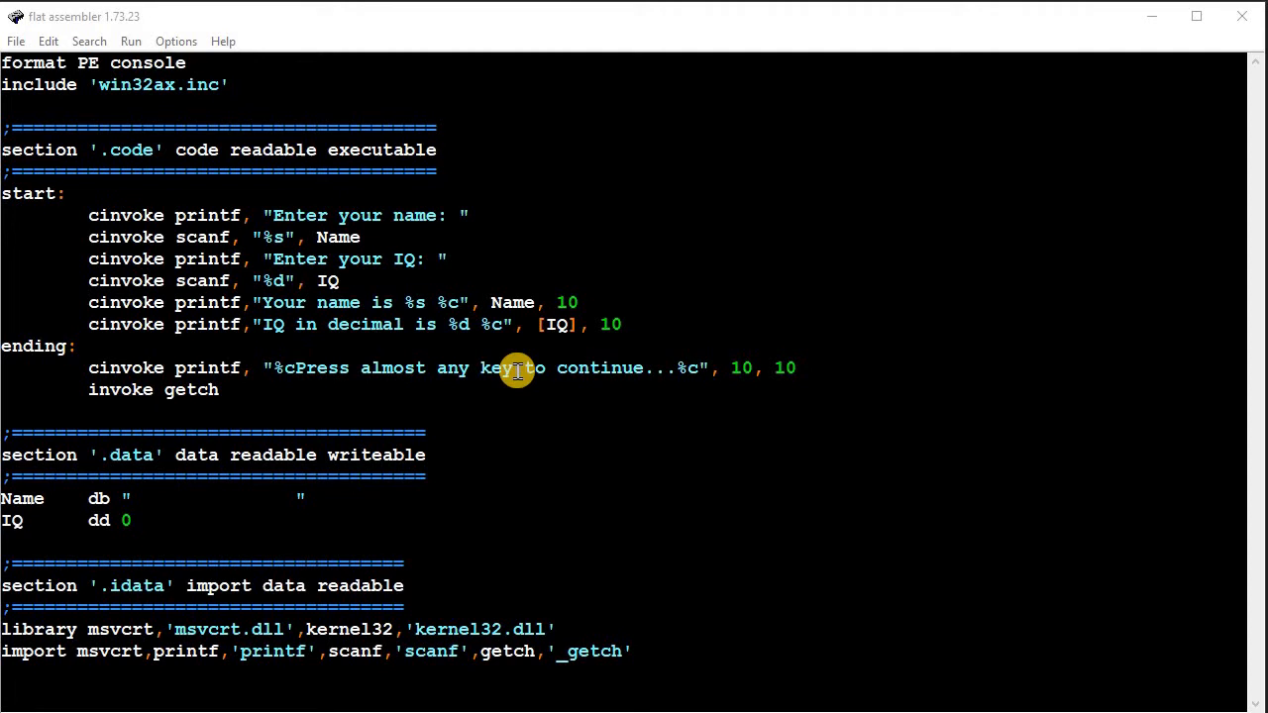
mouse_move(714, 367)
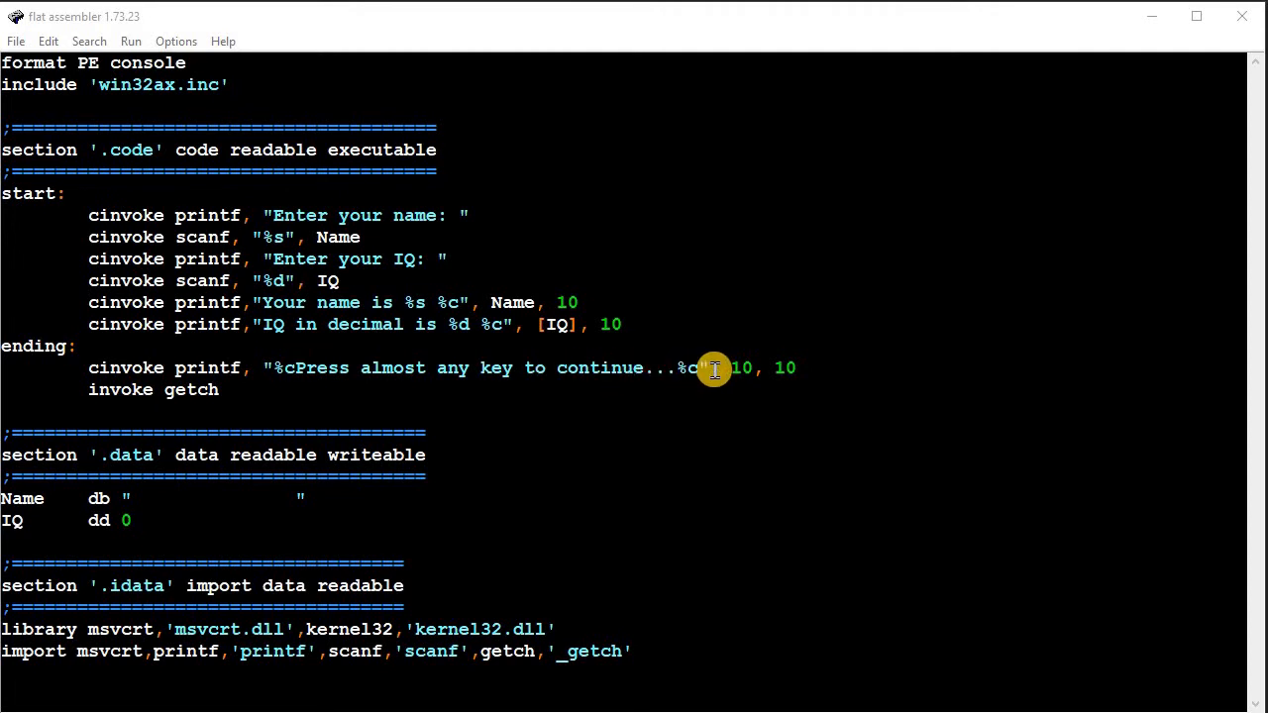
mouse_move(797, 364)
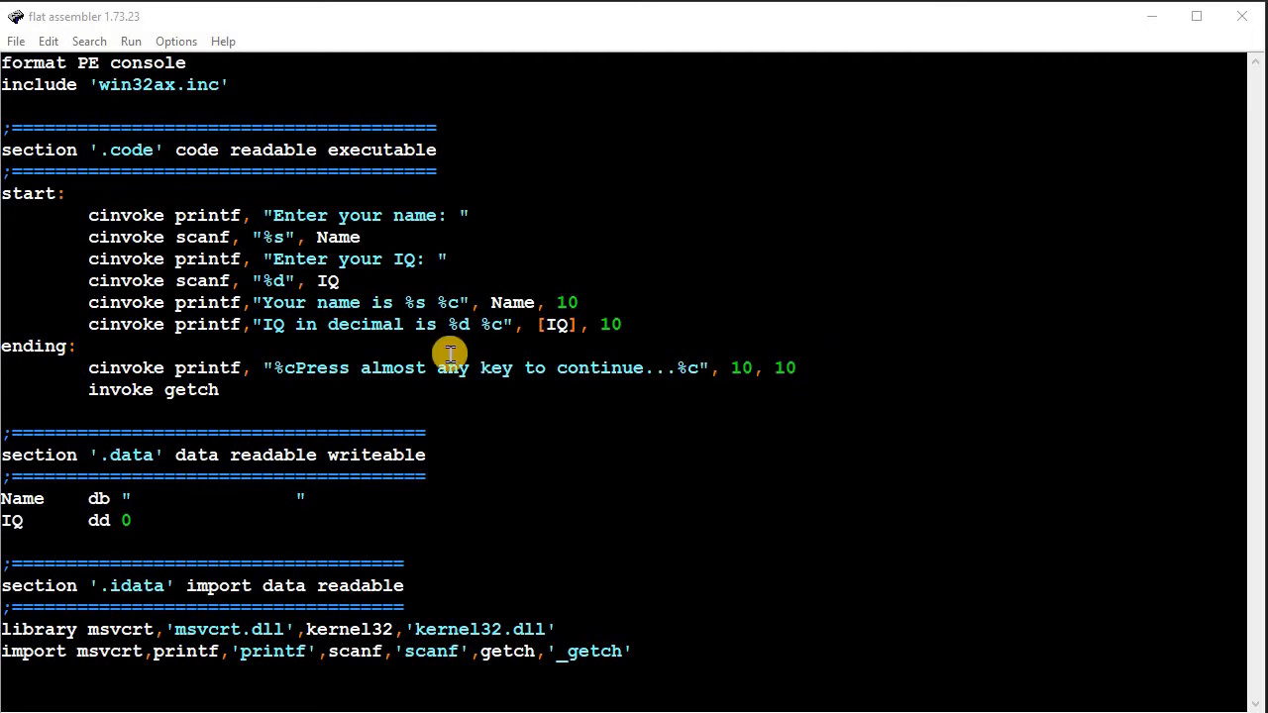
mouse_move(186, 317)
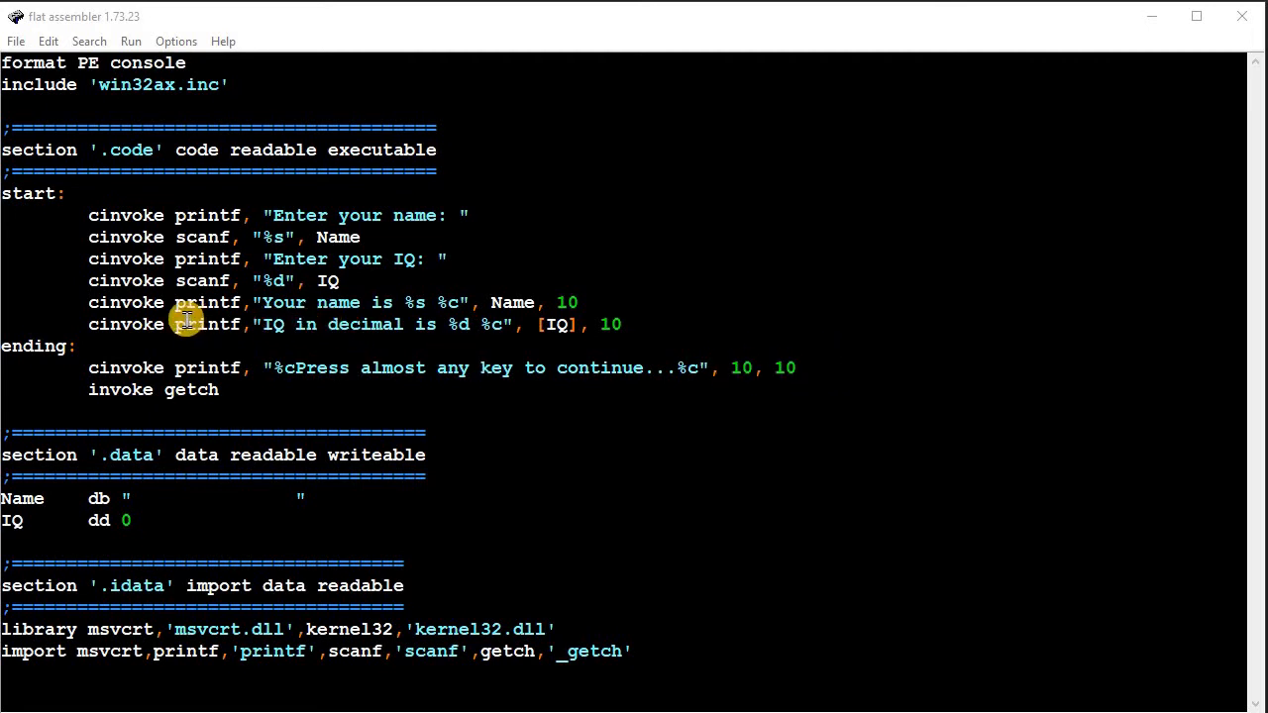
mouse_move(470, 324)
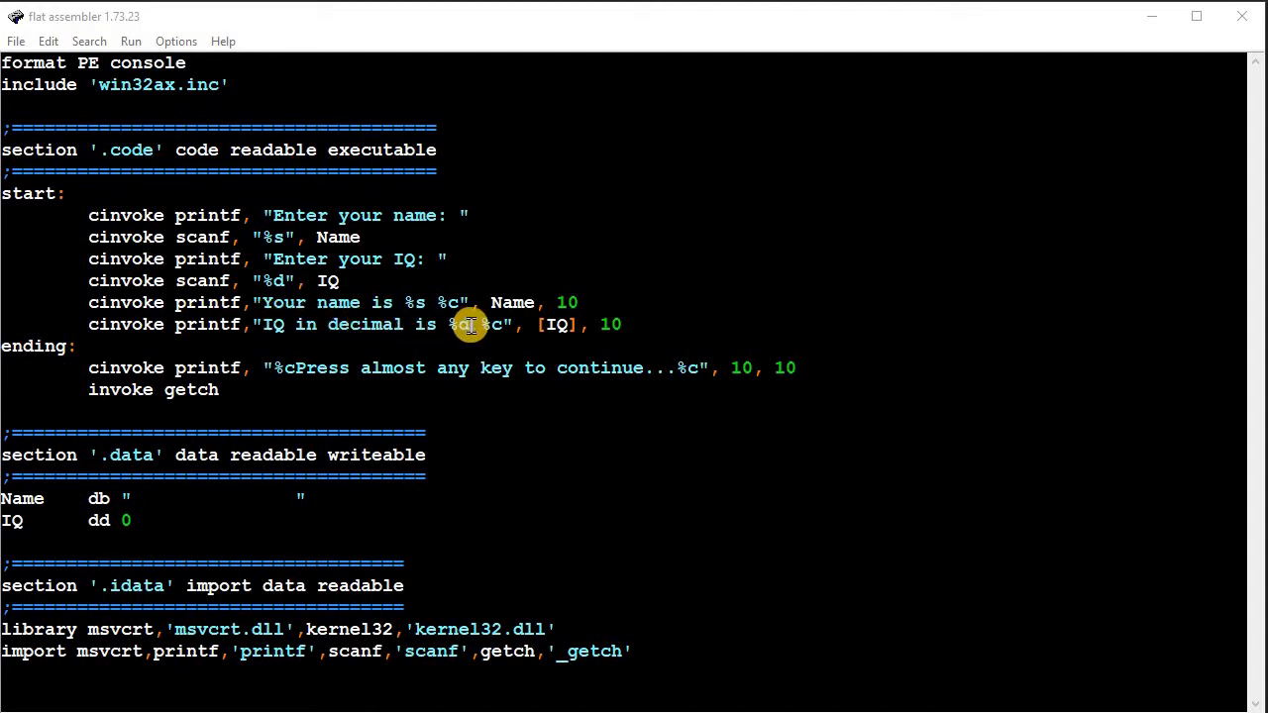
mouse_move(417, 325)
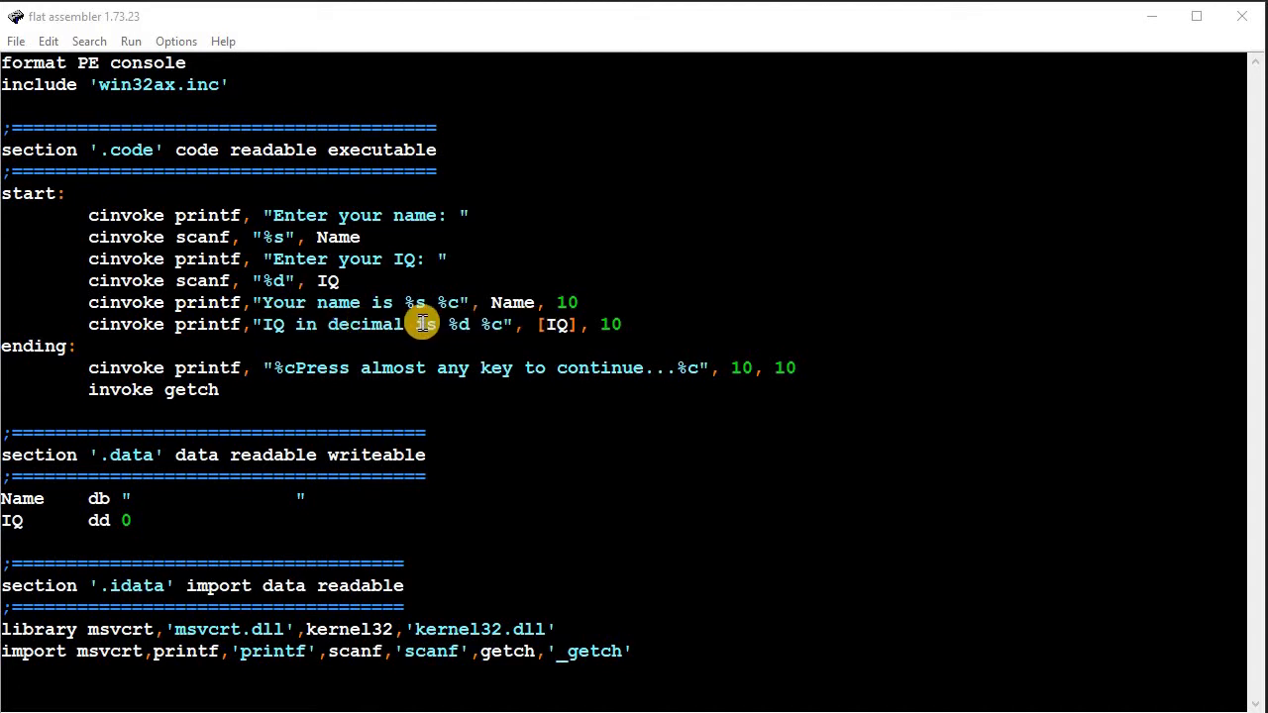
mouse_move(337, 317)
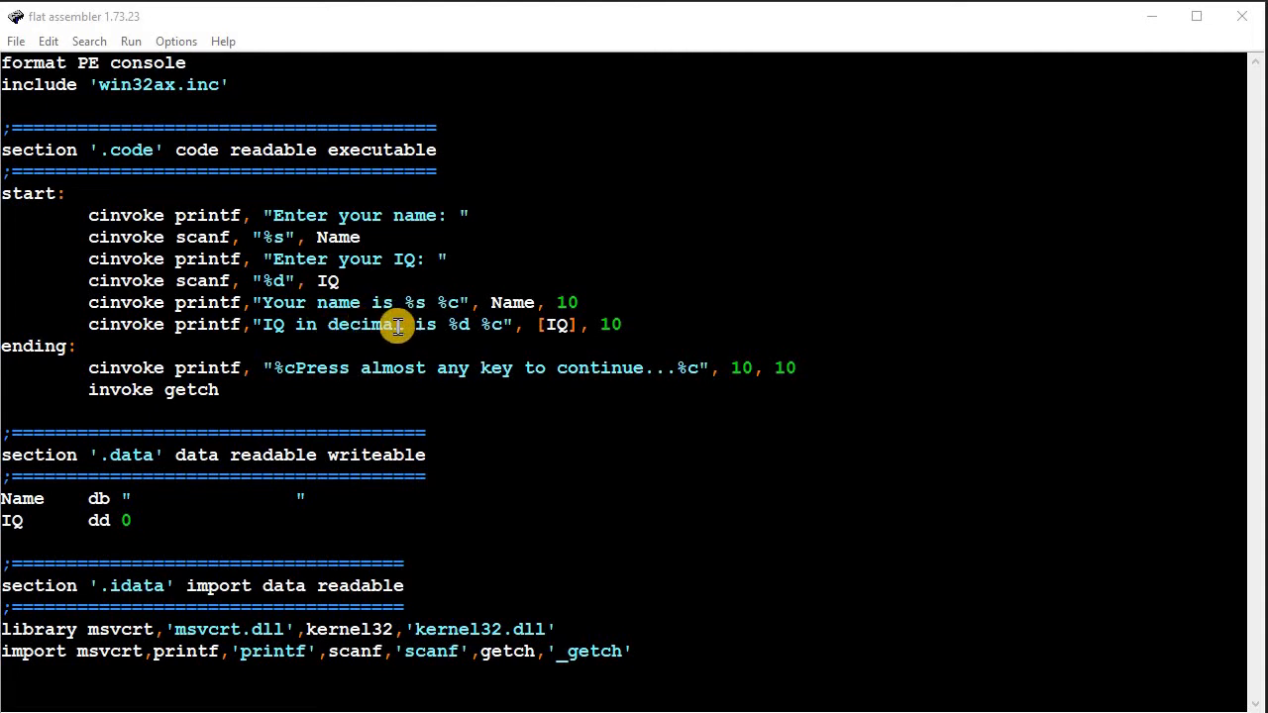
mouse_move(446, 334)
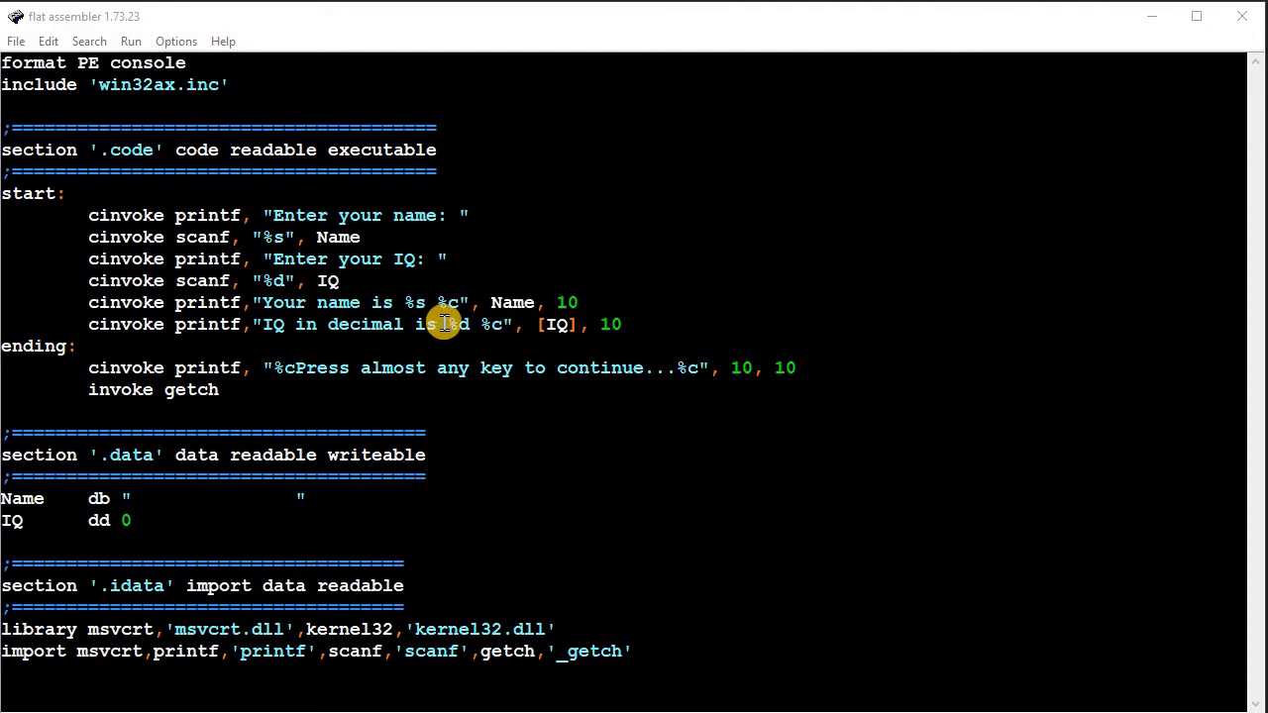
mouse_move(538, 327)
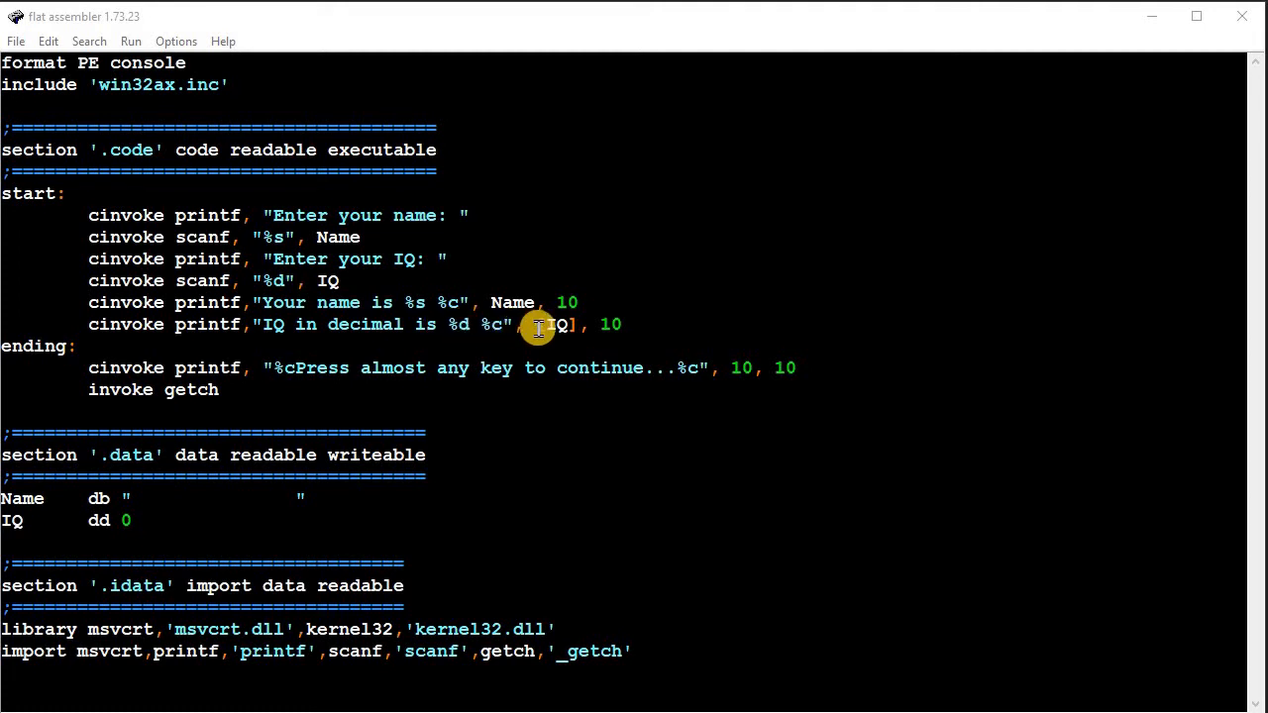
mouse_move(555, 323)
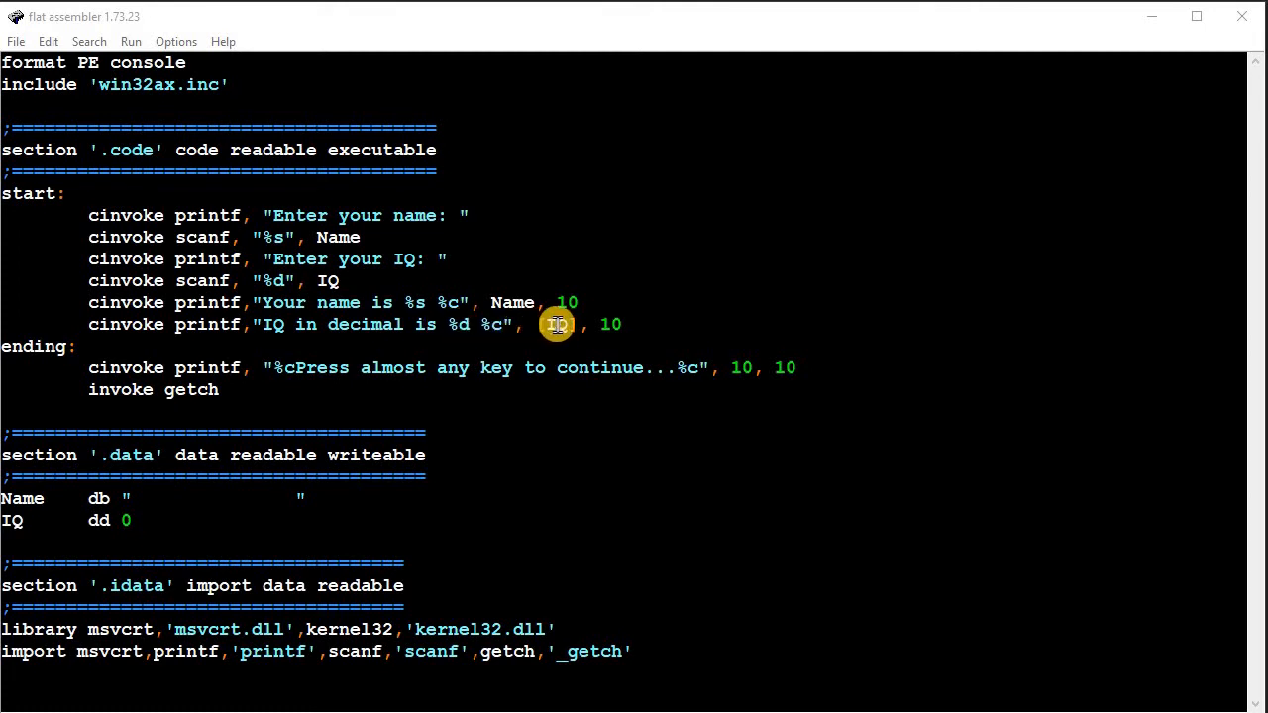
mouse_move(553, 324)
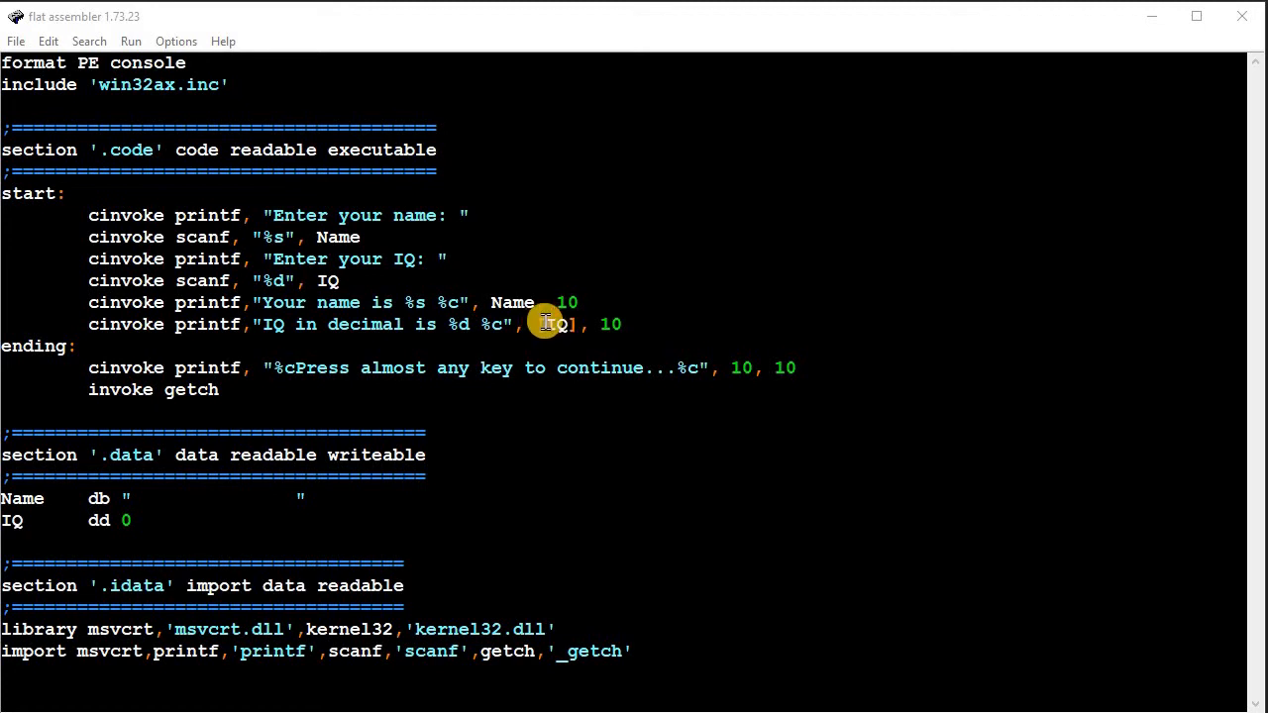
mouse_move(557, 324)
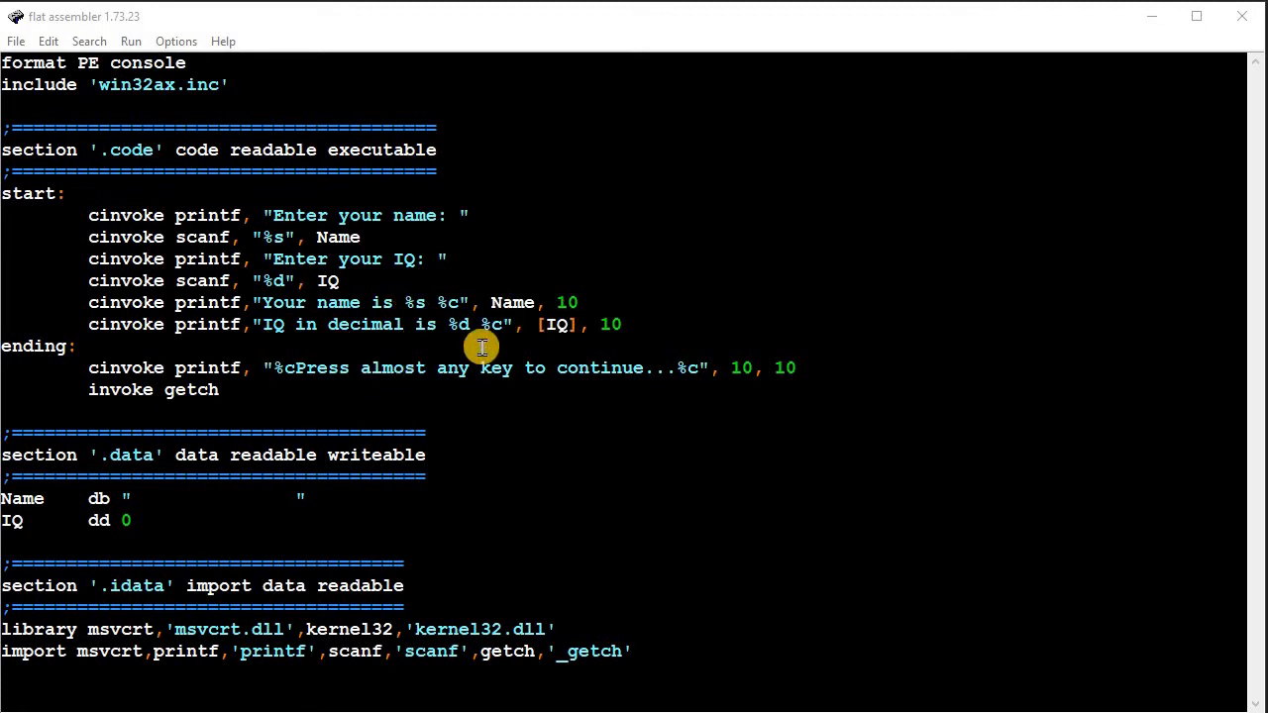
mouse_move(505, 381)
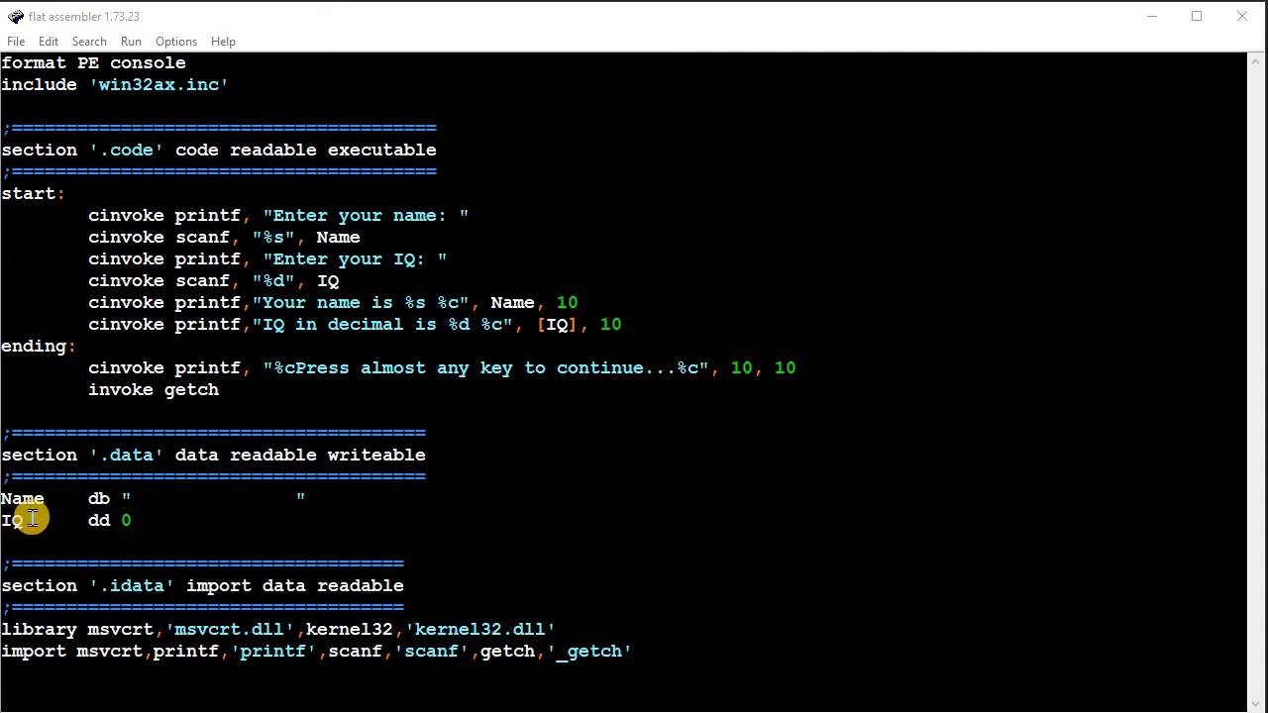
mouse_move(567, 344)
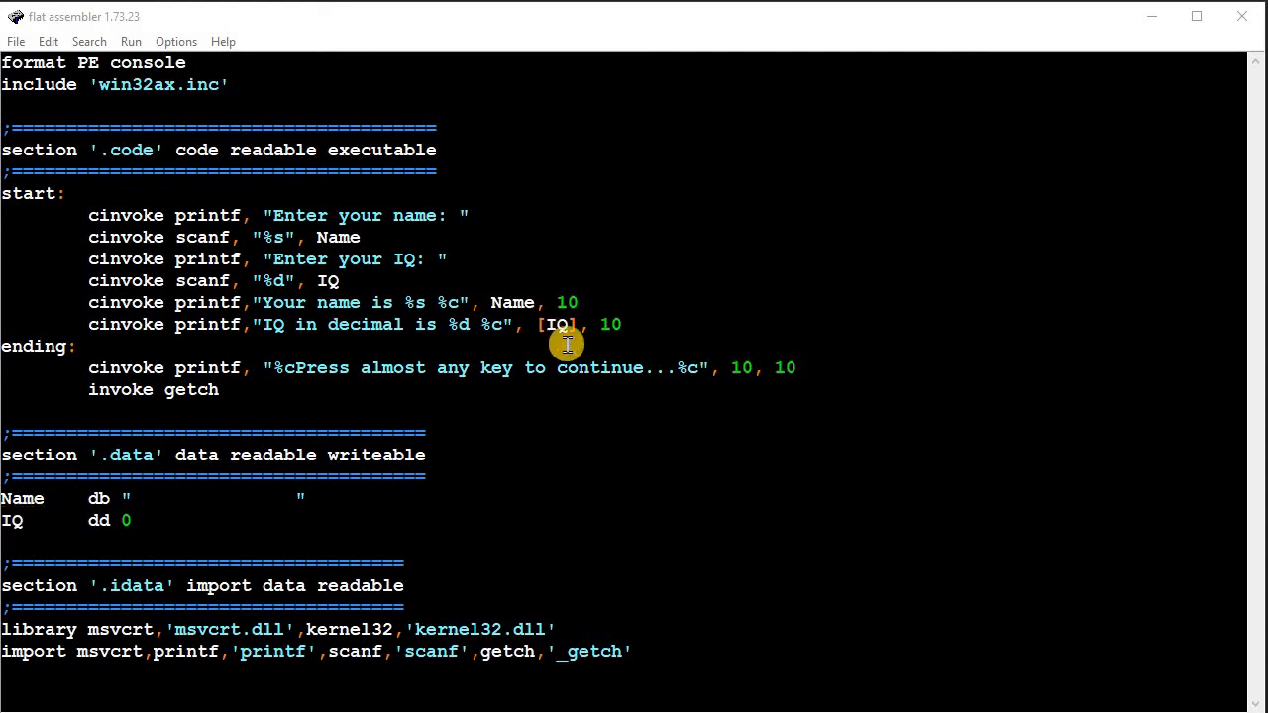
mouse_move(87, 518)
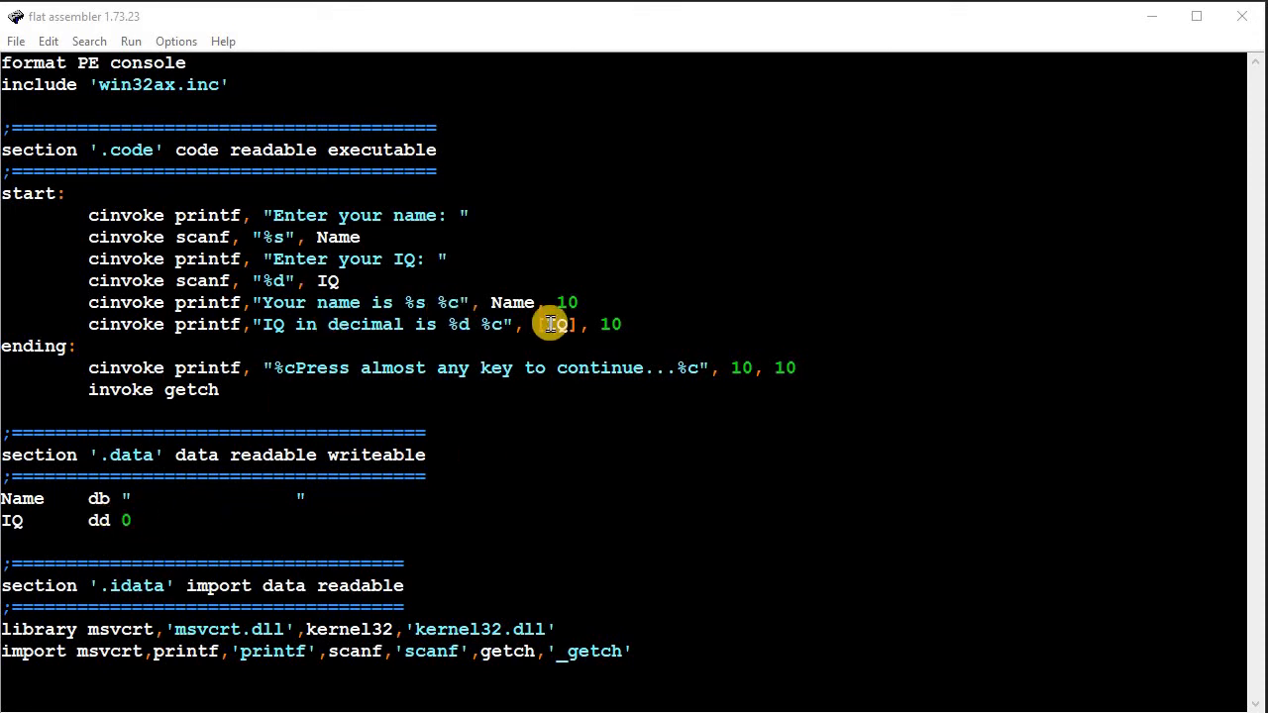
mouse_move(255, 237)
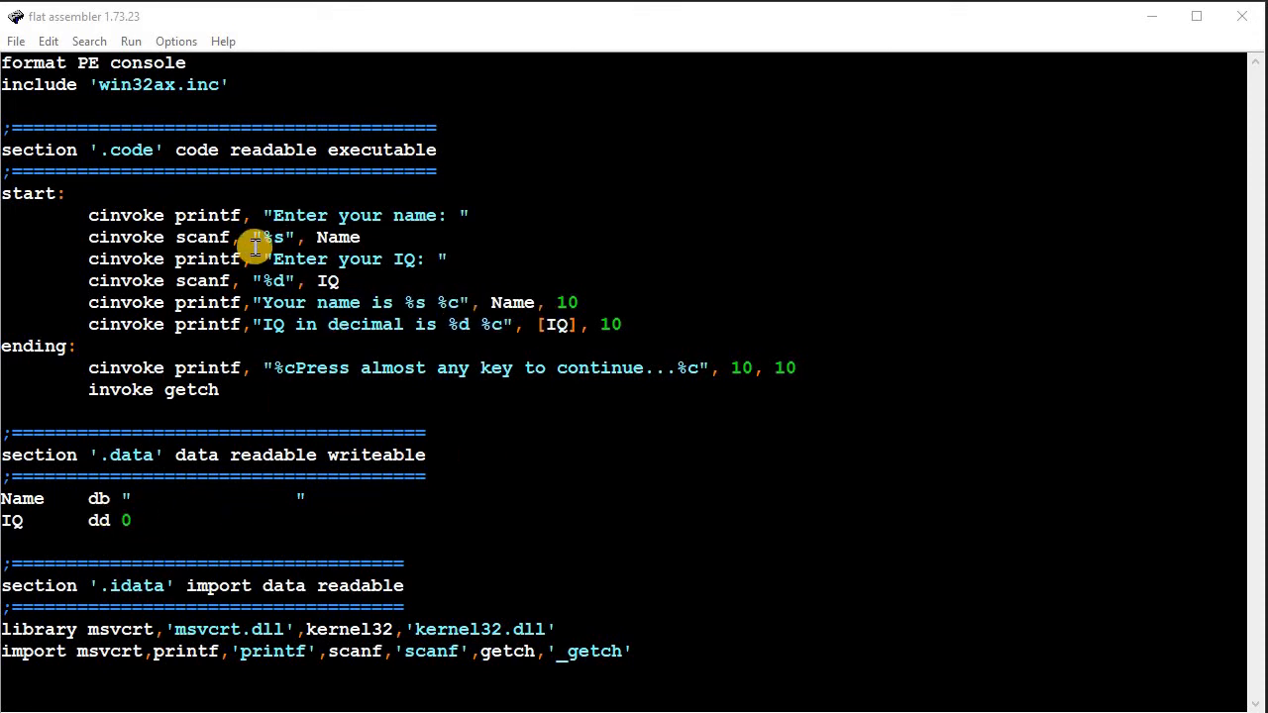
mouse_move(317, 280)
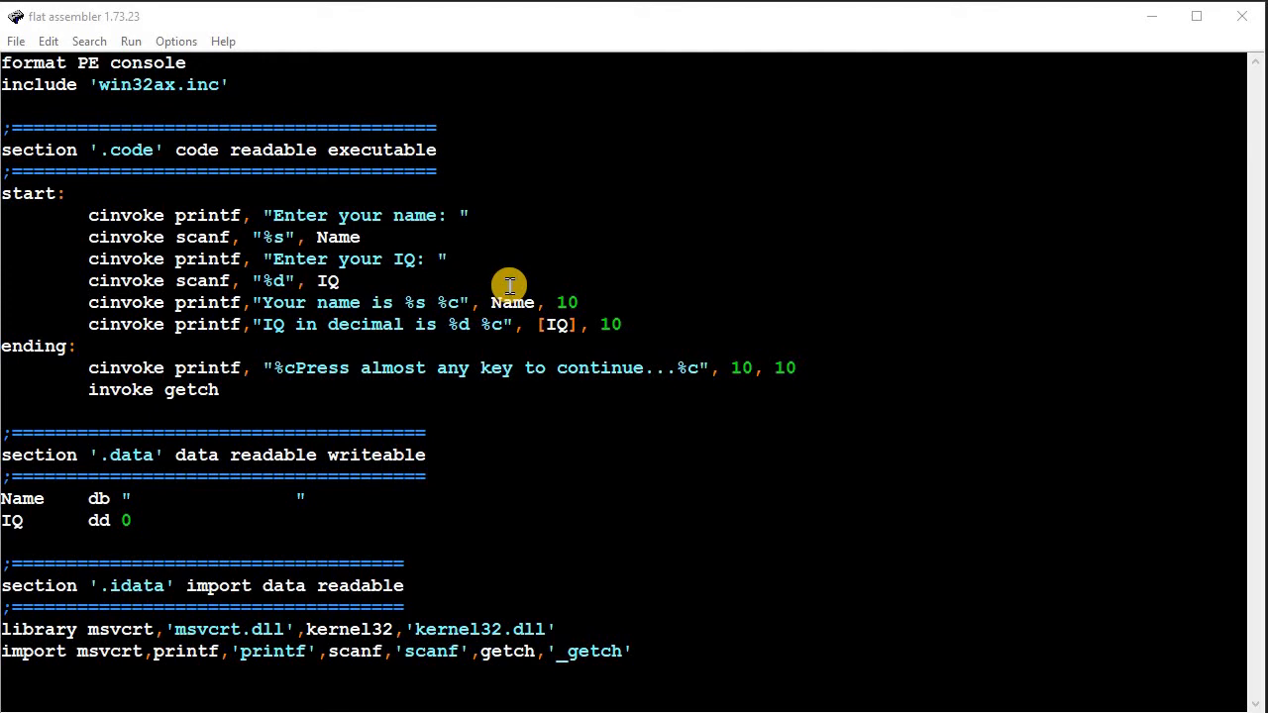
mouse_move(498, 303)
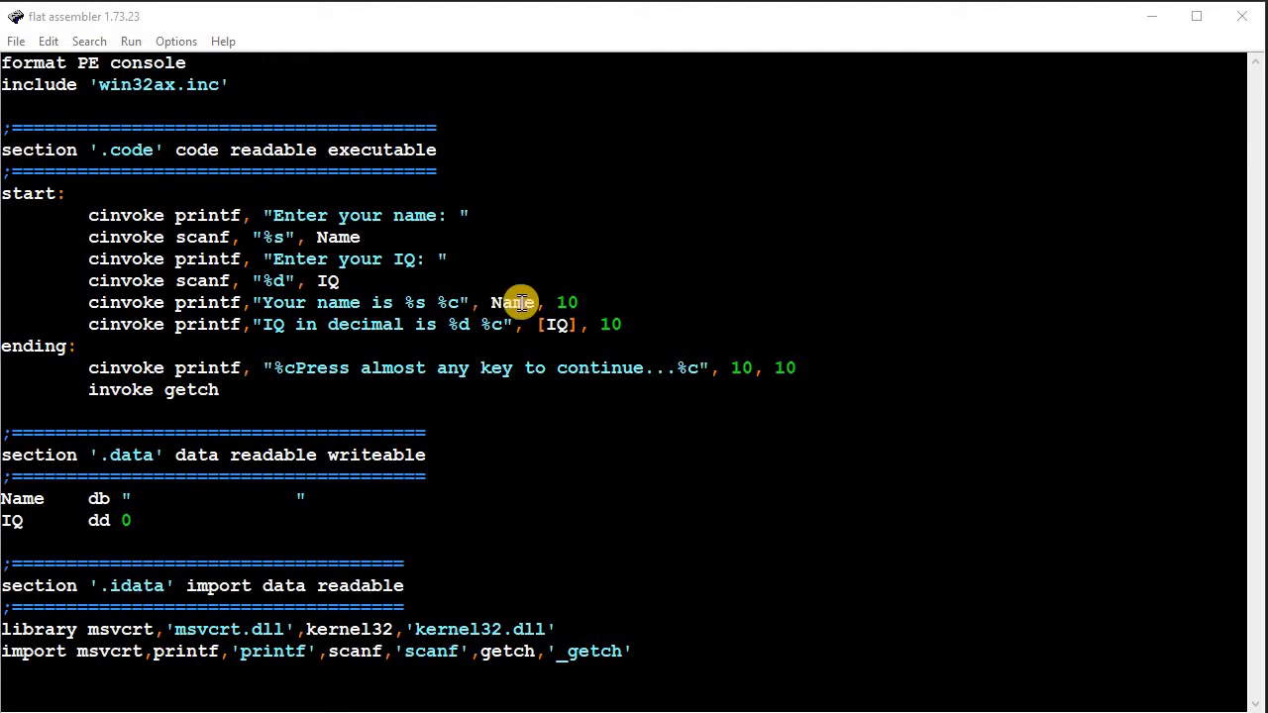
mouse_move(533, 299)
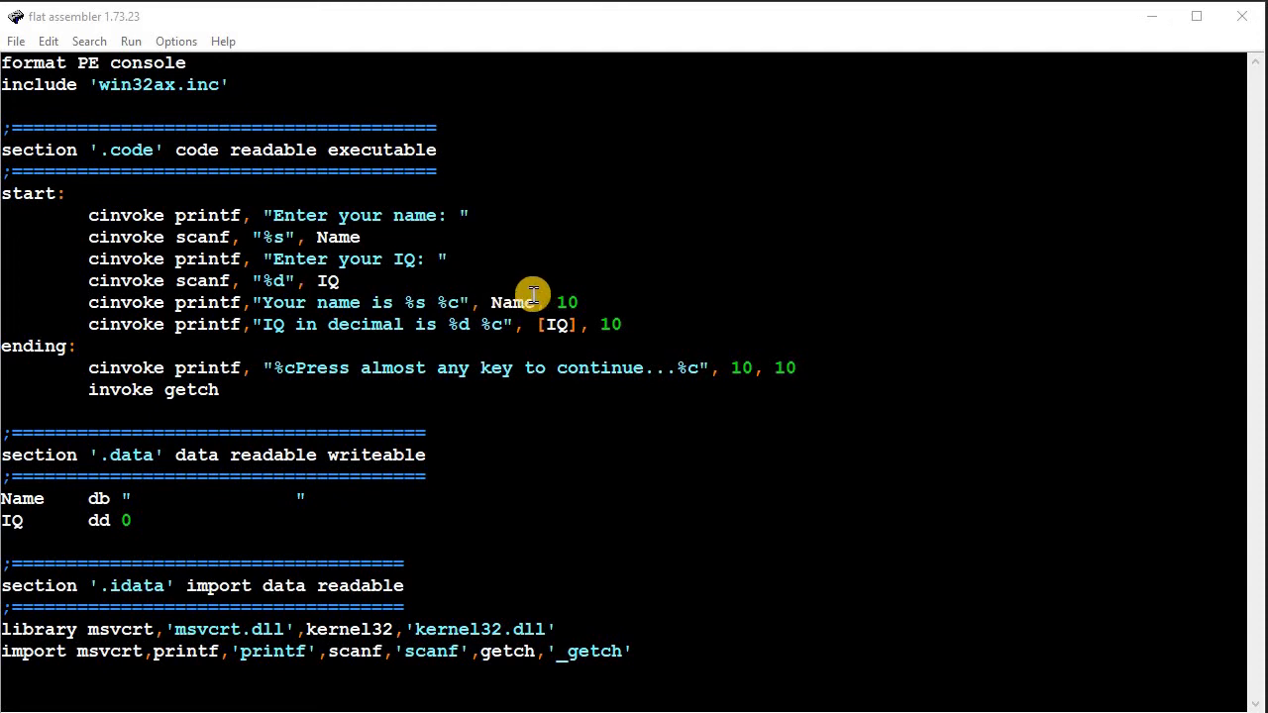
mouse_move(301, 325)
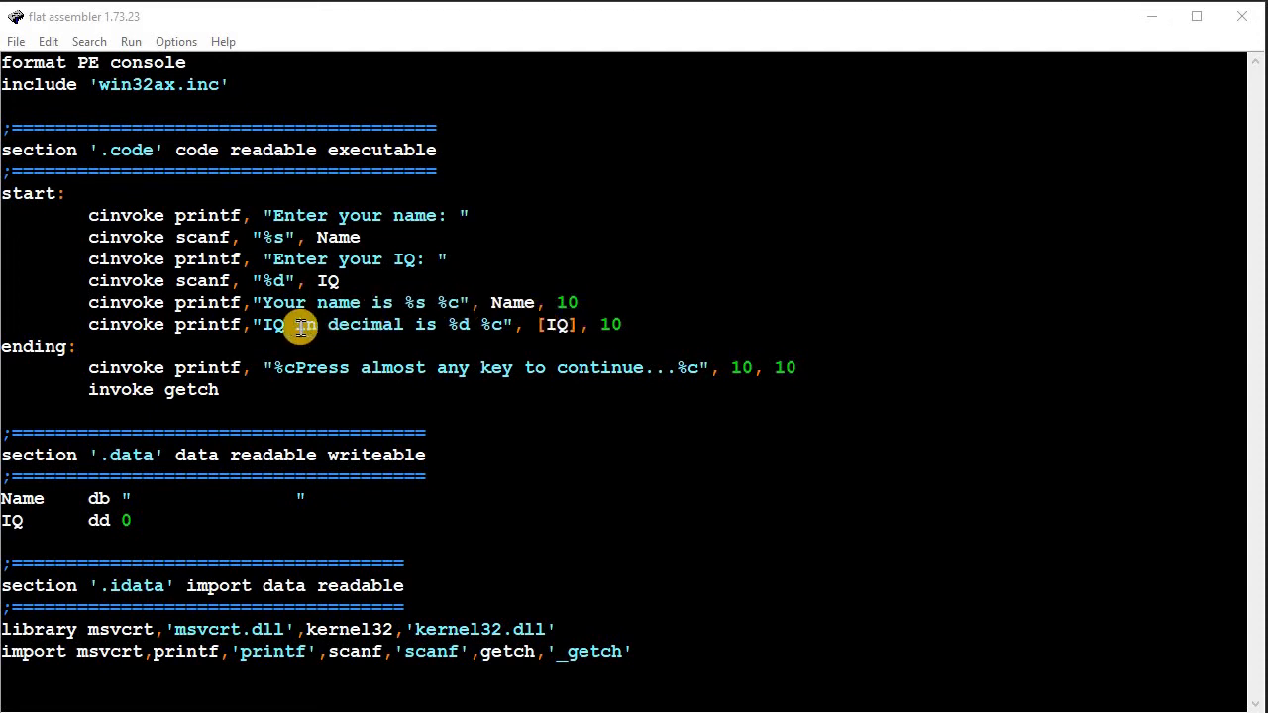
mouse_move(546, 327)
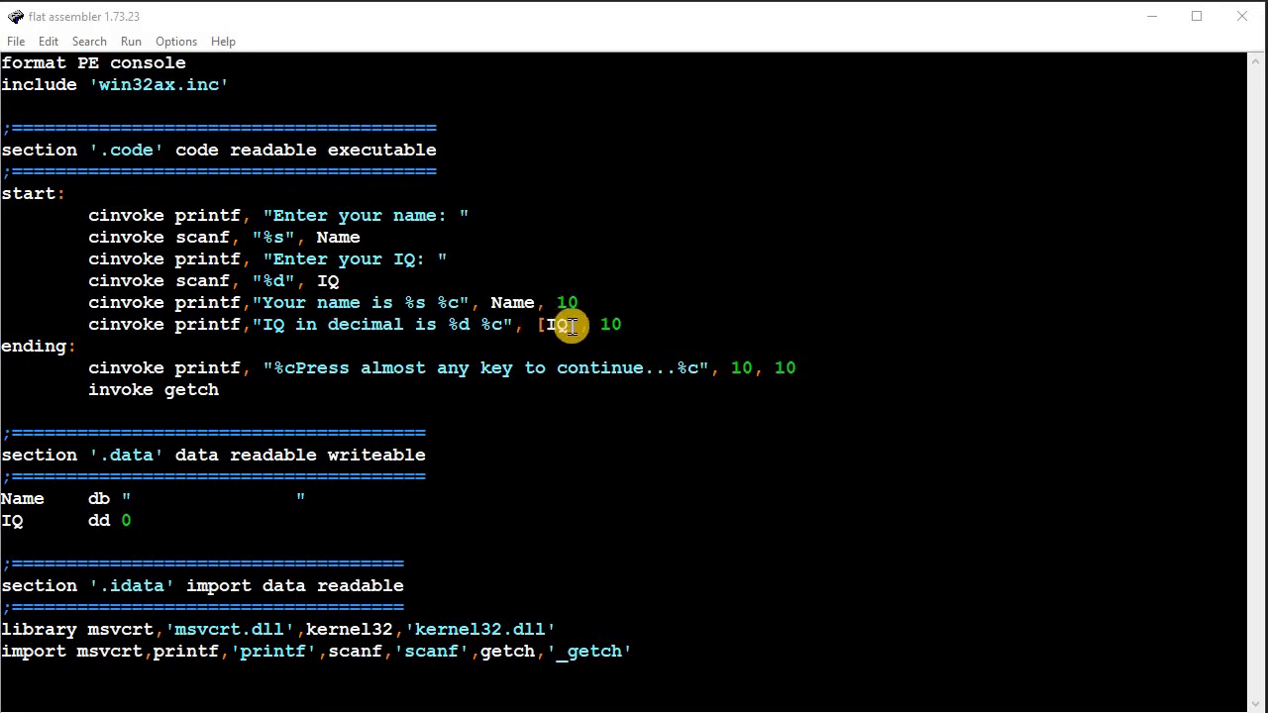
mouse_move(340, 189)
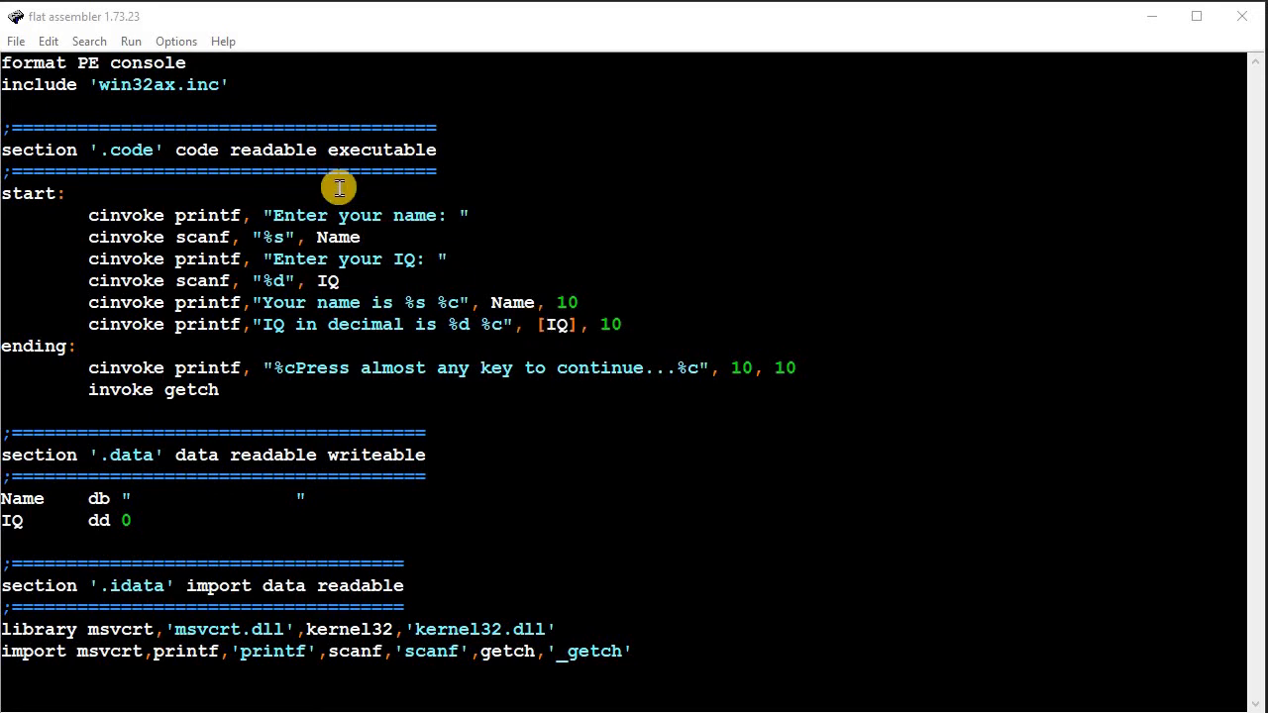
- Run printf_scanf.exe and enter the name David with an IQ of 100
left_click(176, 41)
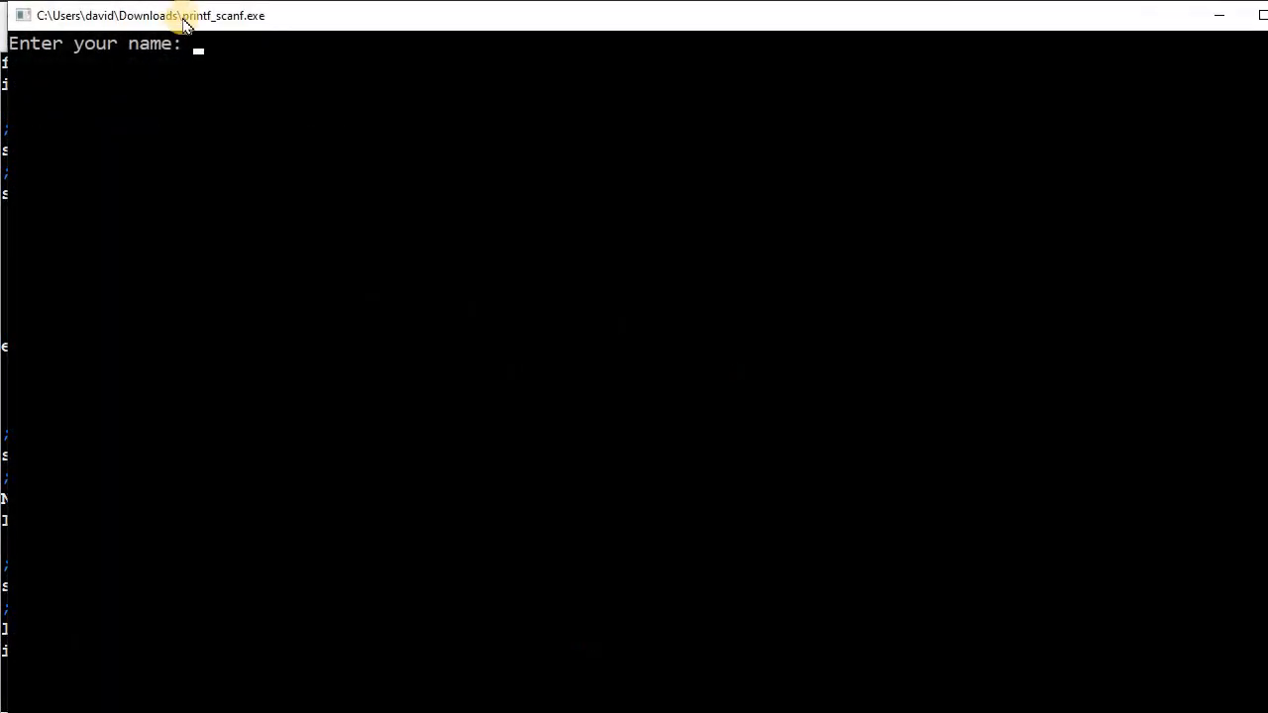
type("David")
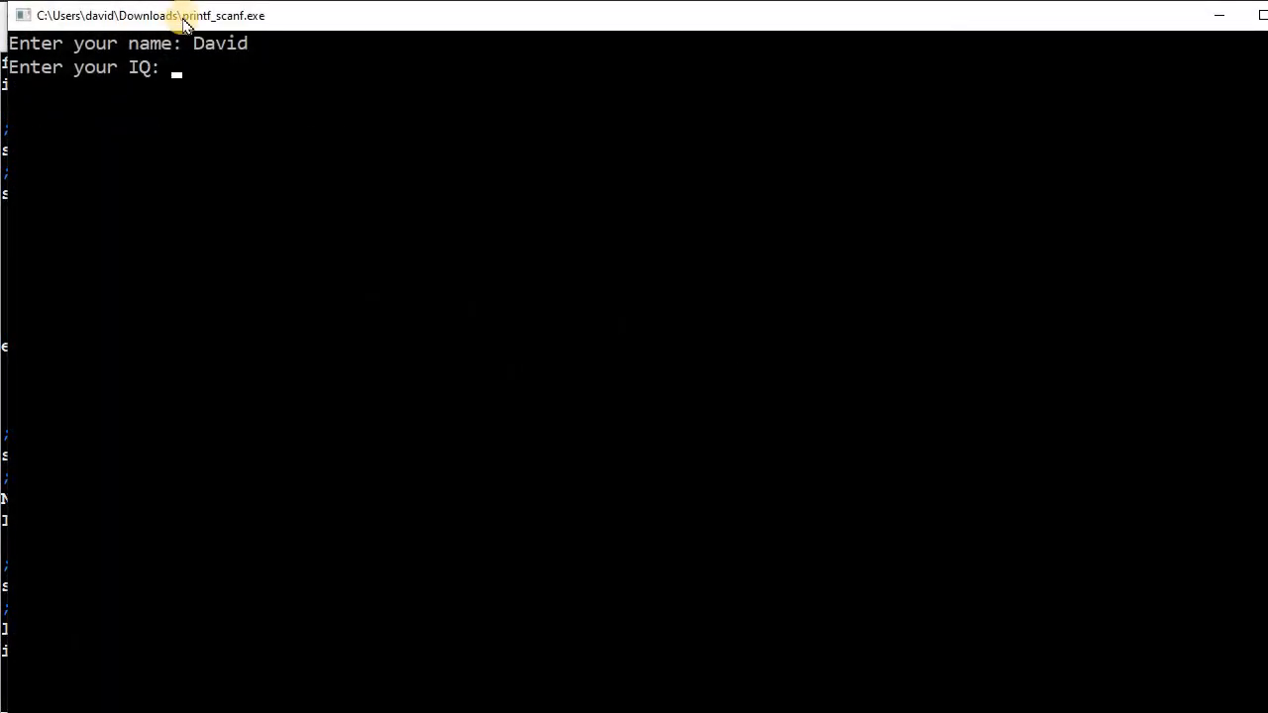
type("100")
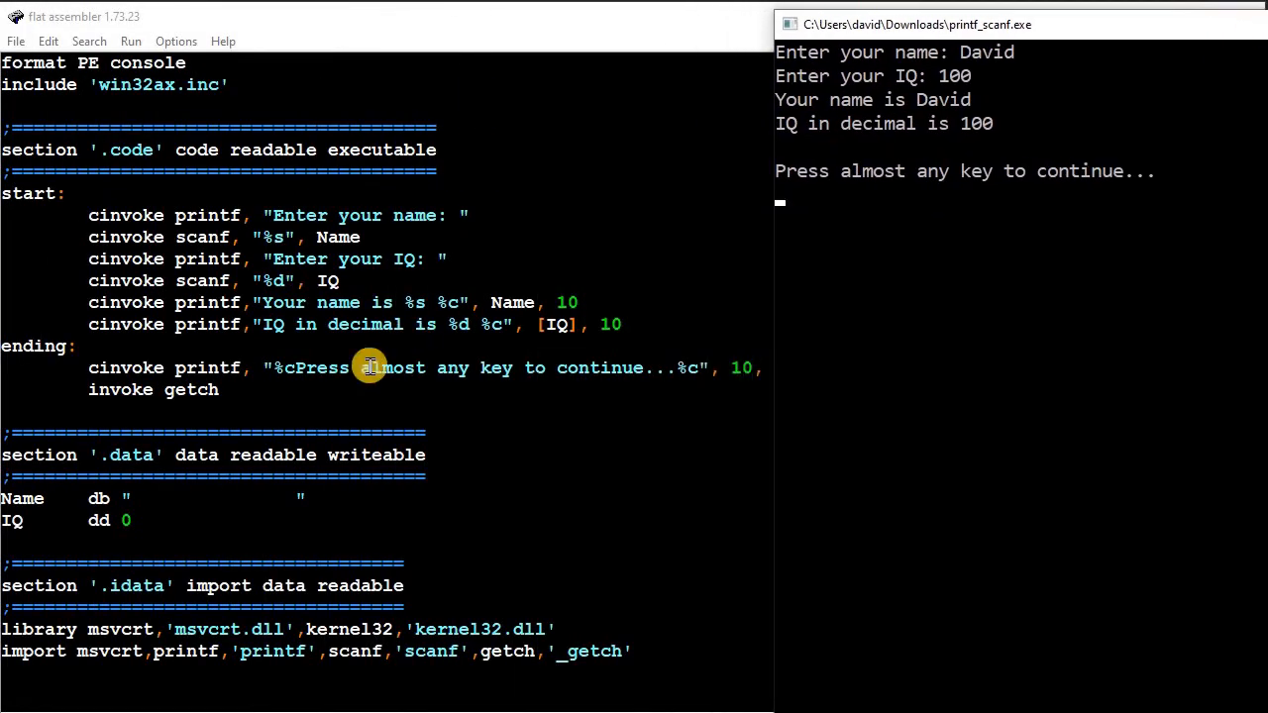
mouse_move(1076, 310)
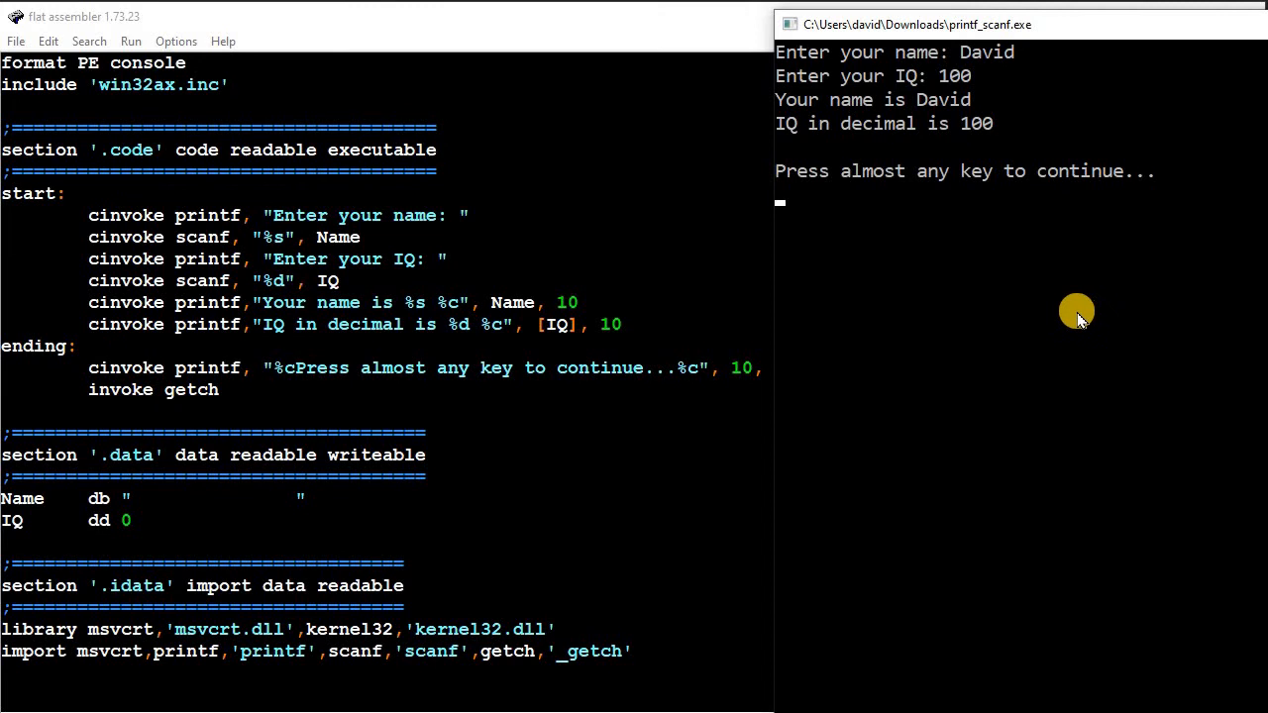
mouse_move(953, 203)
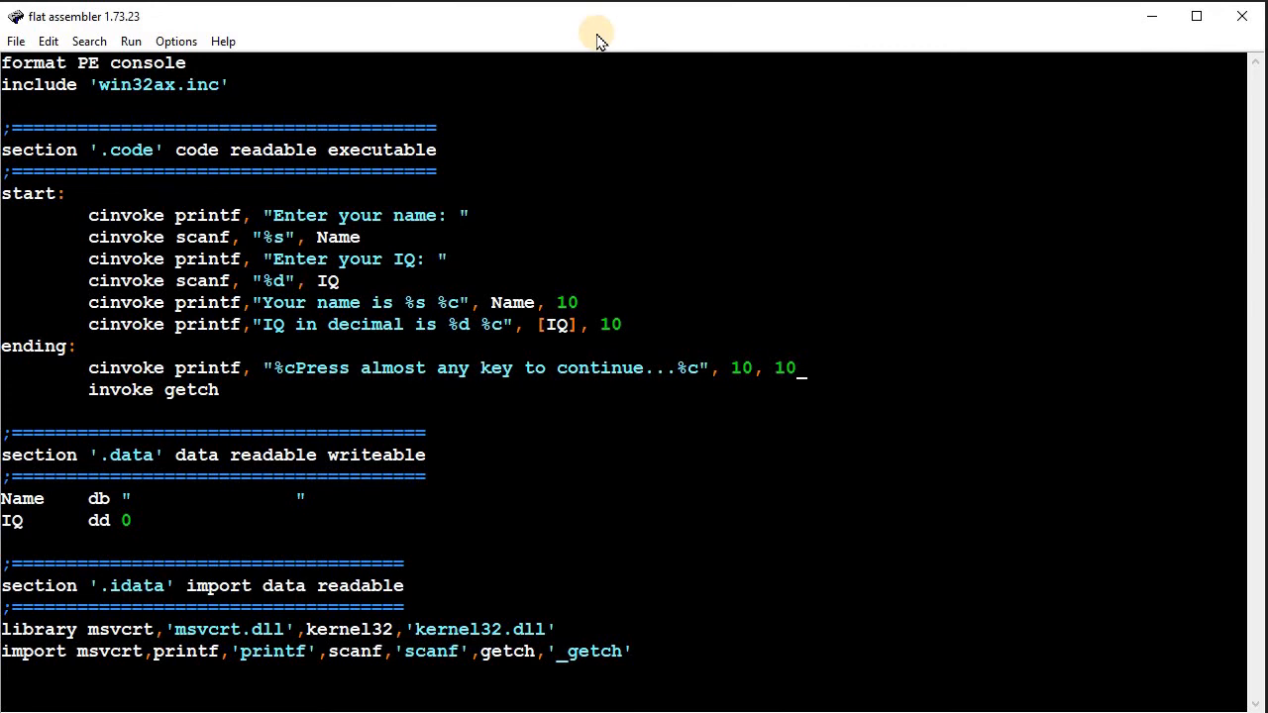
mouse_move(290, 350)
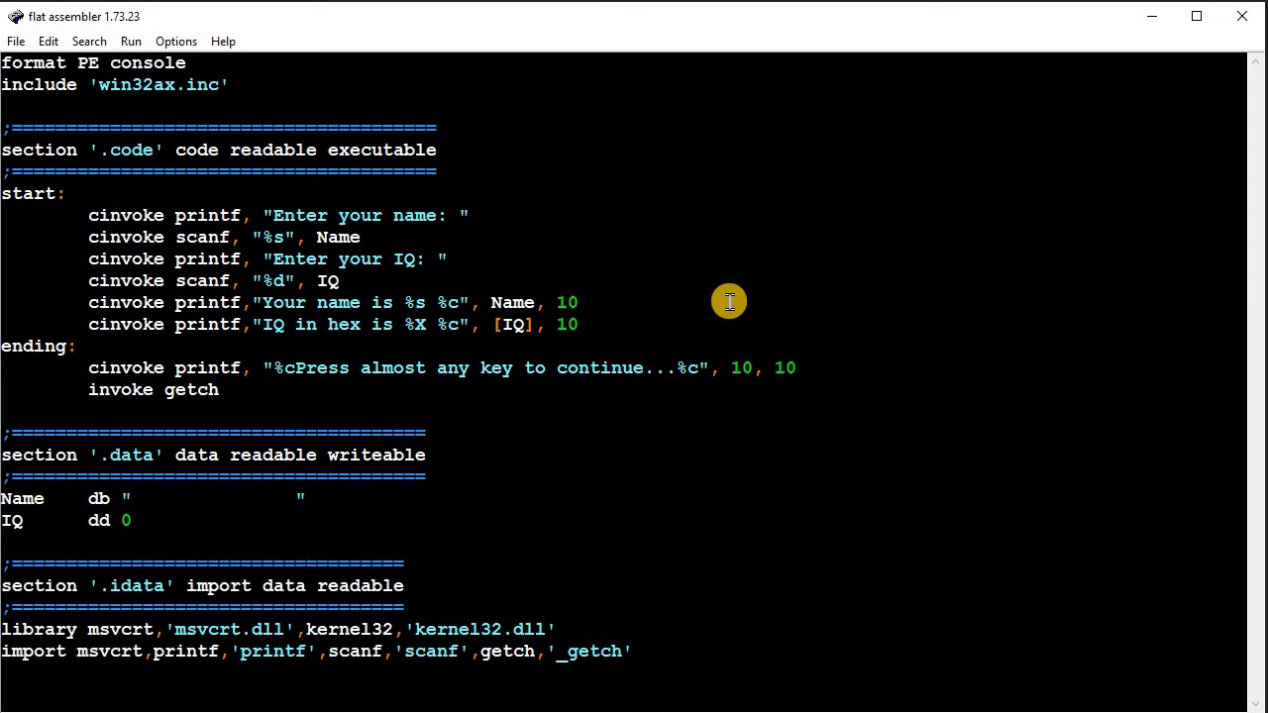
- Add '#' to the IQ format so it reads 'IQ in hex is %#X'
type("#")
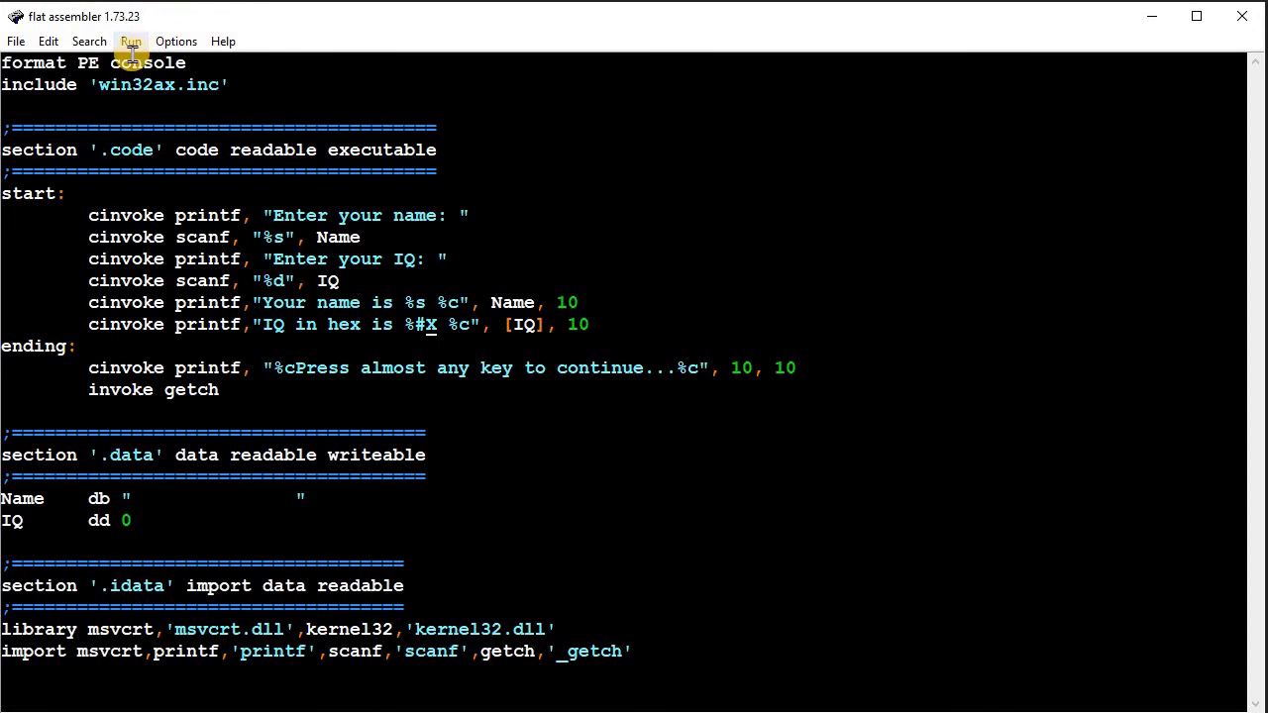
- Run the hex version and submit an IQ of 110 to check the 0X output
left_click(130, 41)
type("110")
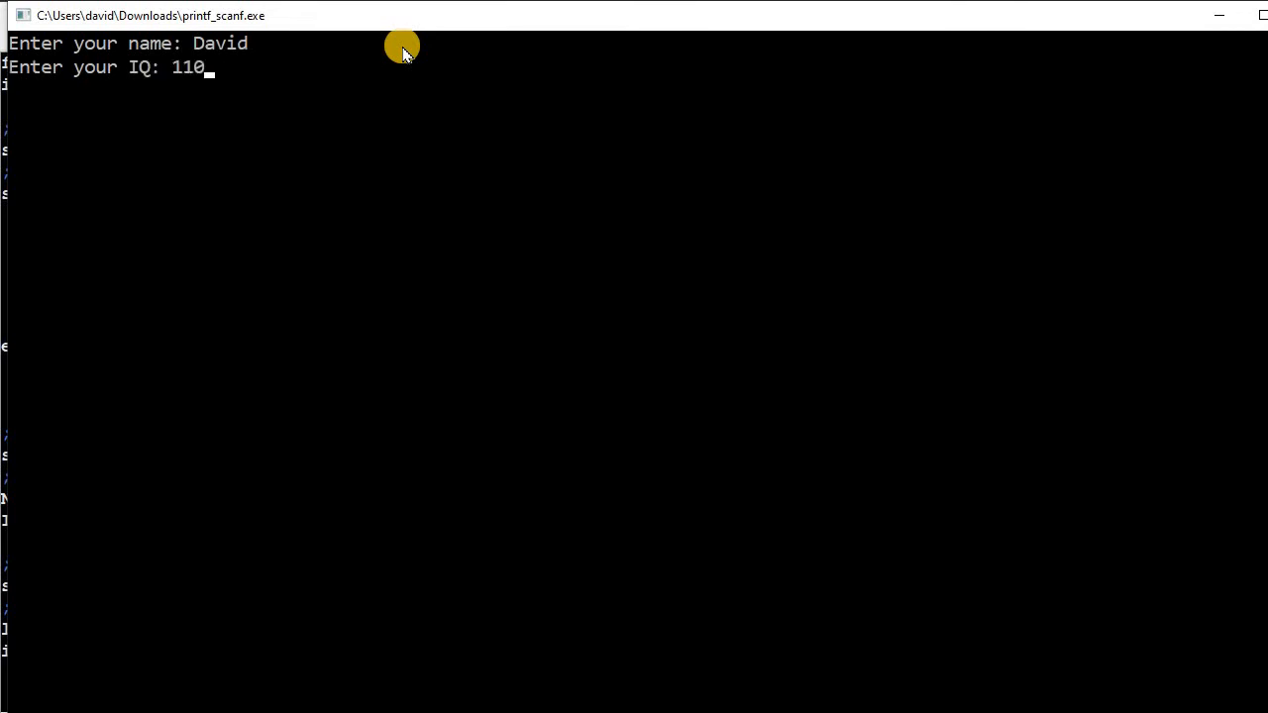
key("enter")
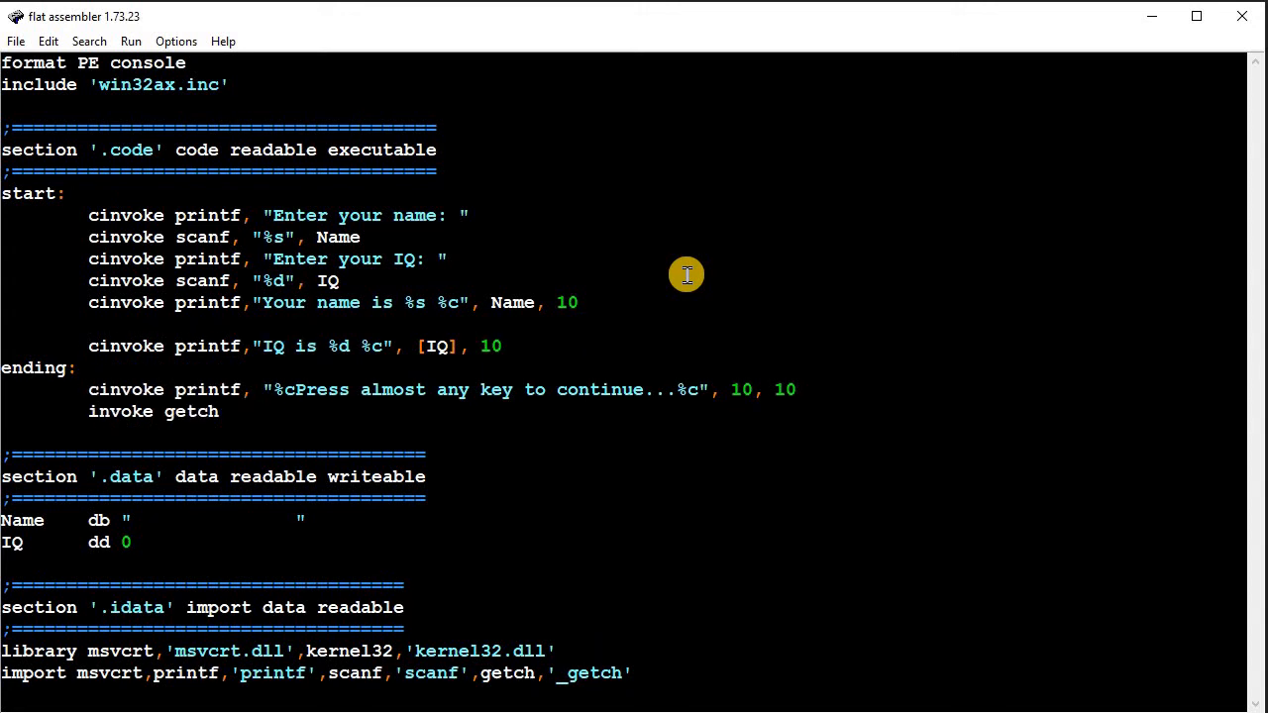
mouse_move(491, 332)
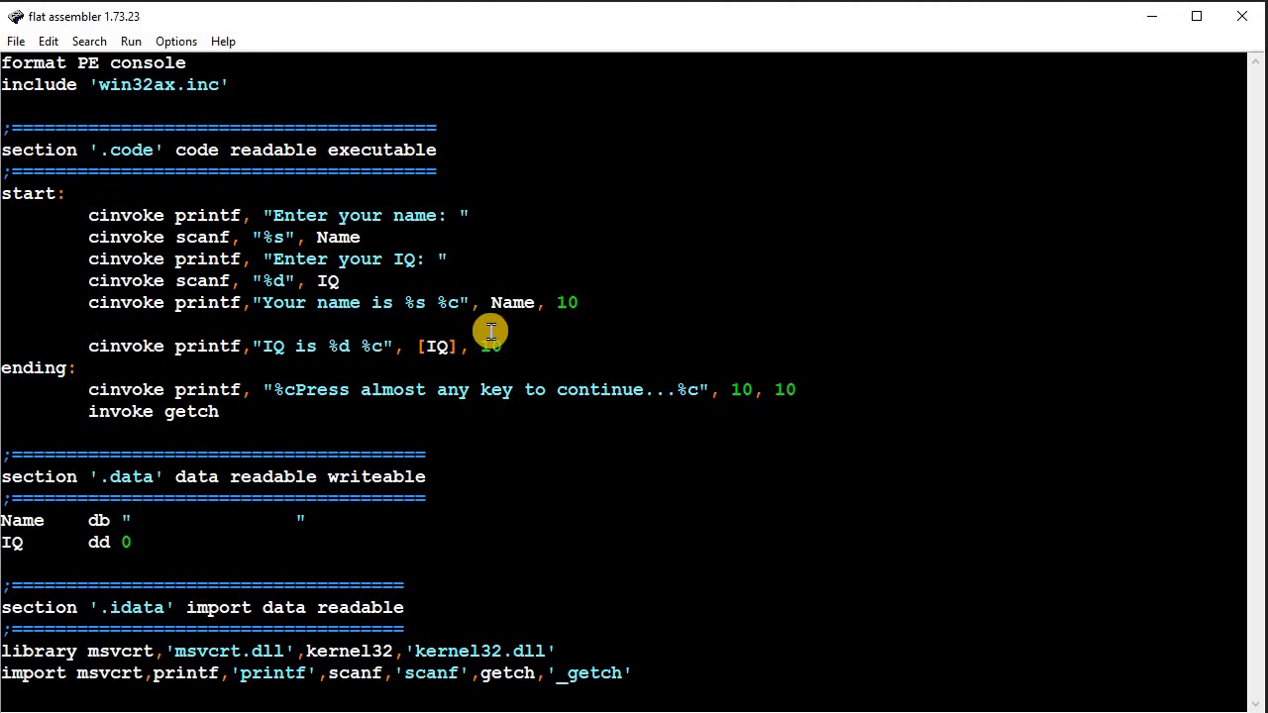
mouse_move(384, 326)
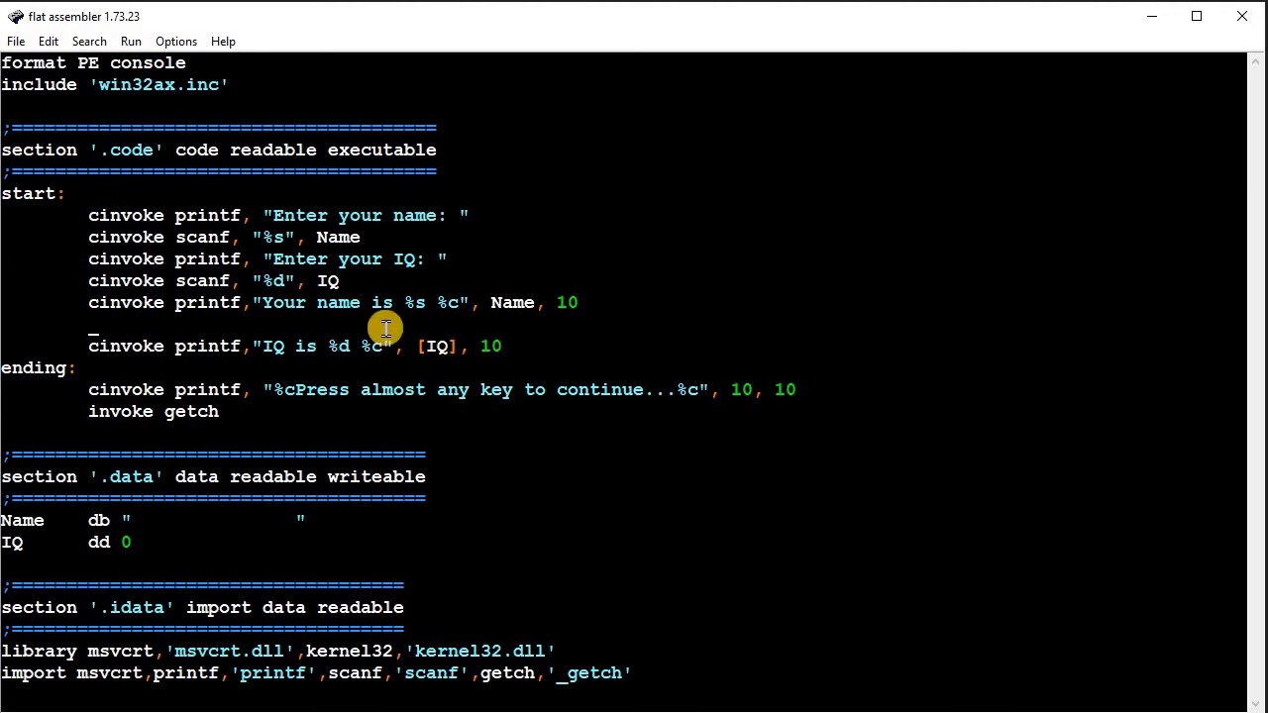
mouse_move(418, 372)
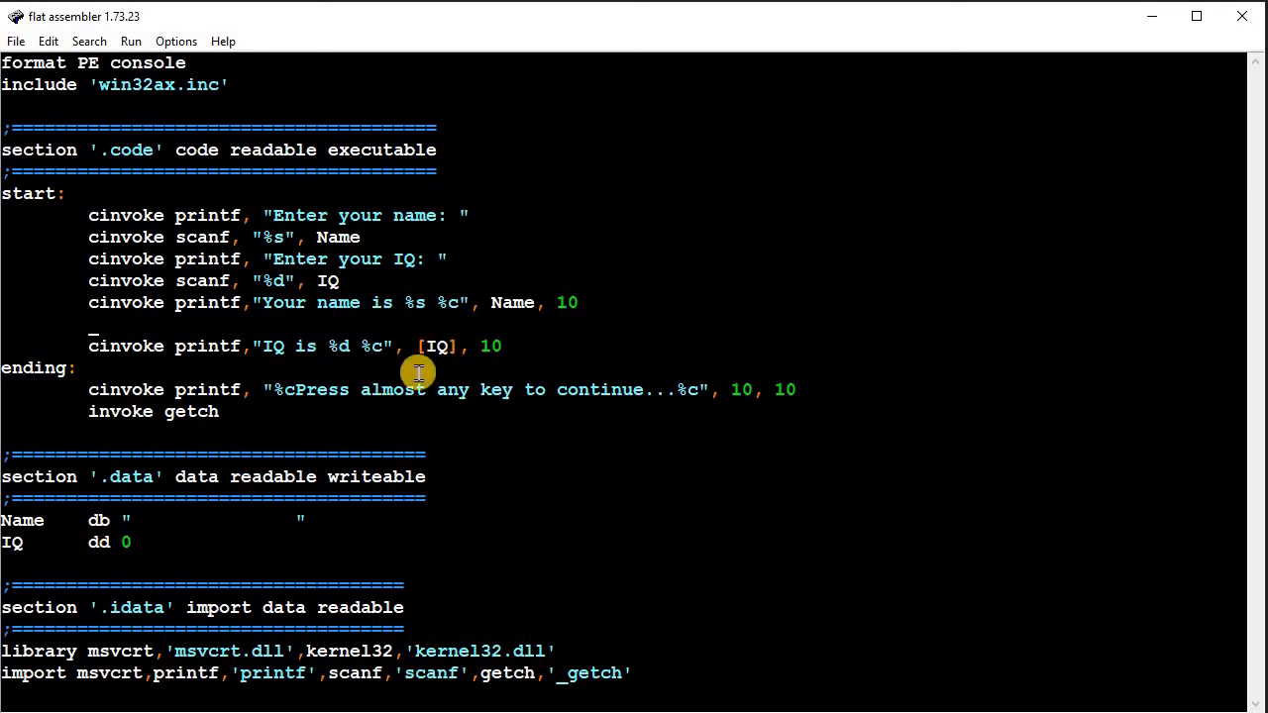
mouse_move(584, 312)
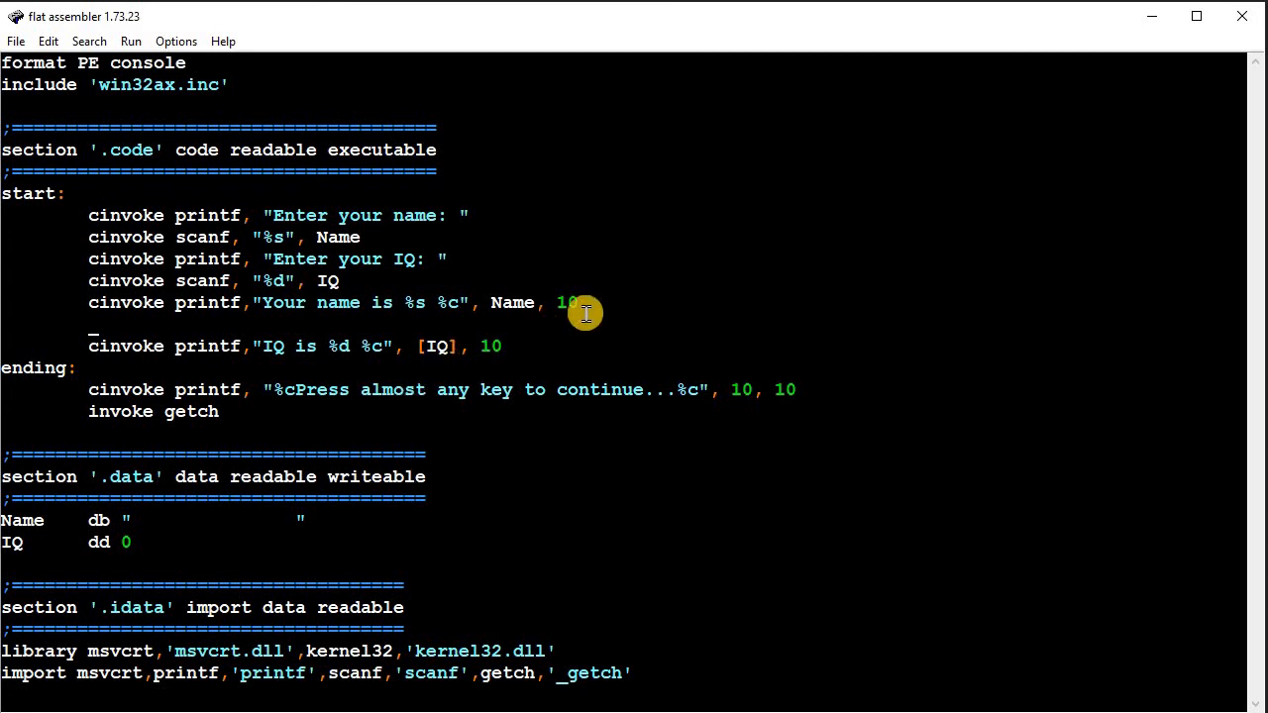
- Insert 'mov EAX, [IQ]', pass EAX to the 'IQ is %d' printf, and run it
type("mo")
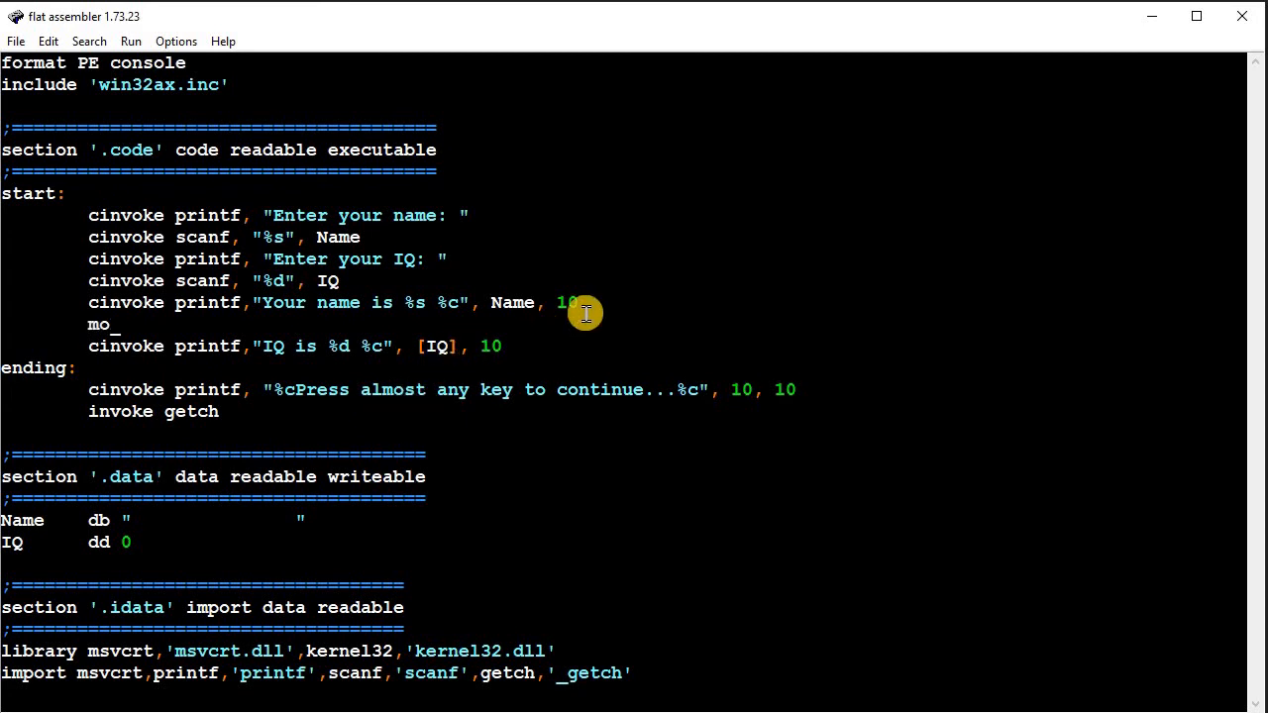
type("v")
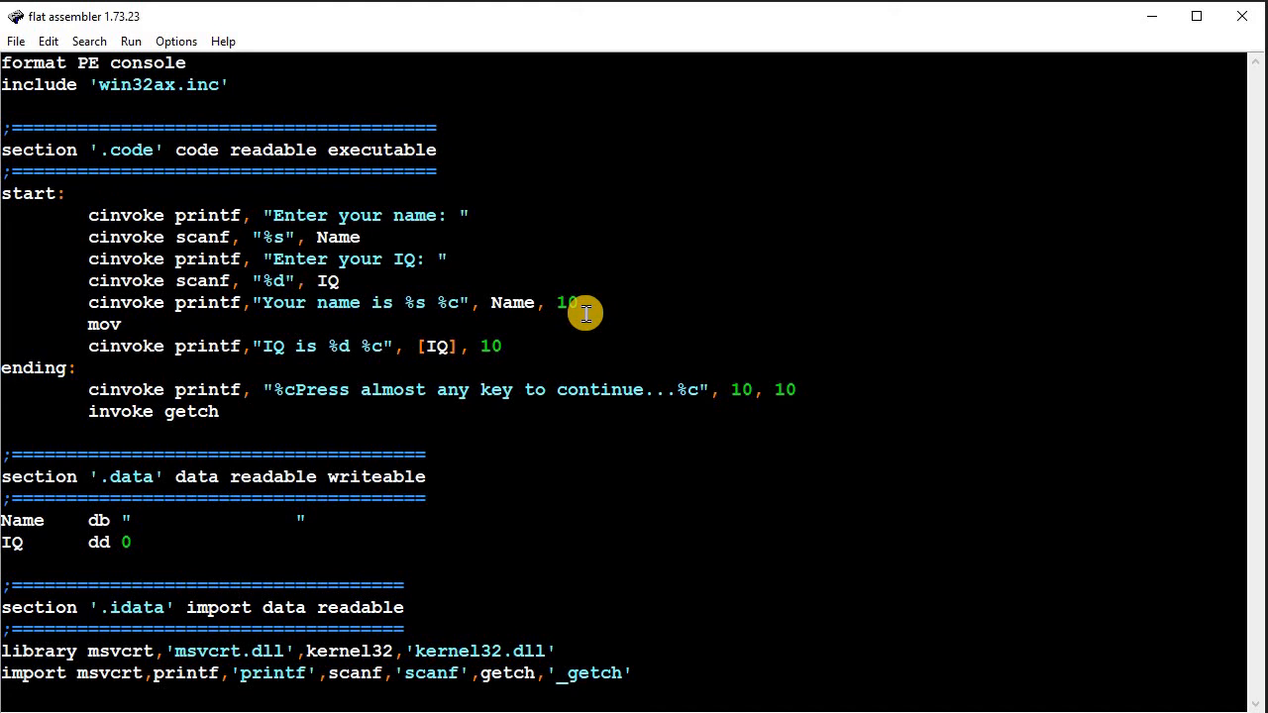
type("EAX,")
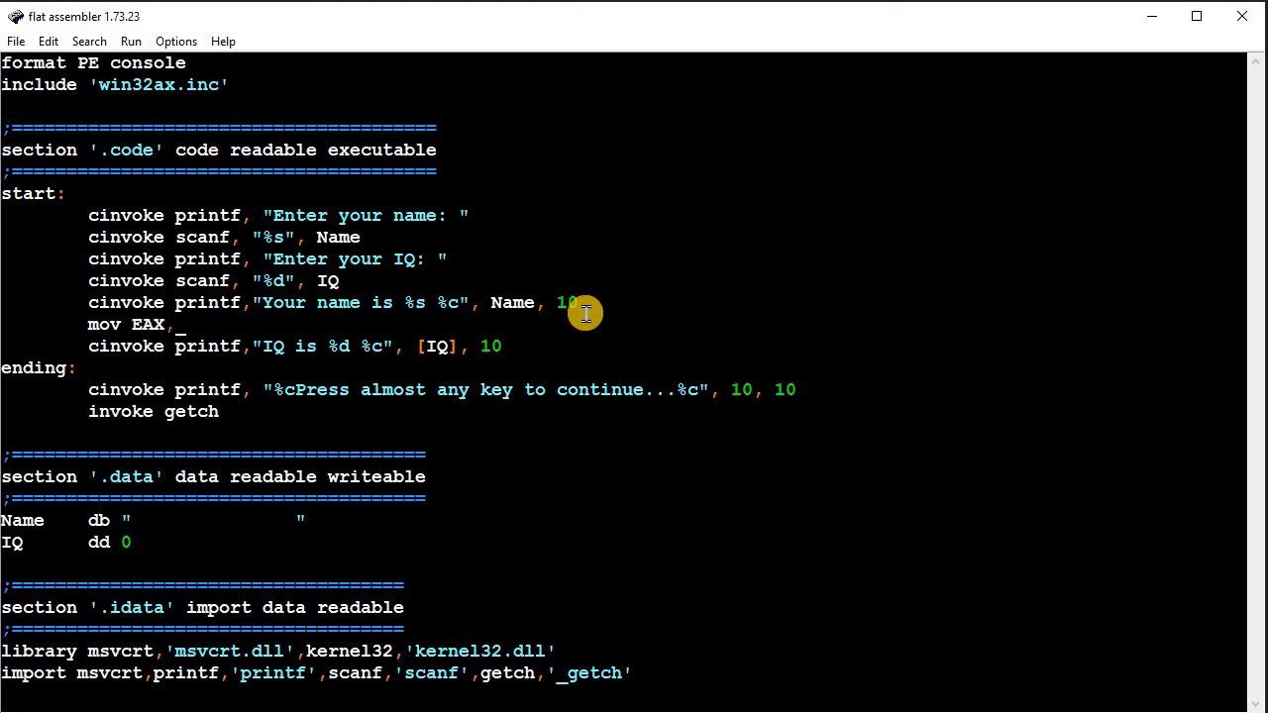
type("[")
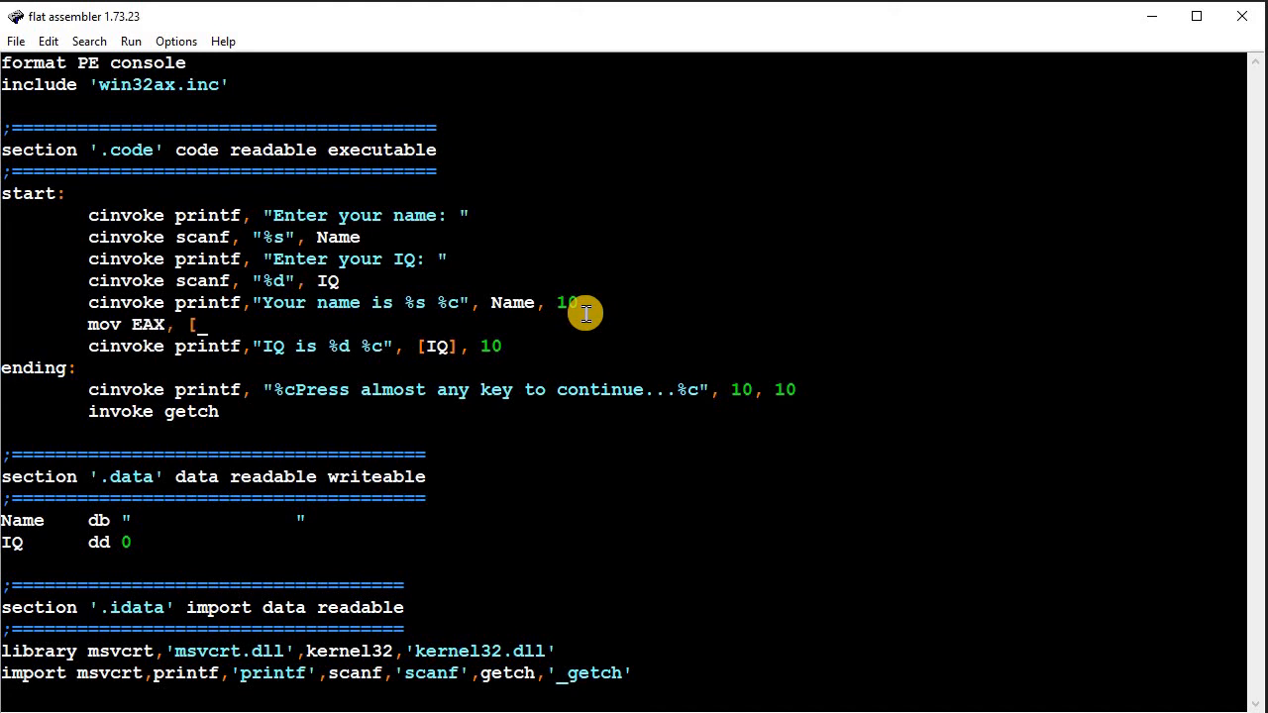
type("IQ")
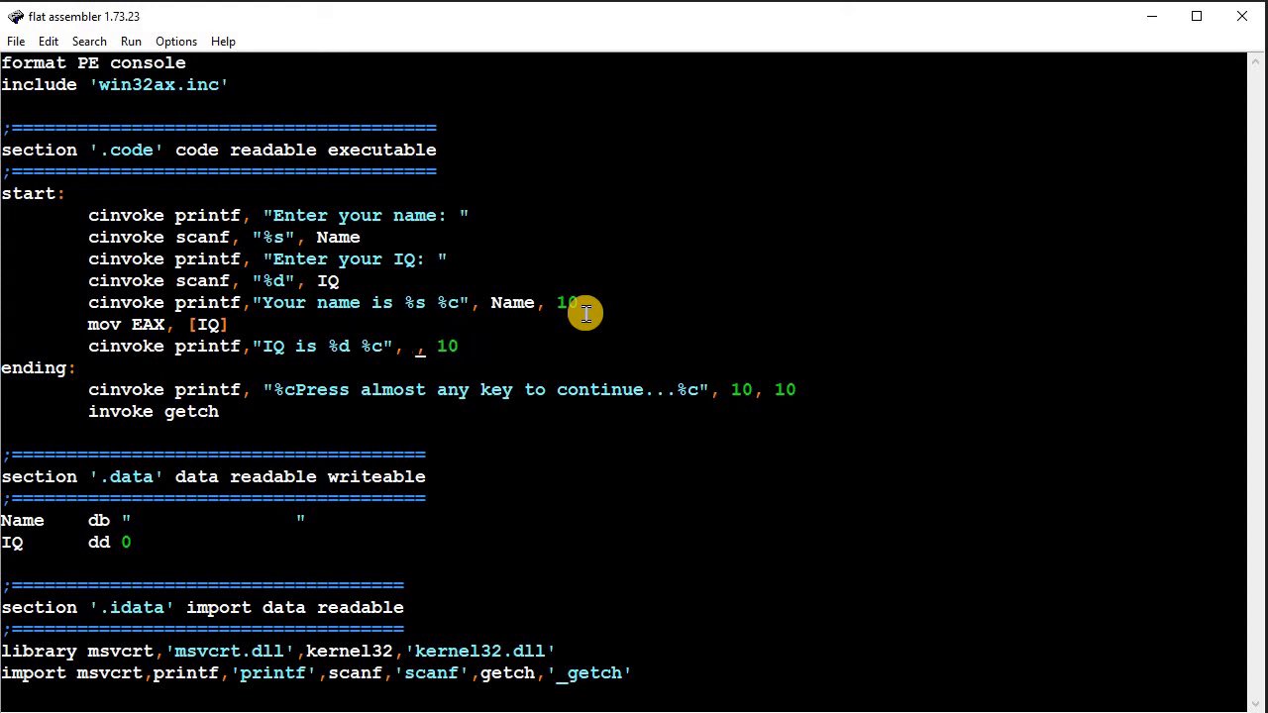
type("EAX")
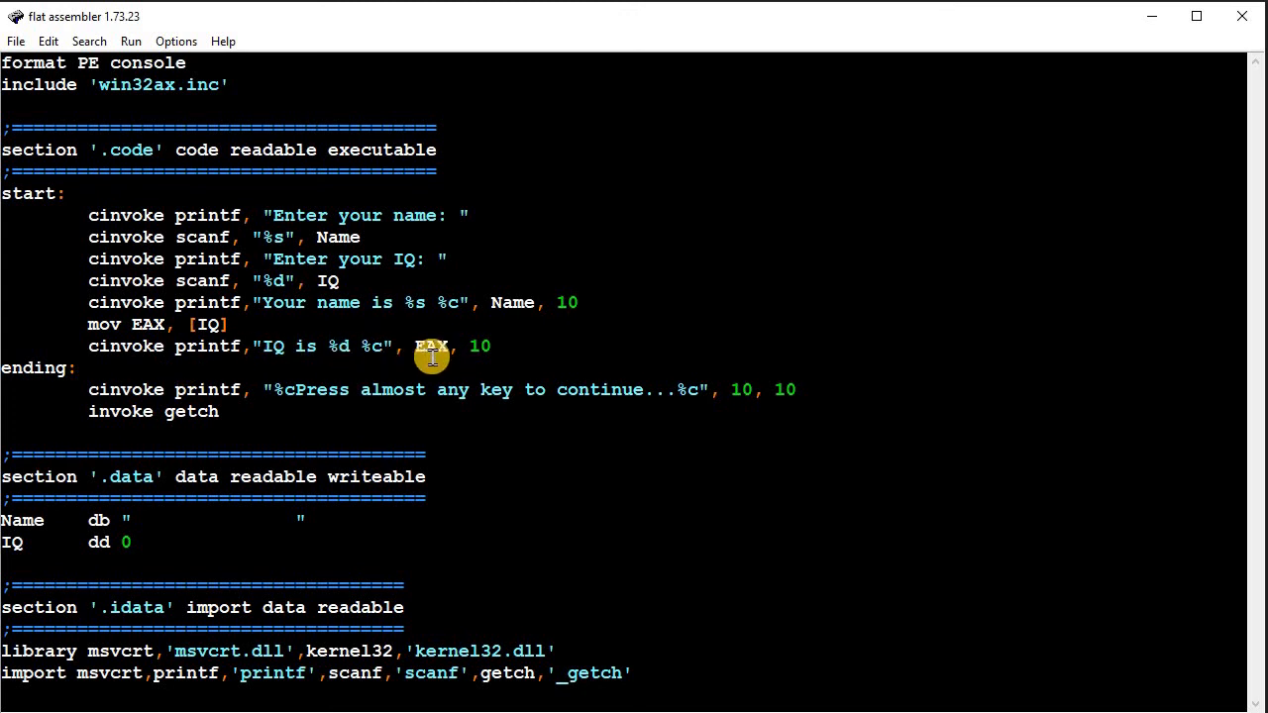
left_click(130, 40)
type("Davi")
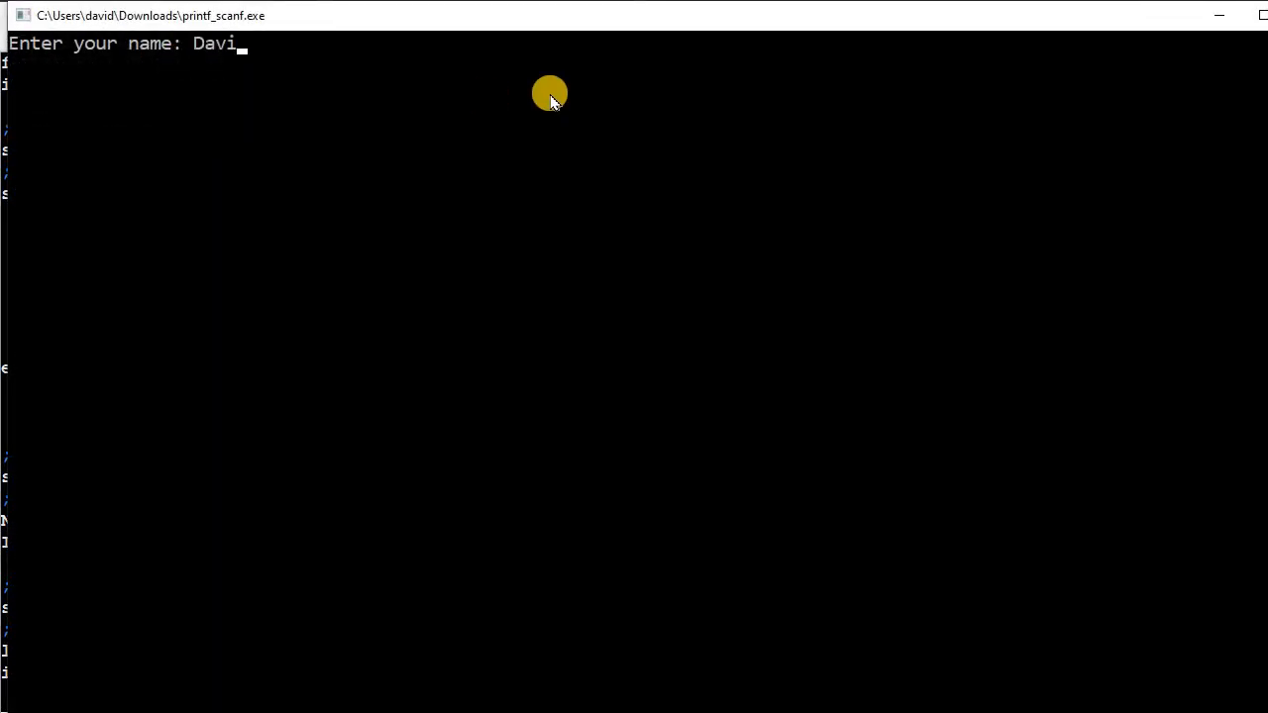
- Submit an IQ of 120 to the EAX version and check its output
type("120")
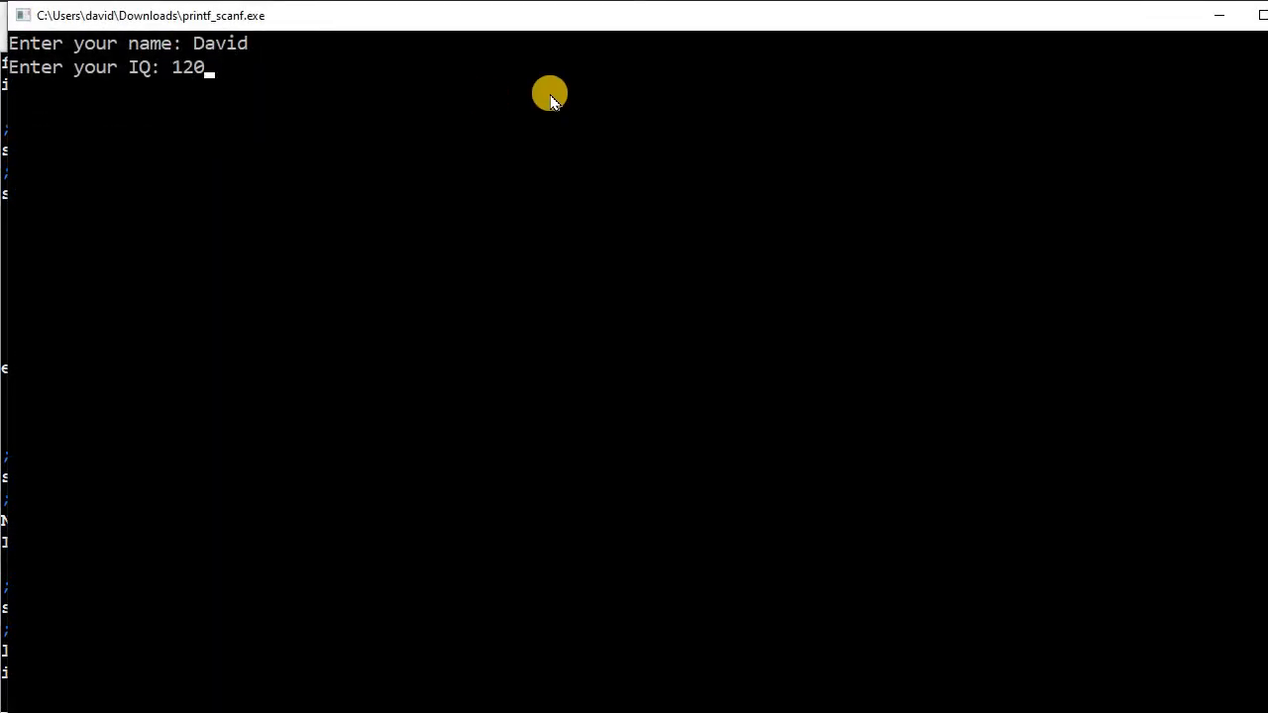
key("enter")
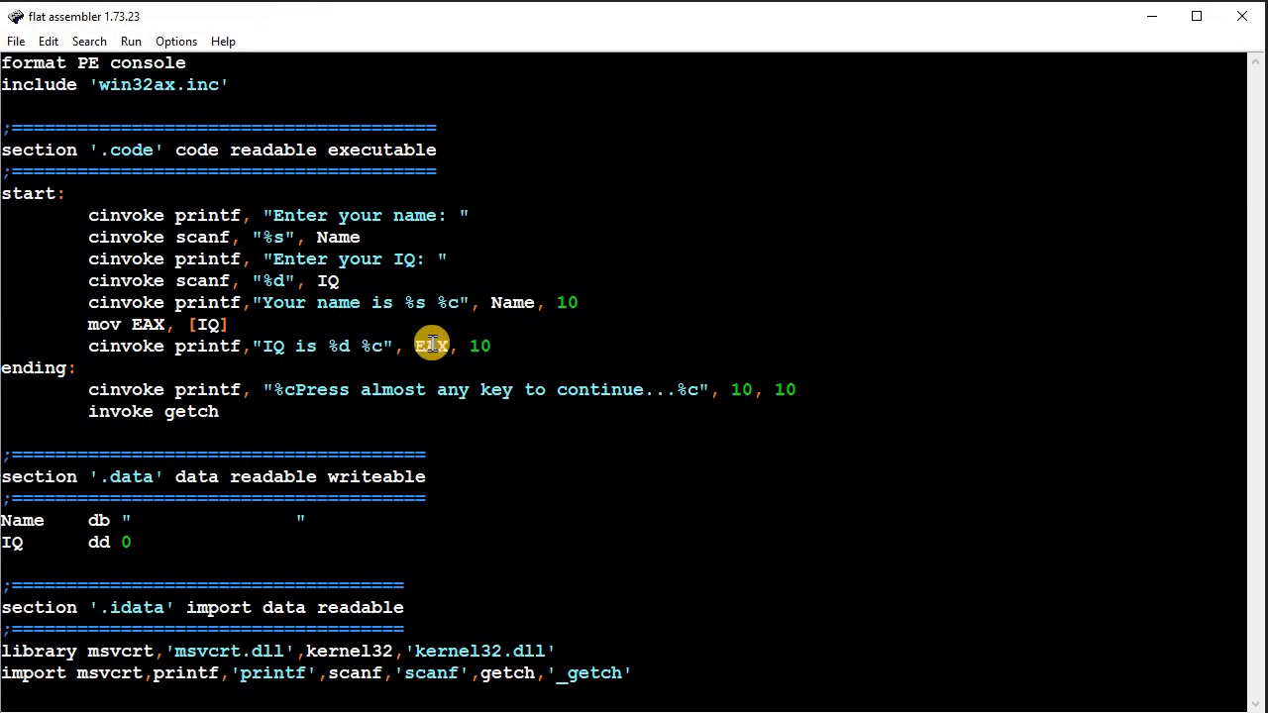
mouse_move(691, 155)
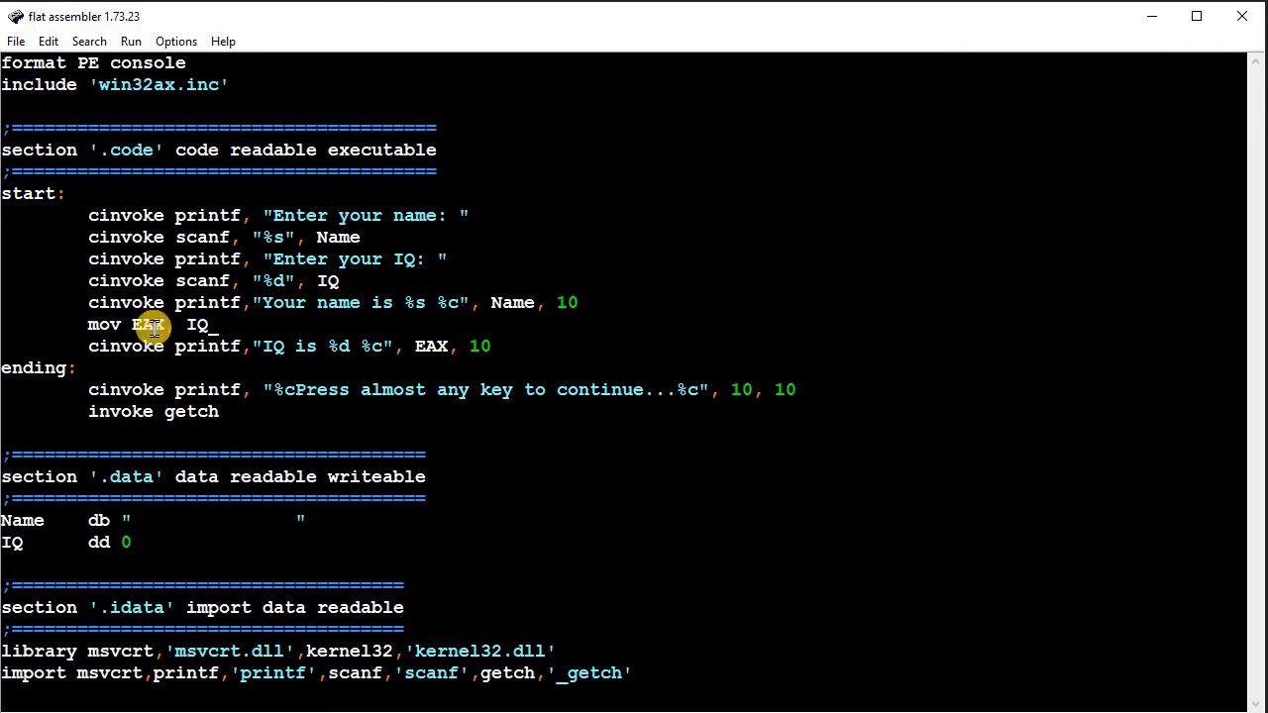
mouse_move(162, 433)
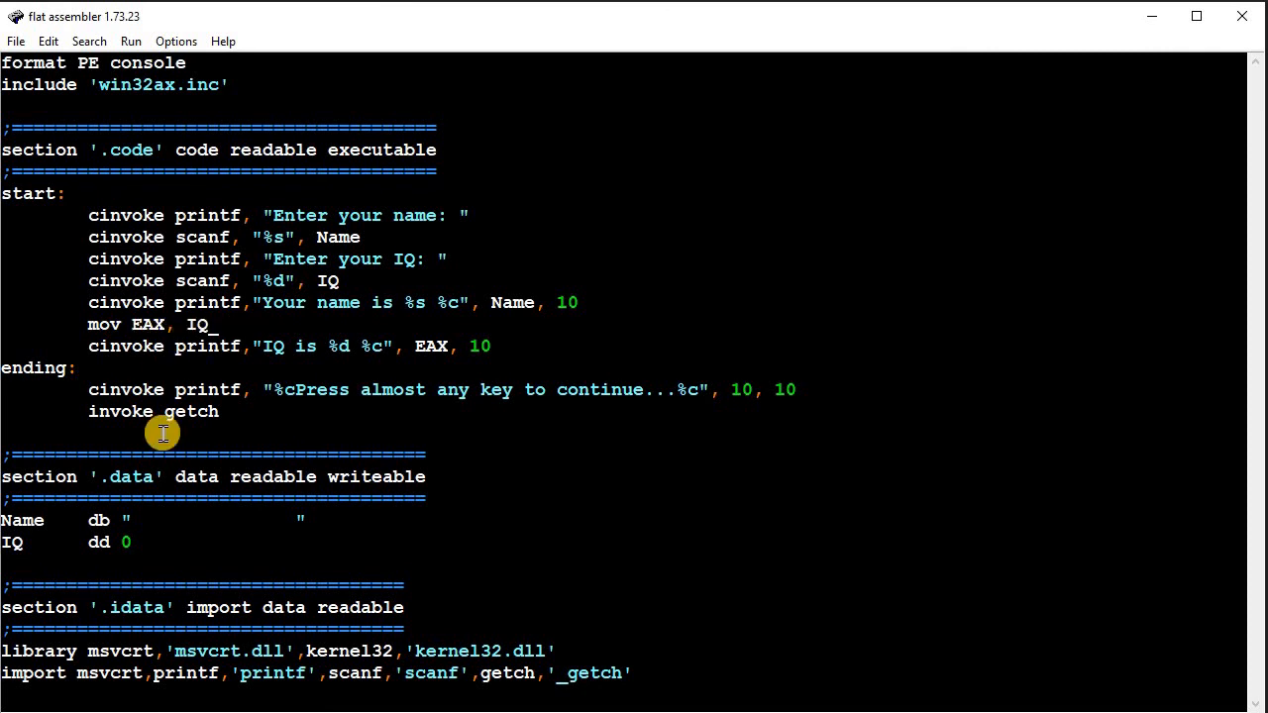
mouse_move(211, 395)
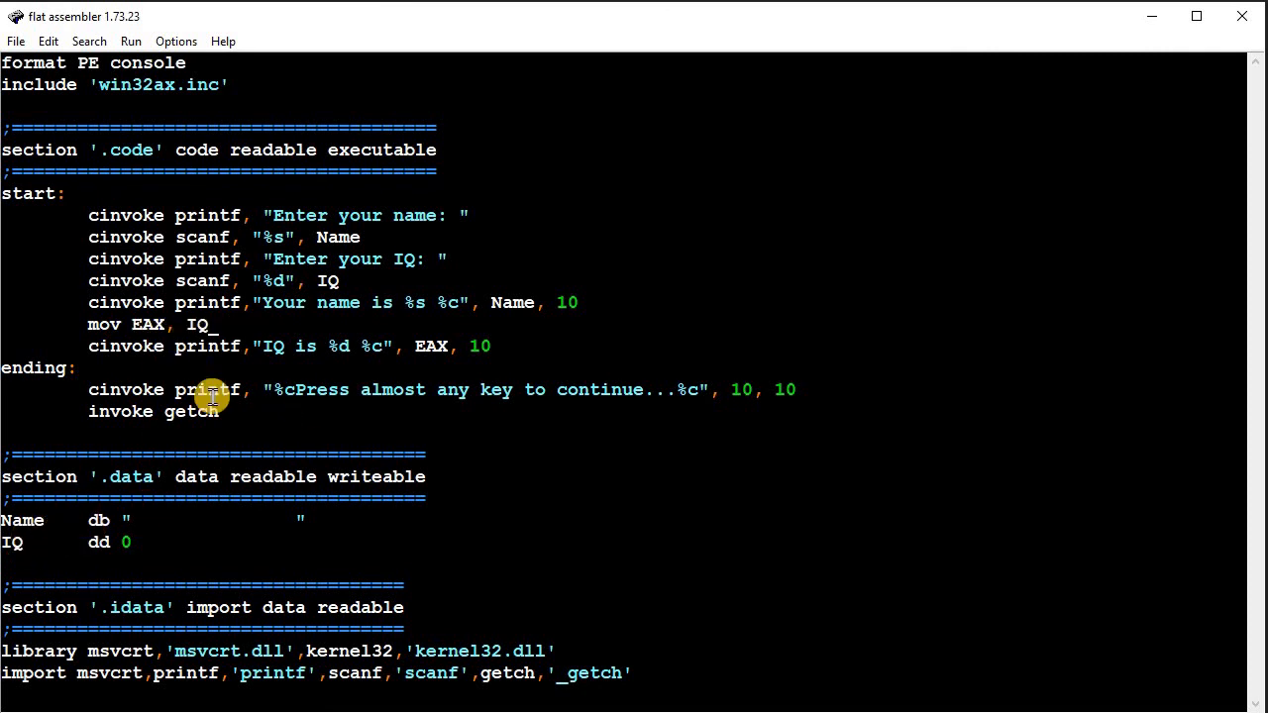
mouse_move(173, 337)
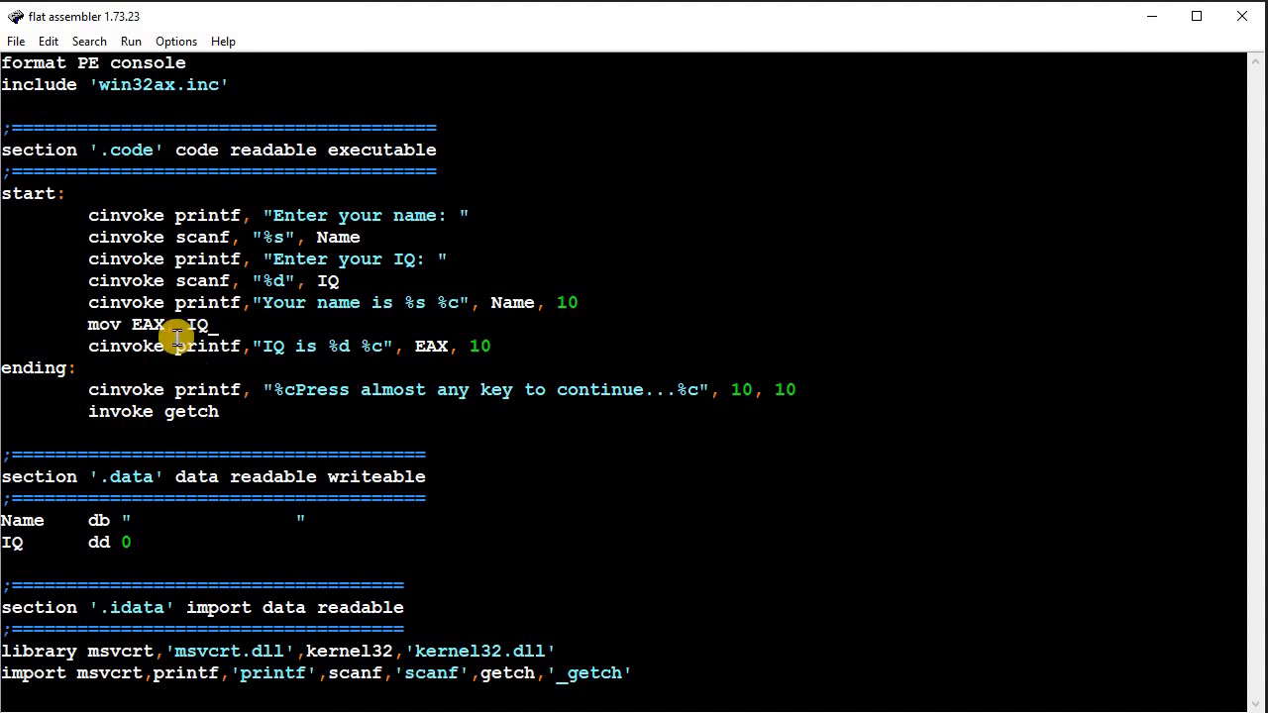
mouse_move(193, 85)
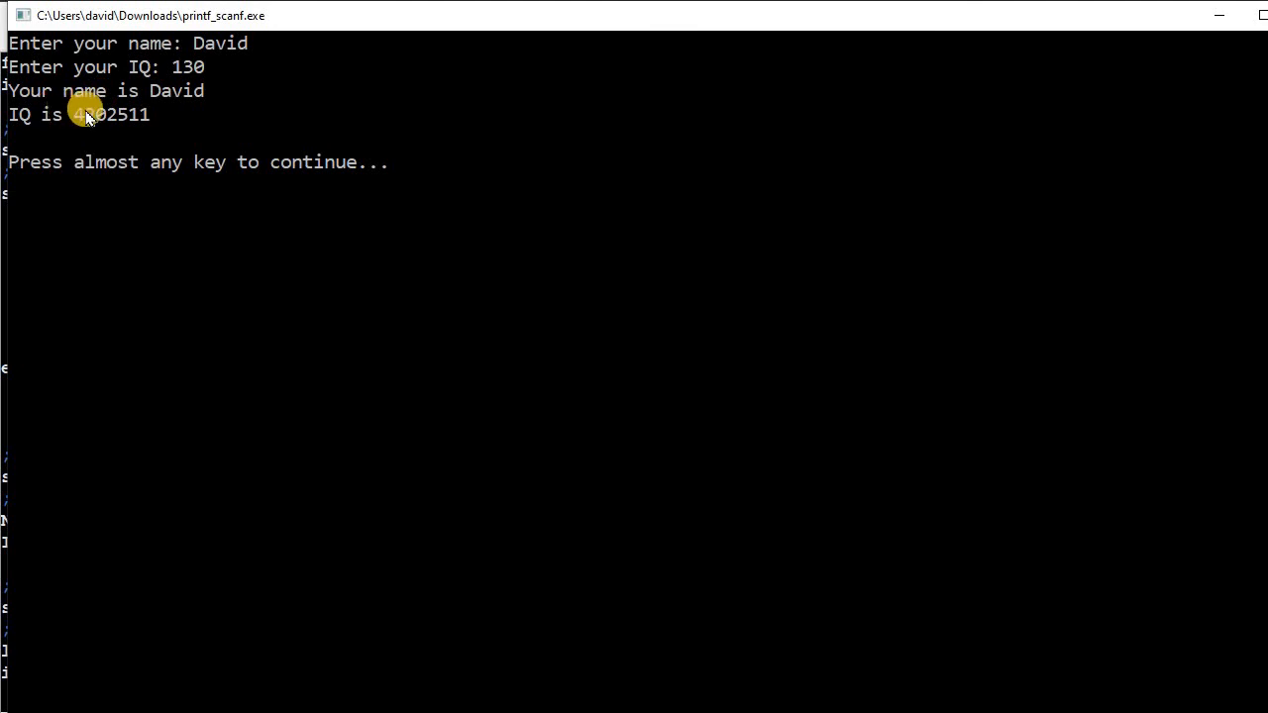
mouse_move(117, 158)
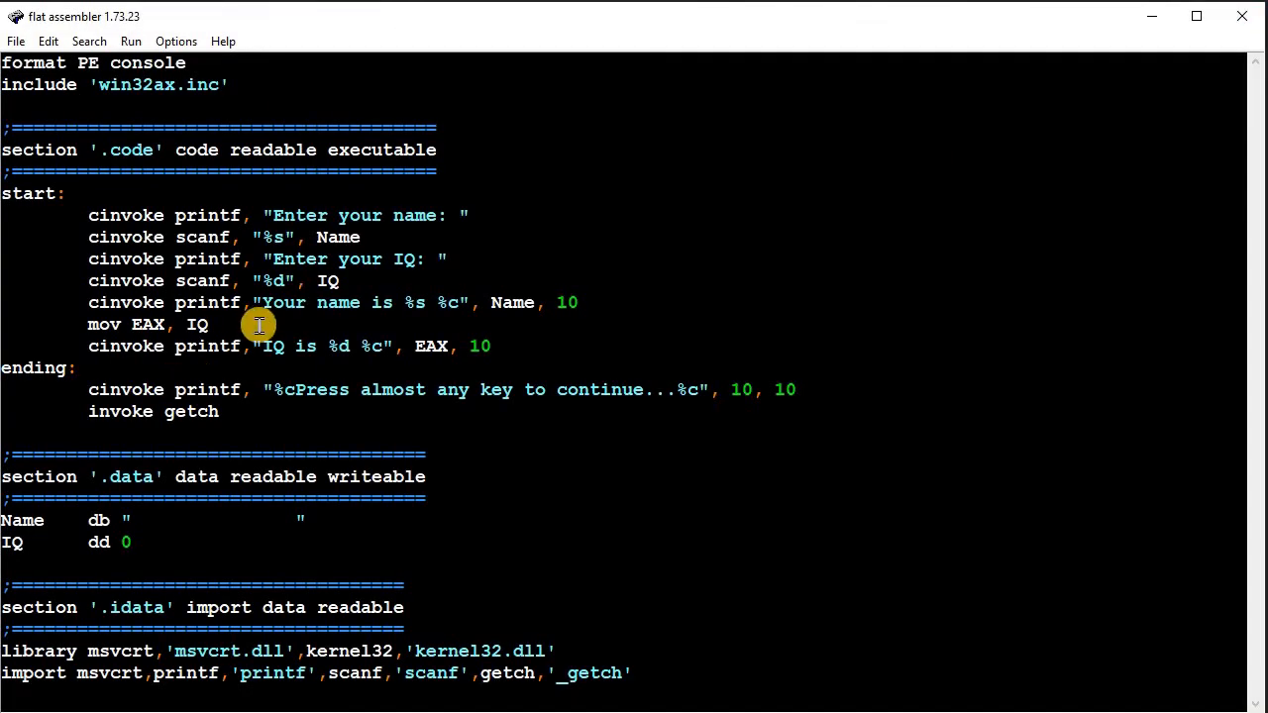
mouse_move(302, 324)
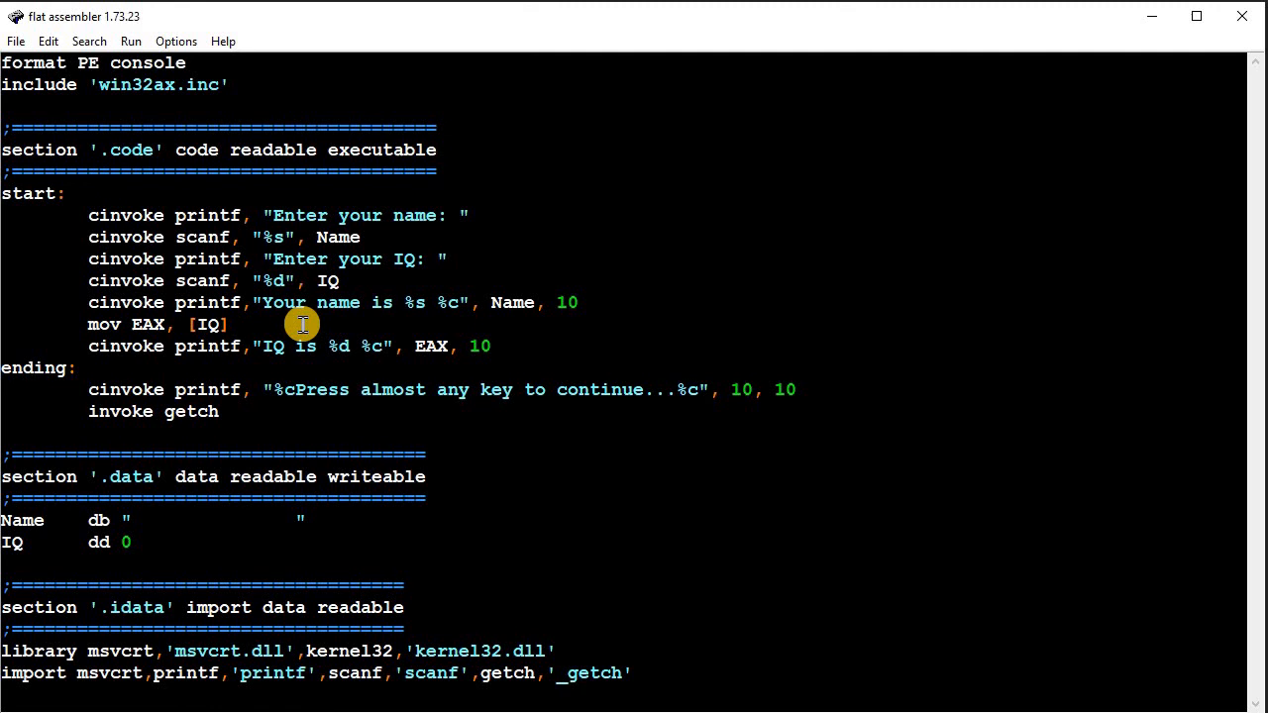
mouse_move(236, 334)
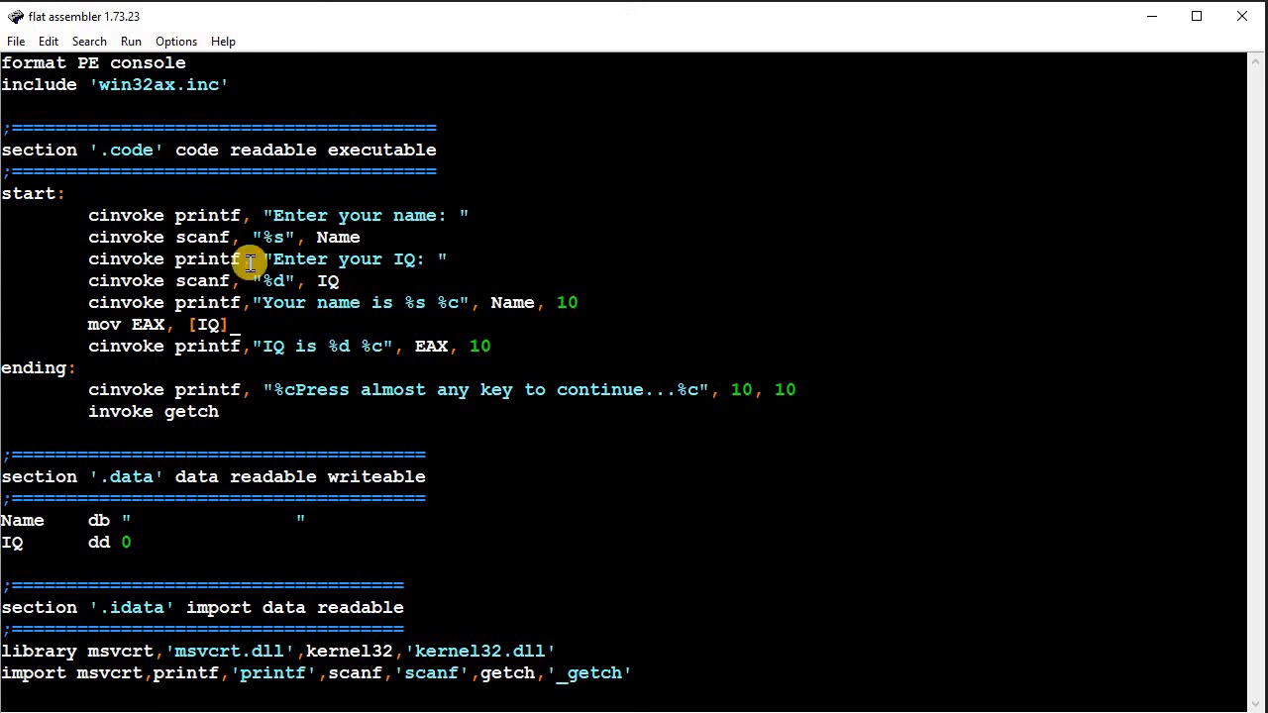
mouse_move(208, 237)
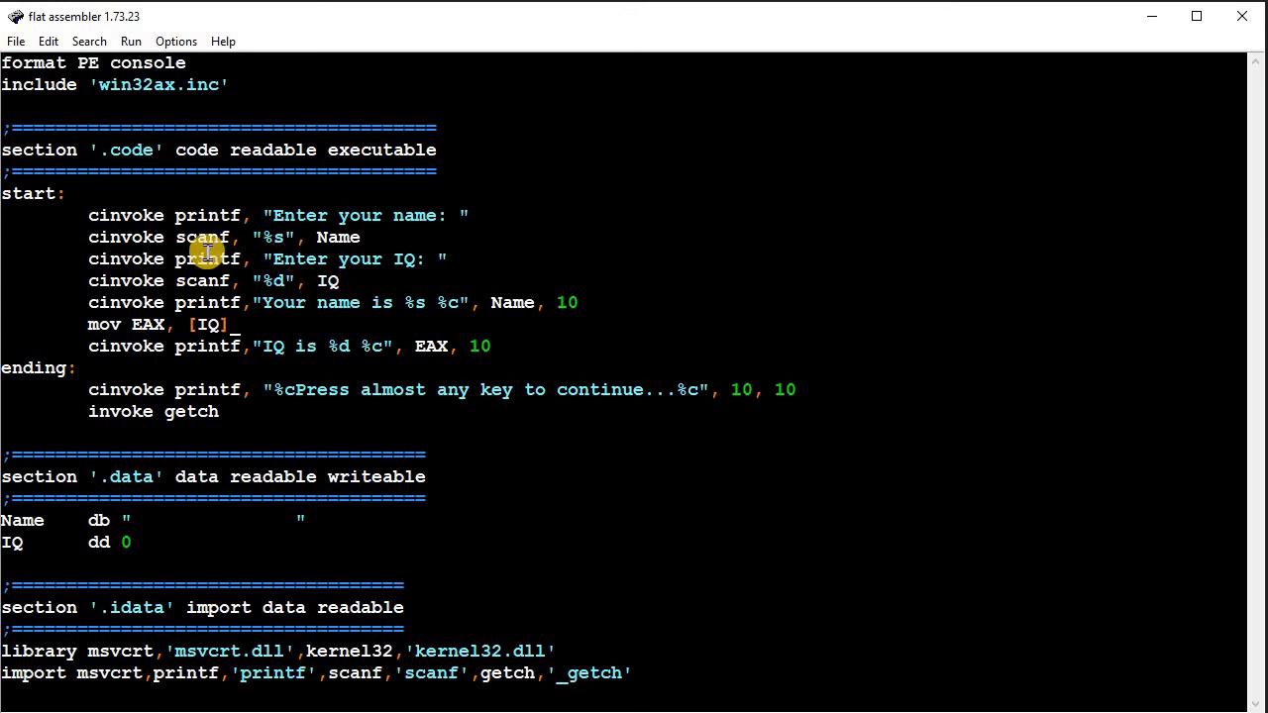